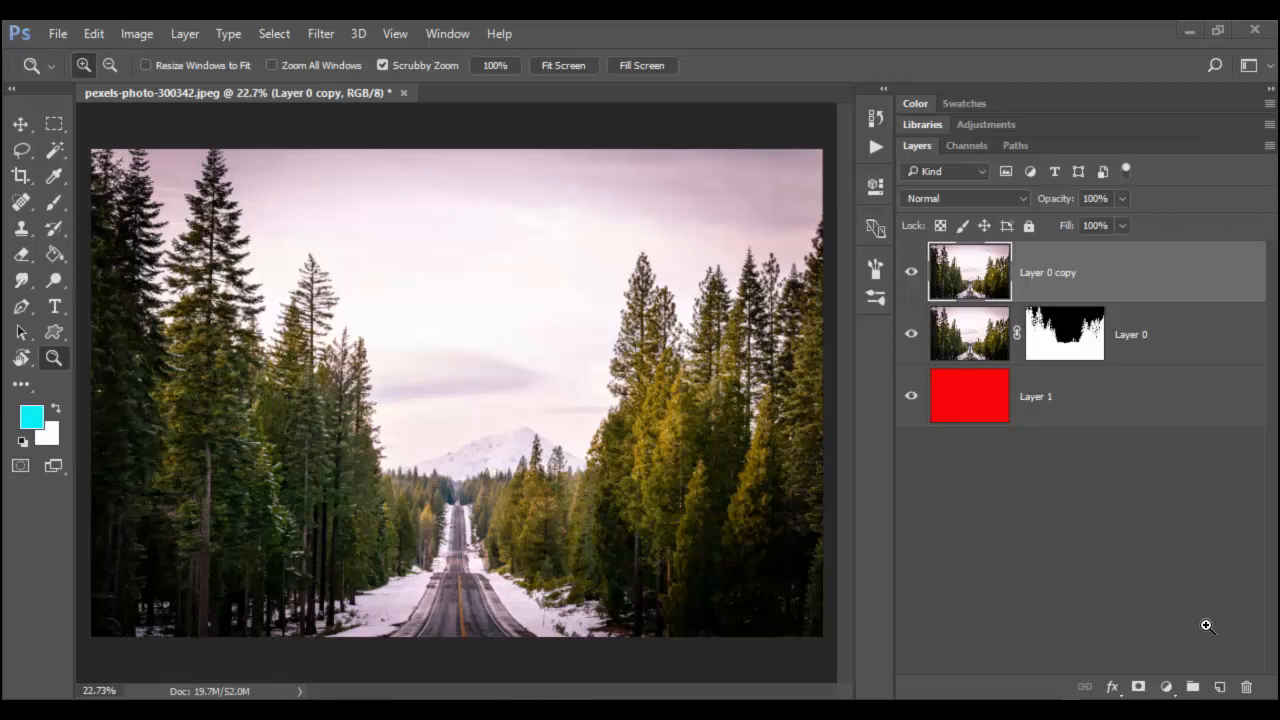
mouse_move(444, 671)
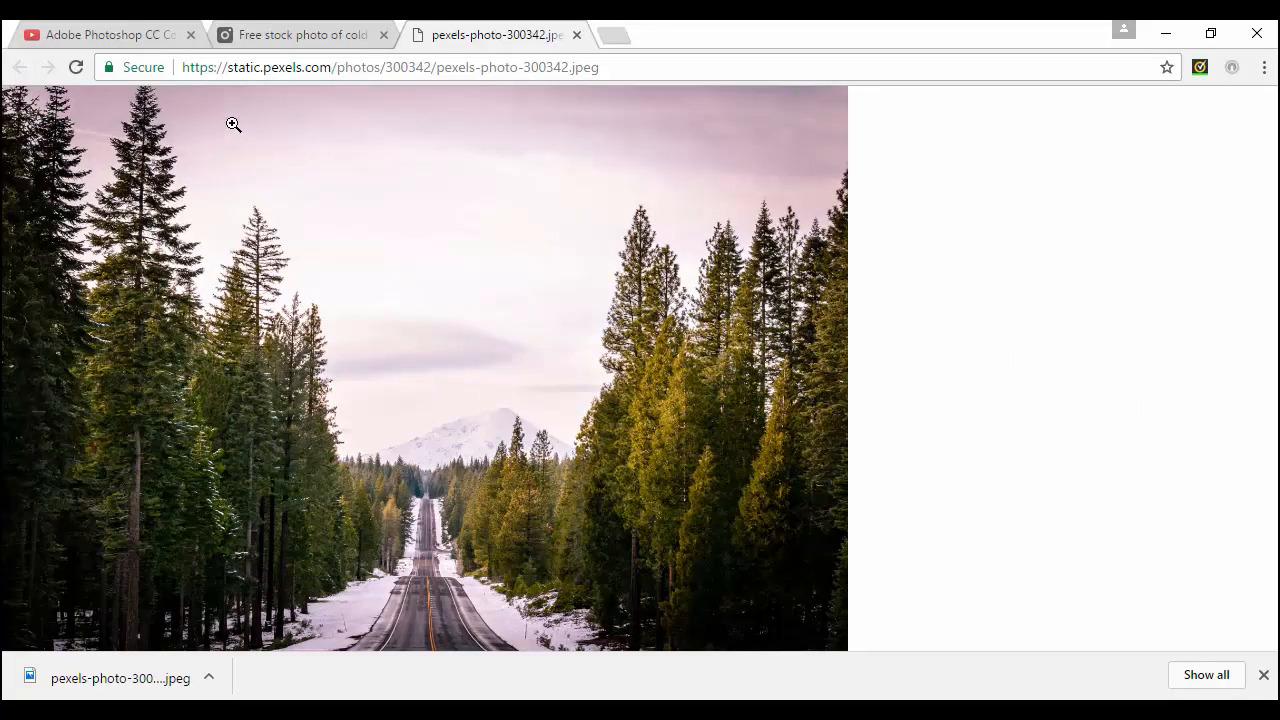
mouse_move(309, 99)
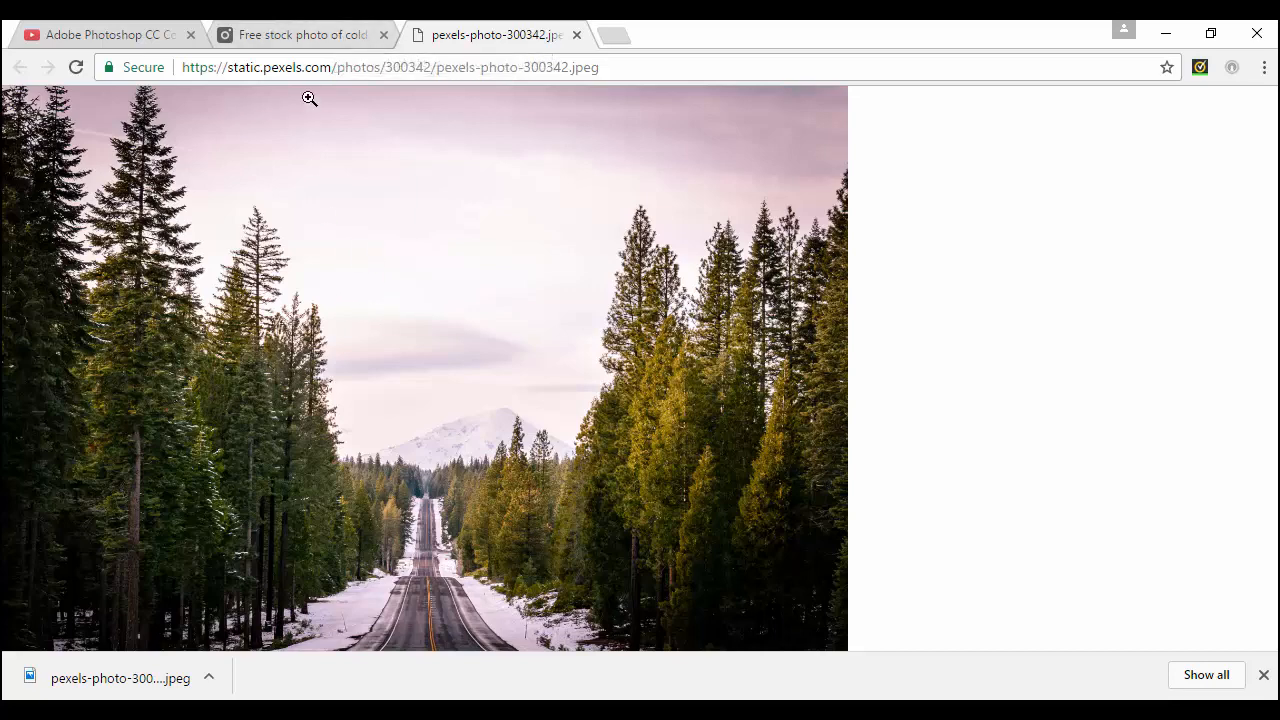
Show the Pexels page for the cold conifer forest road photo in Chrome
click(300, 34)
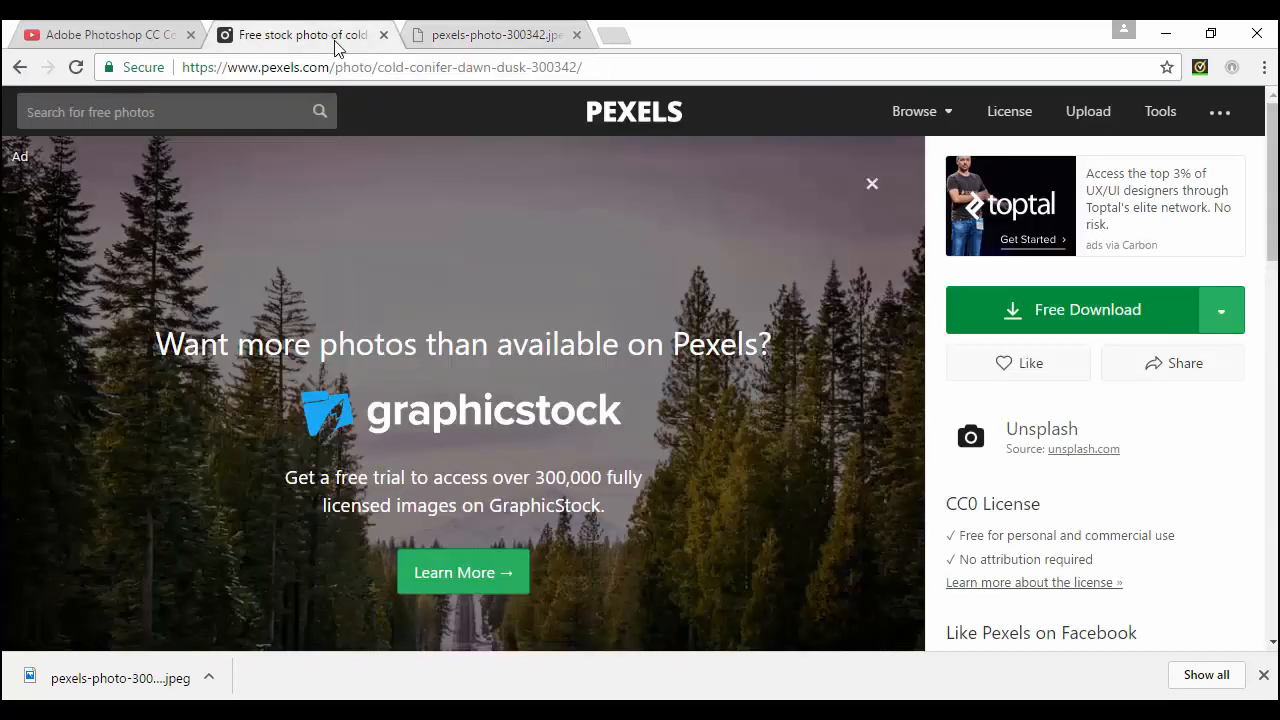
click(1221, 310)
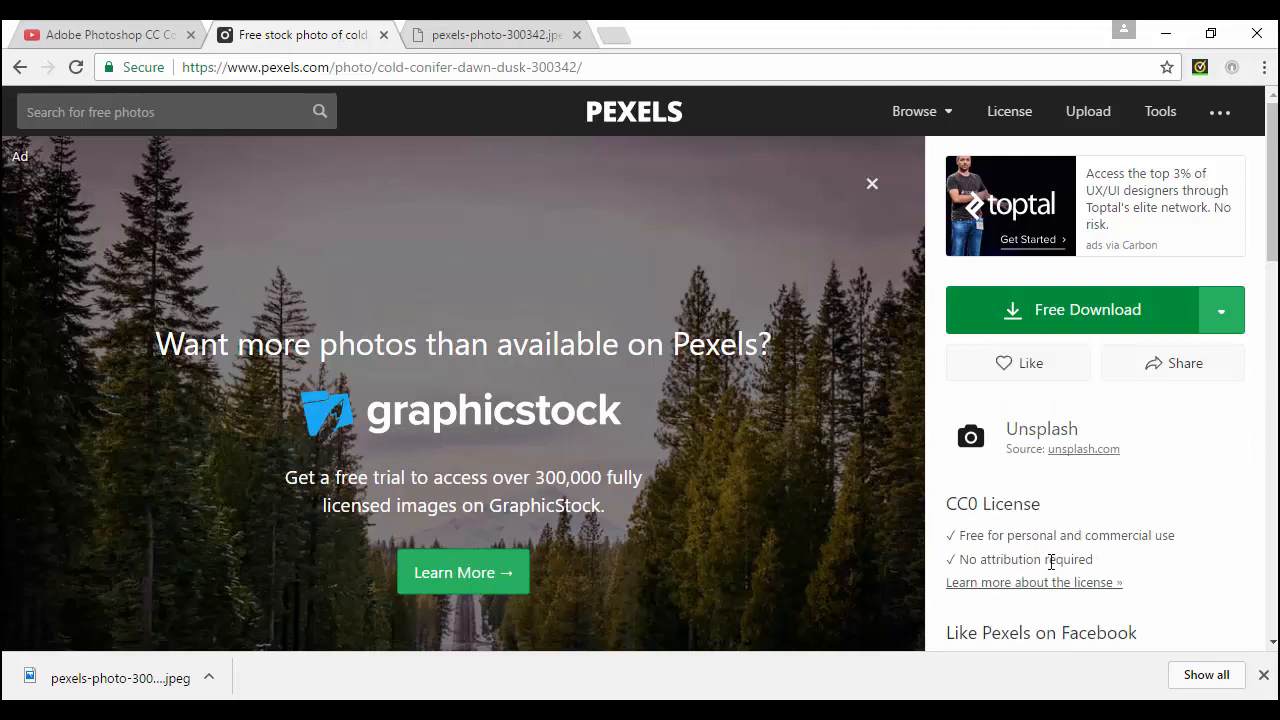
mouse_move(875, 407)
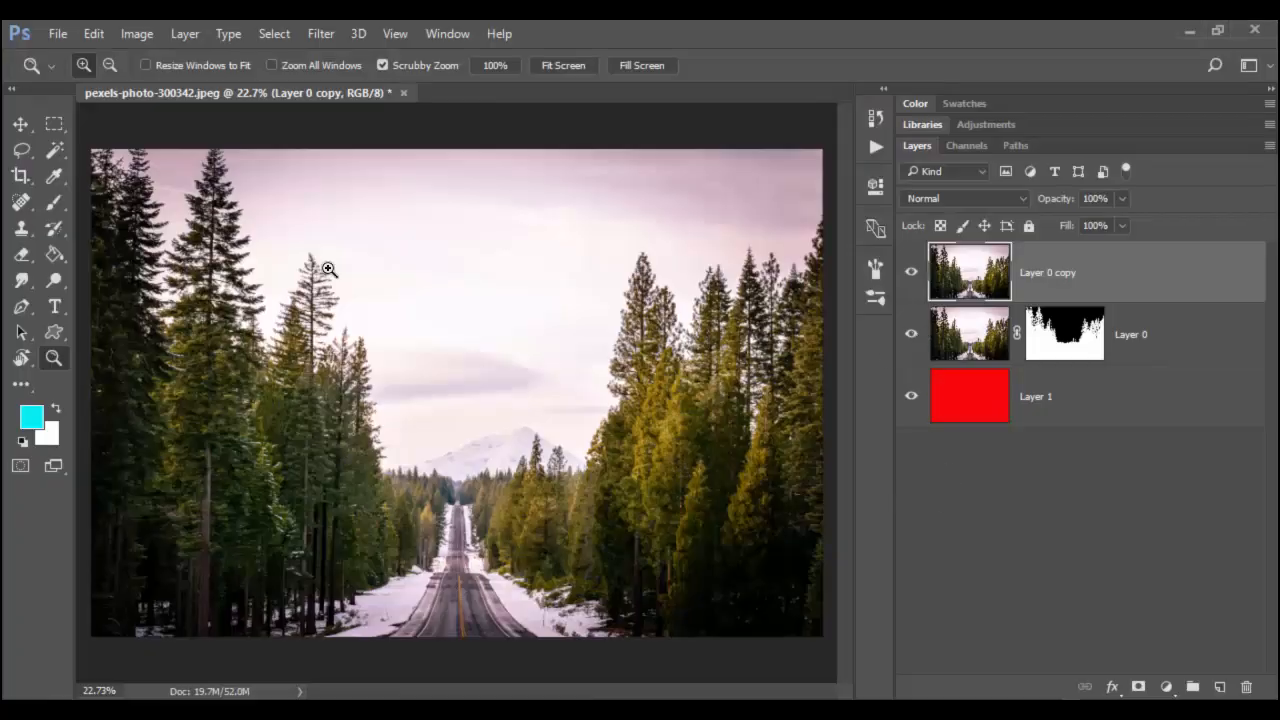
click(911, 334)
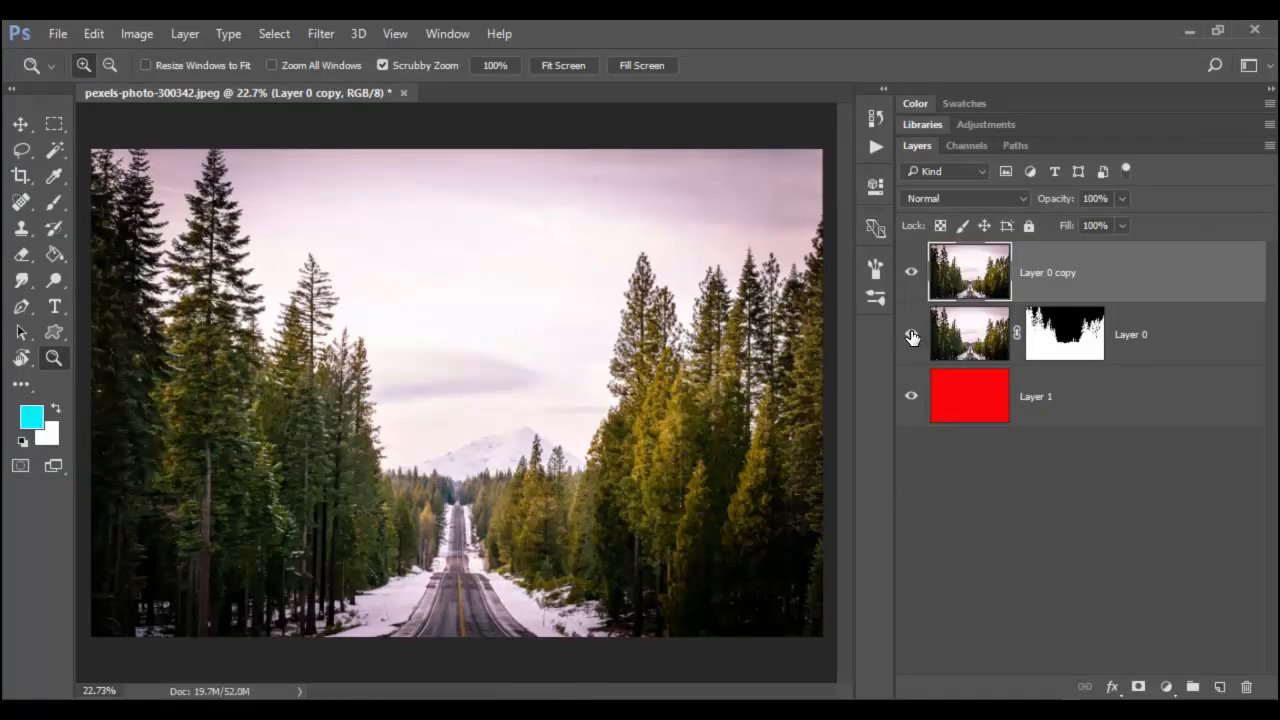
mouse_move(911, 334)
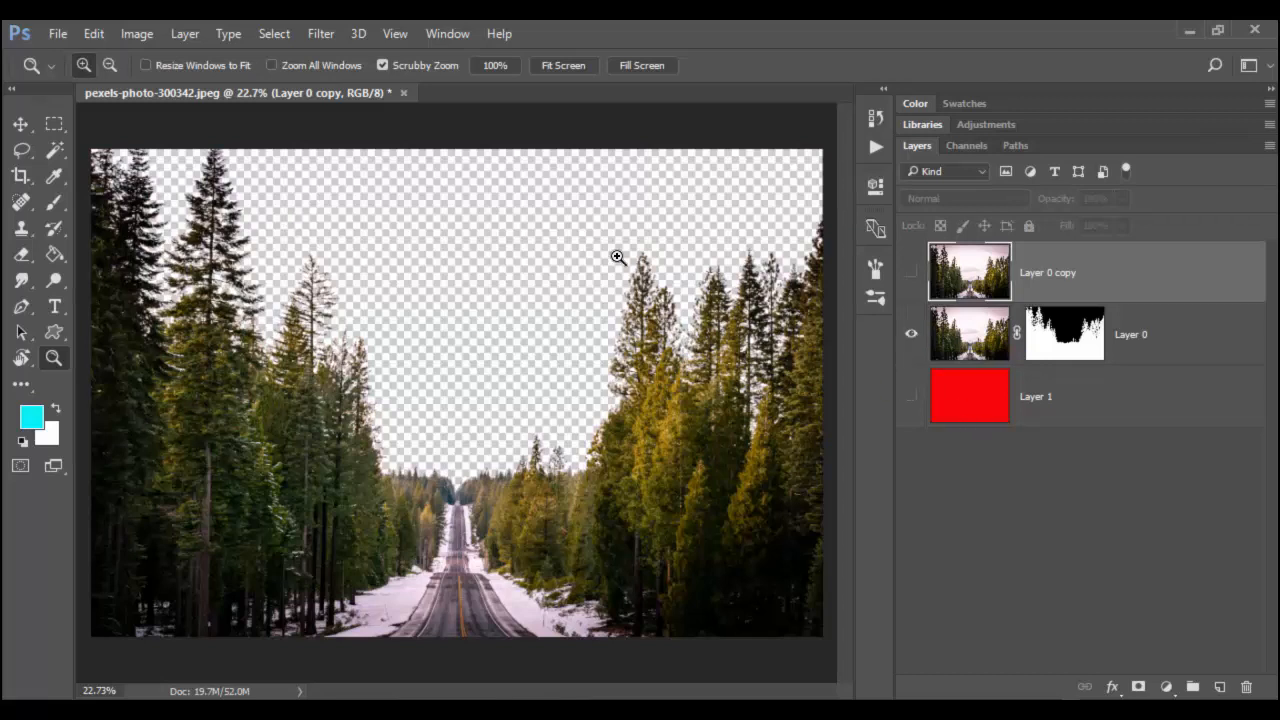
click(910, 396)
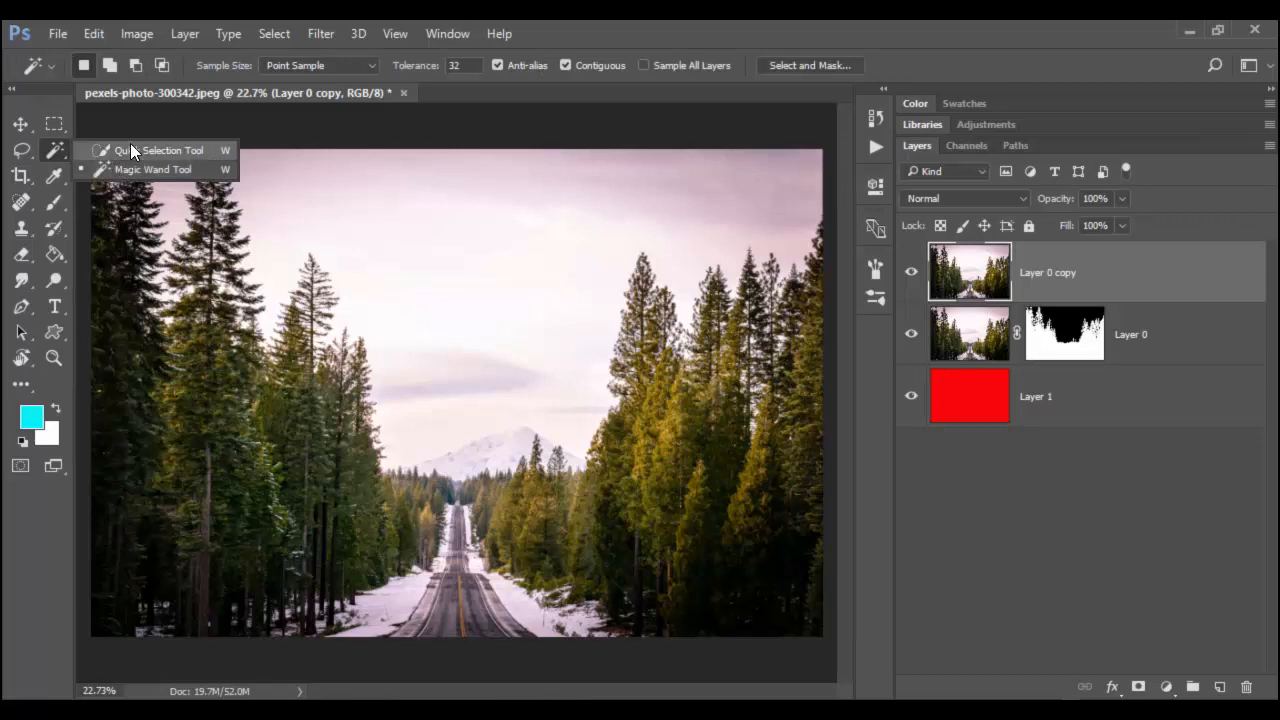
click(160, 150)
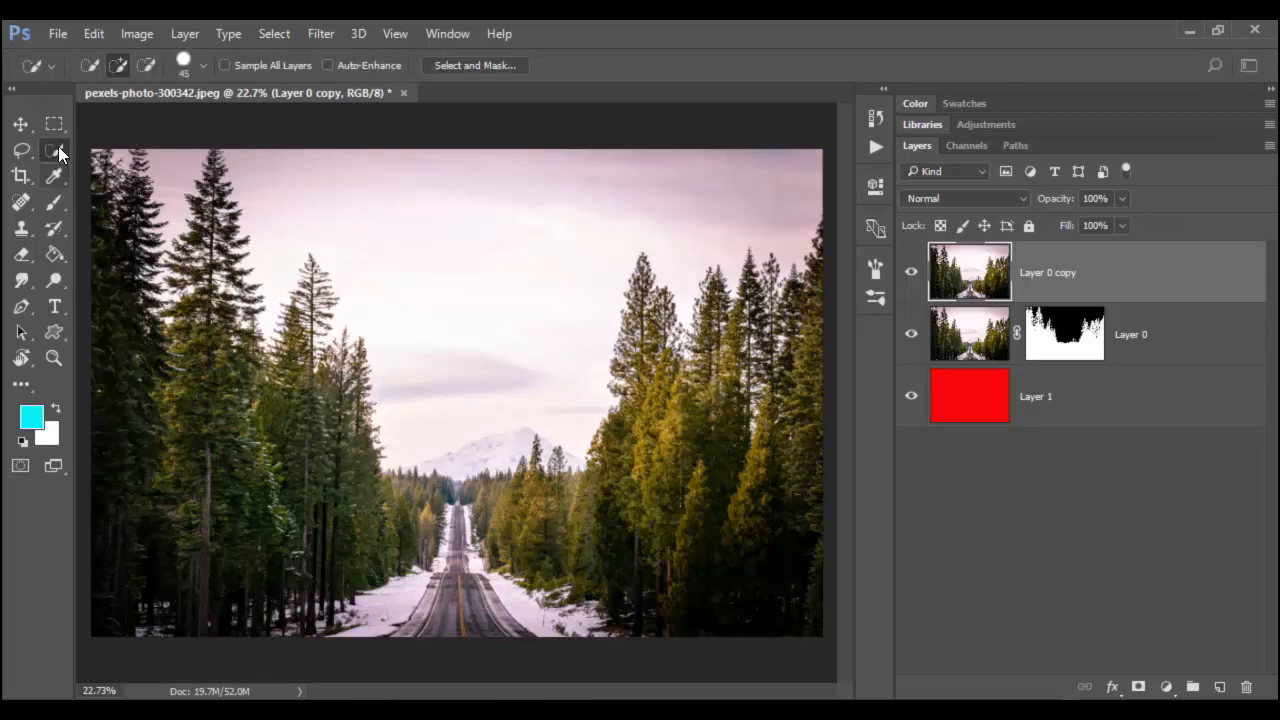
click(54, 150)
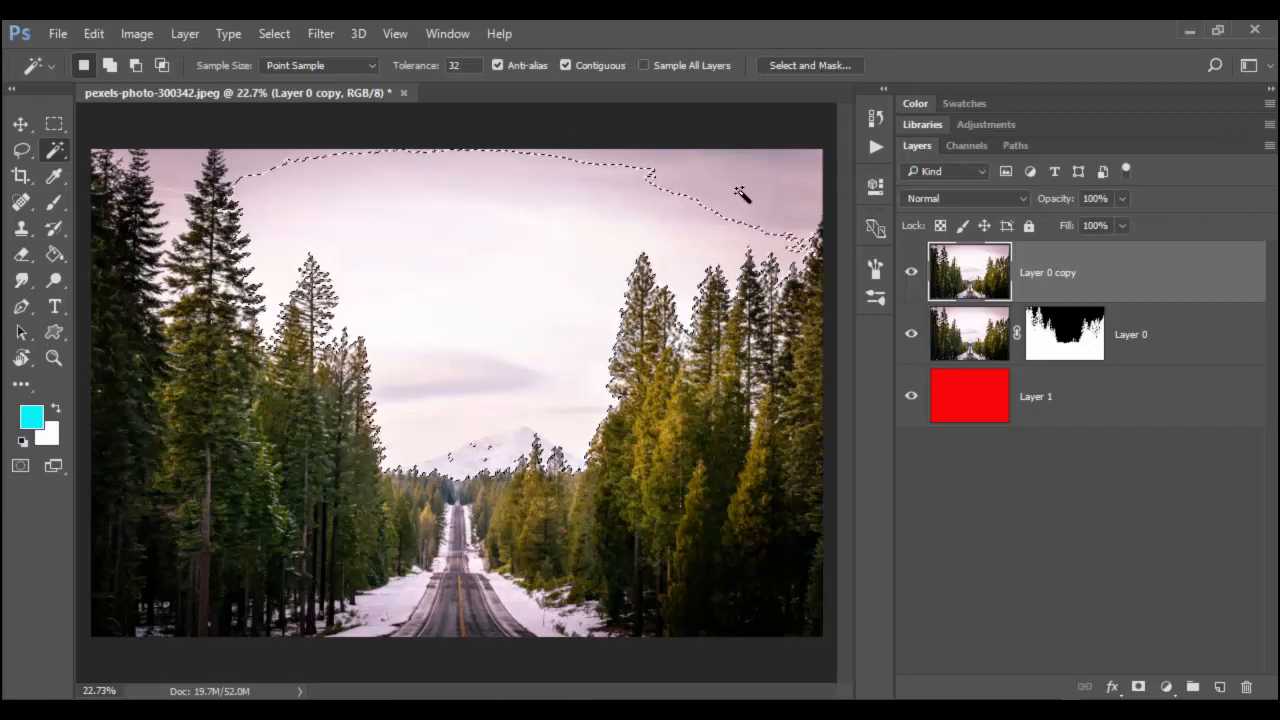
click(274, 33)
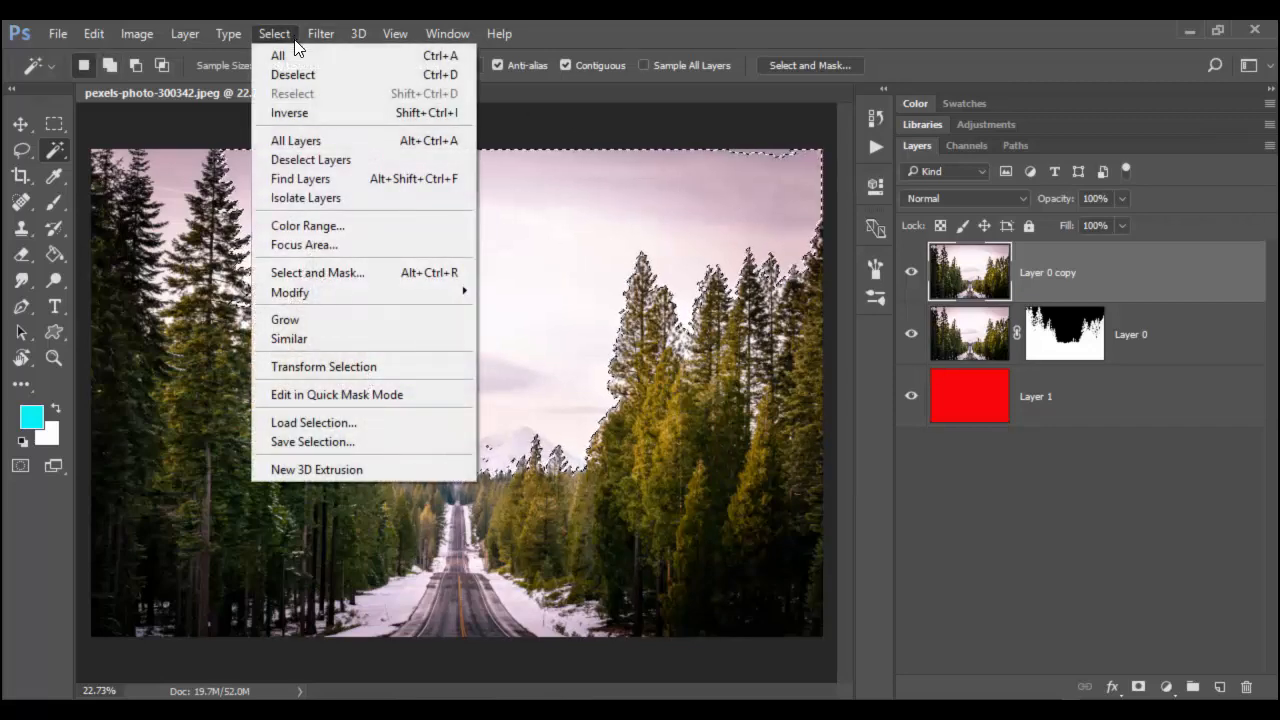
click(289, 338)
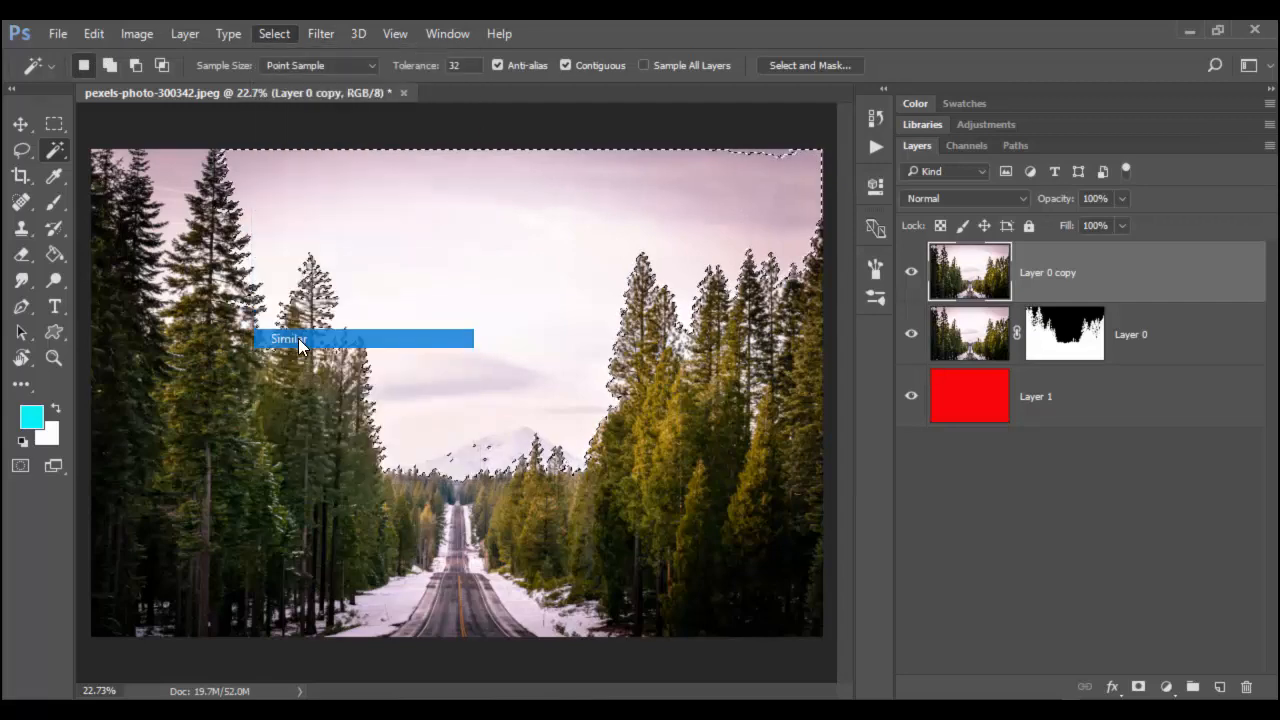
click(287, 339)
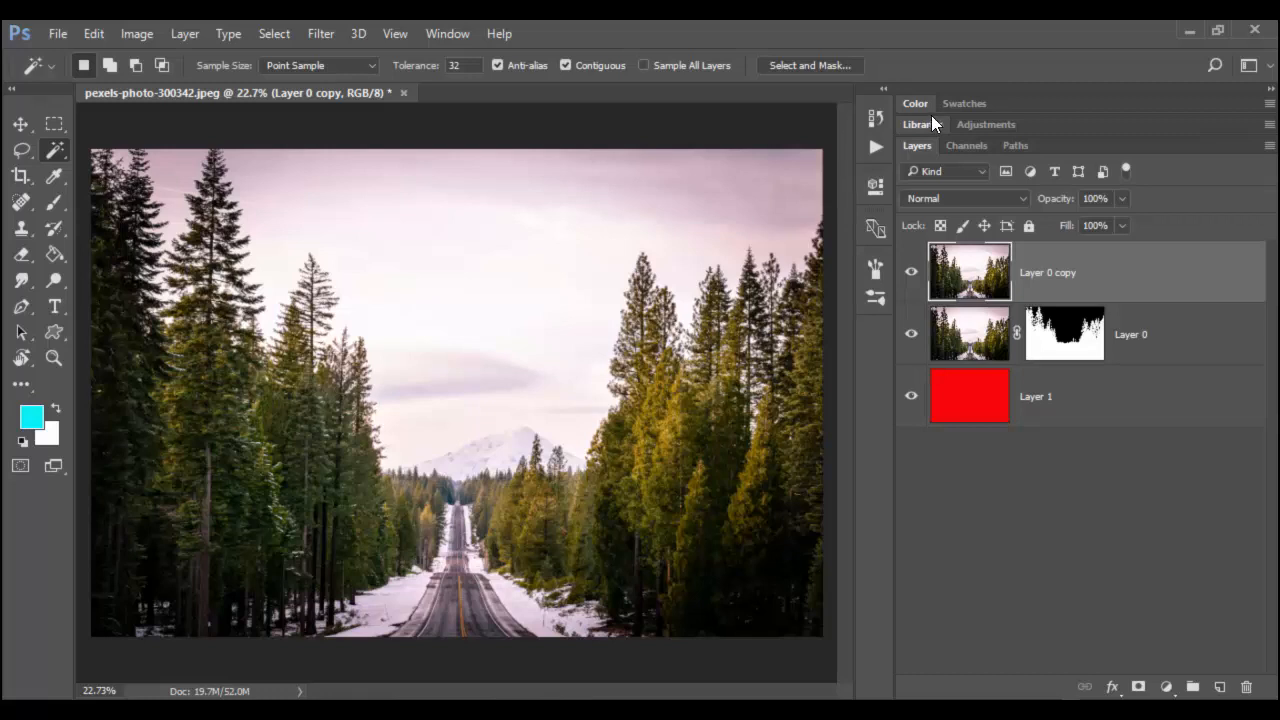
Show the Channels panel and compare the Blue channel against the RGB composite
click(966, 145)
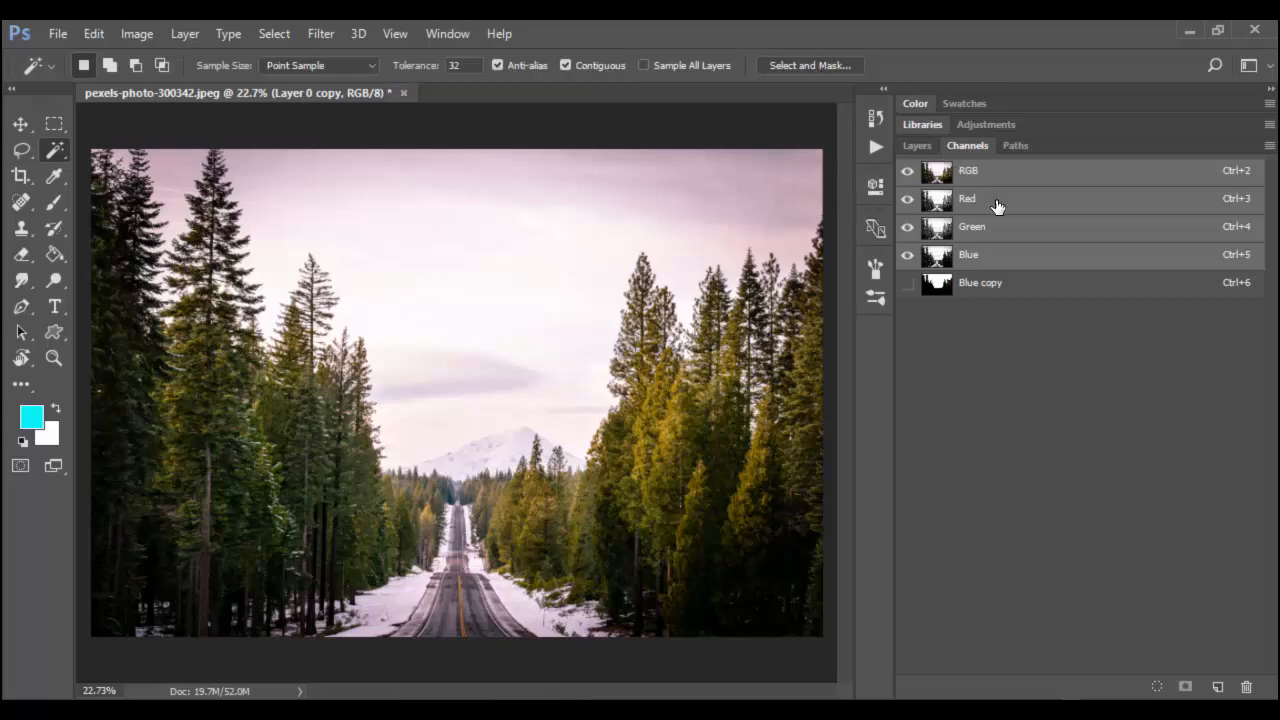
click(968, 254)
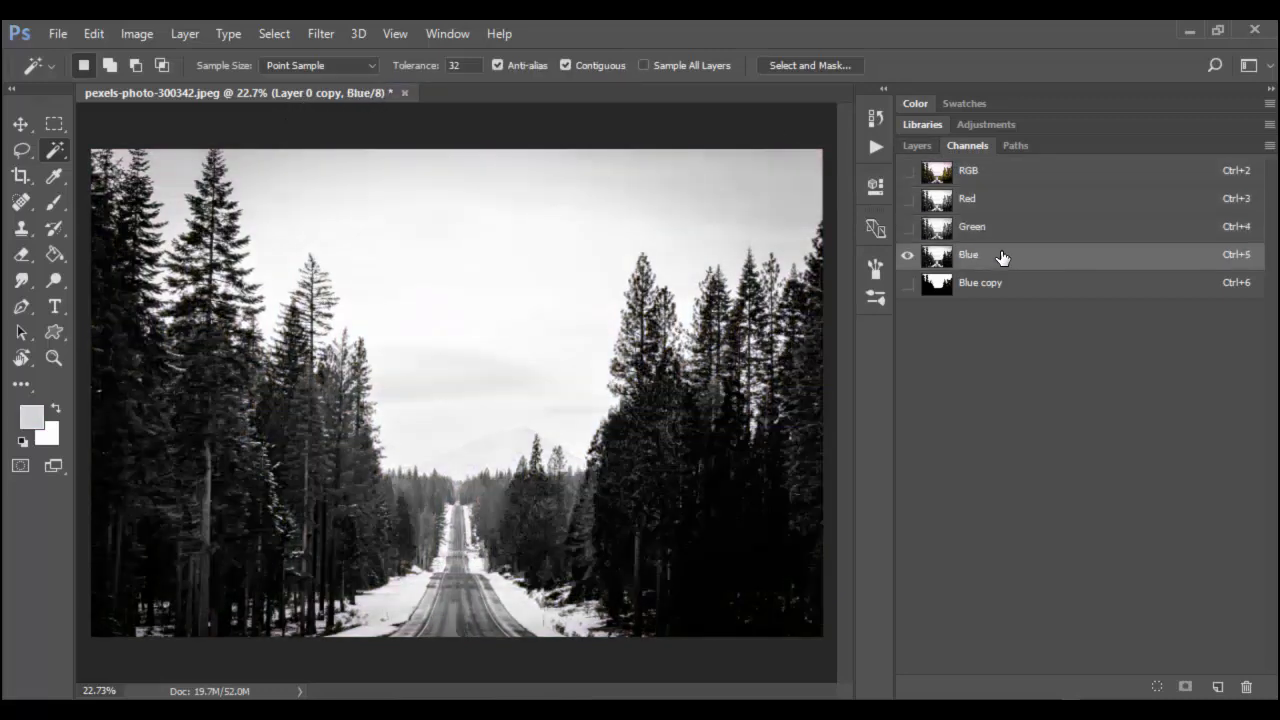
click(968, 170)
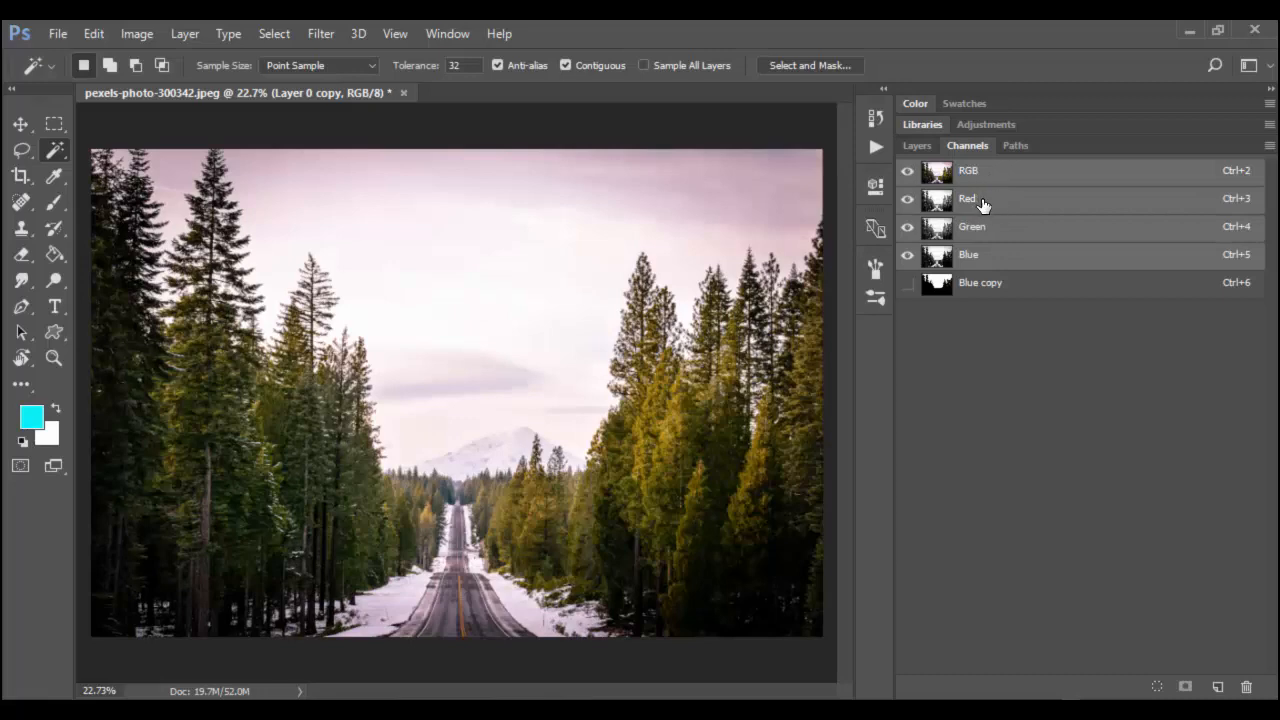
click(968, 254)
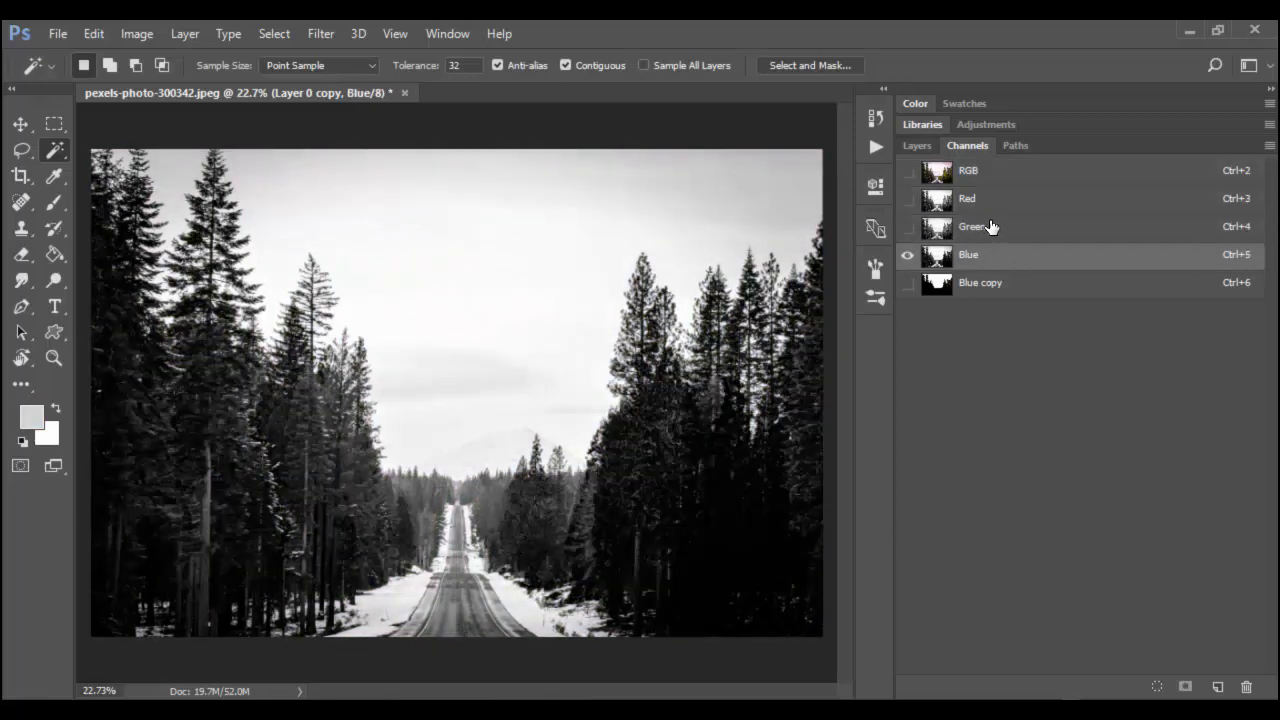
mouse_move(1001, 188)
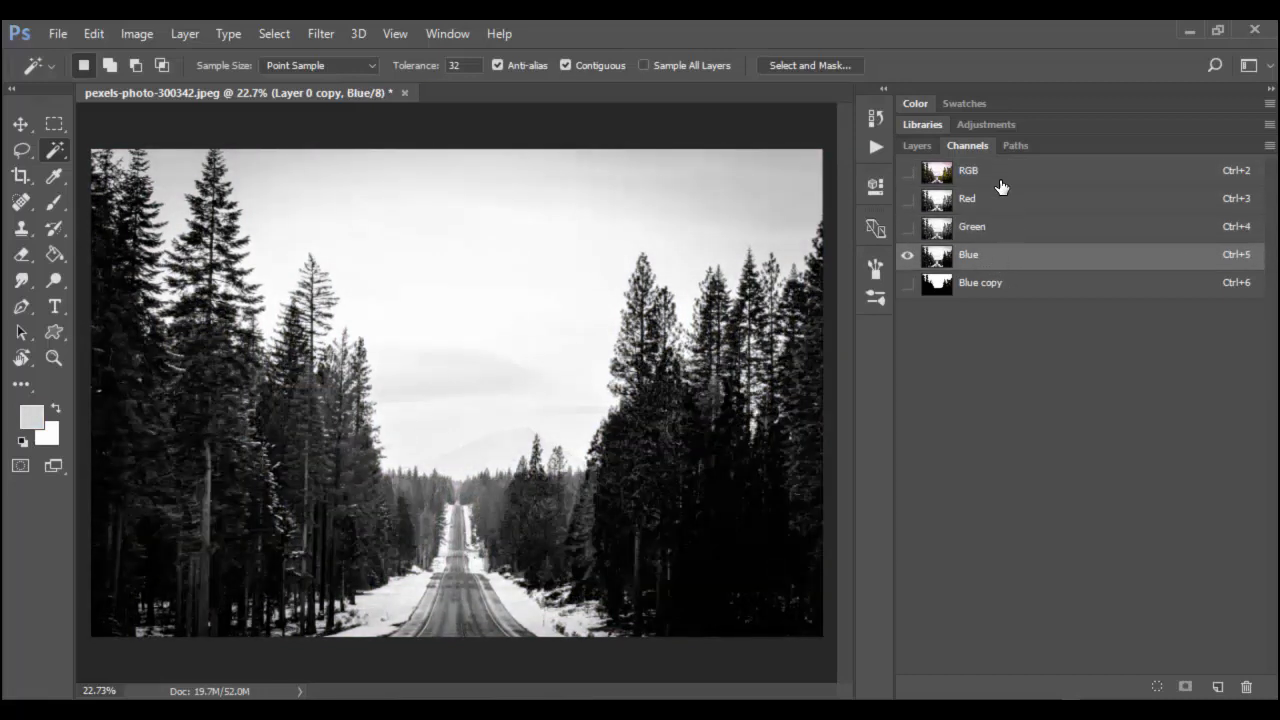
click(968, 170)
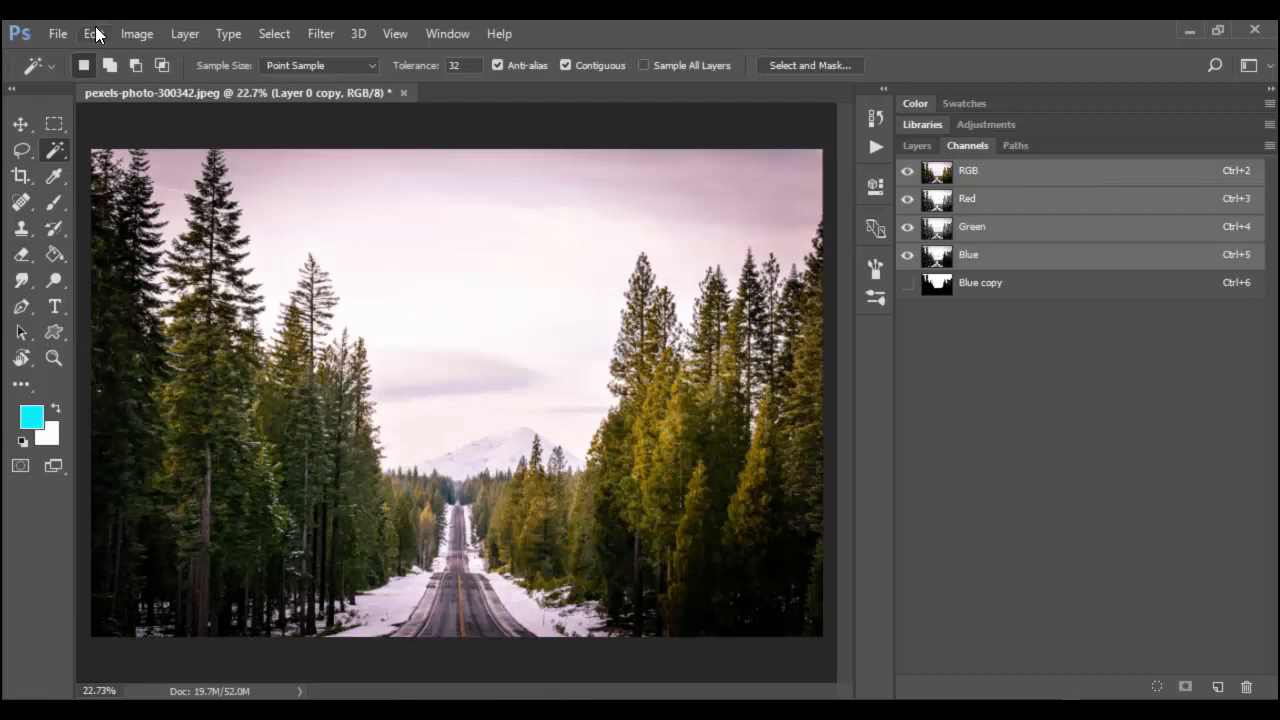
click(93, 33)
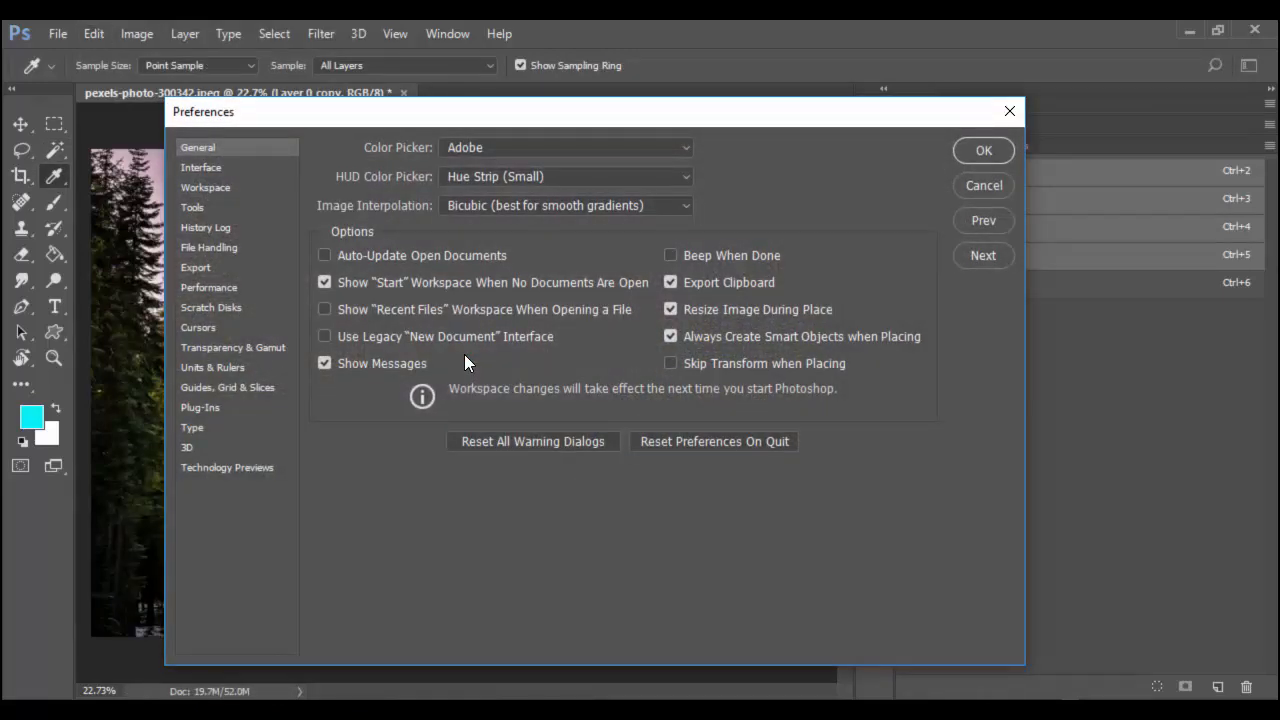
Turn on Show Channels in Color in the Interface preferences
click(201, 167)
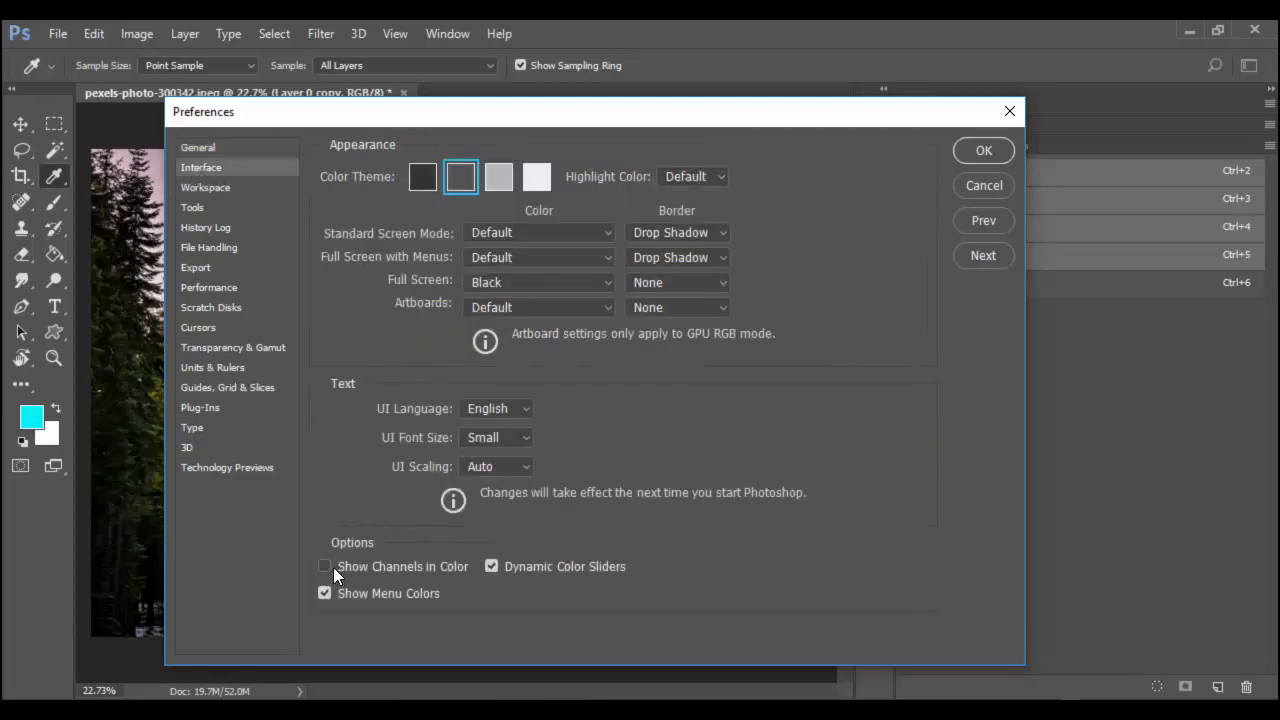
click(324, 566)
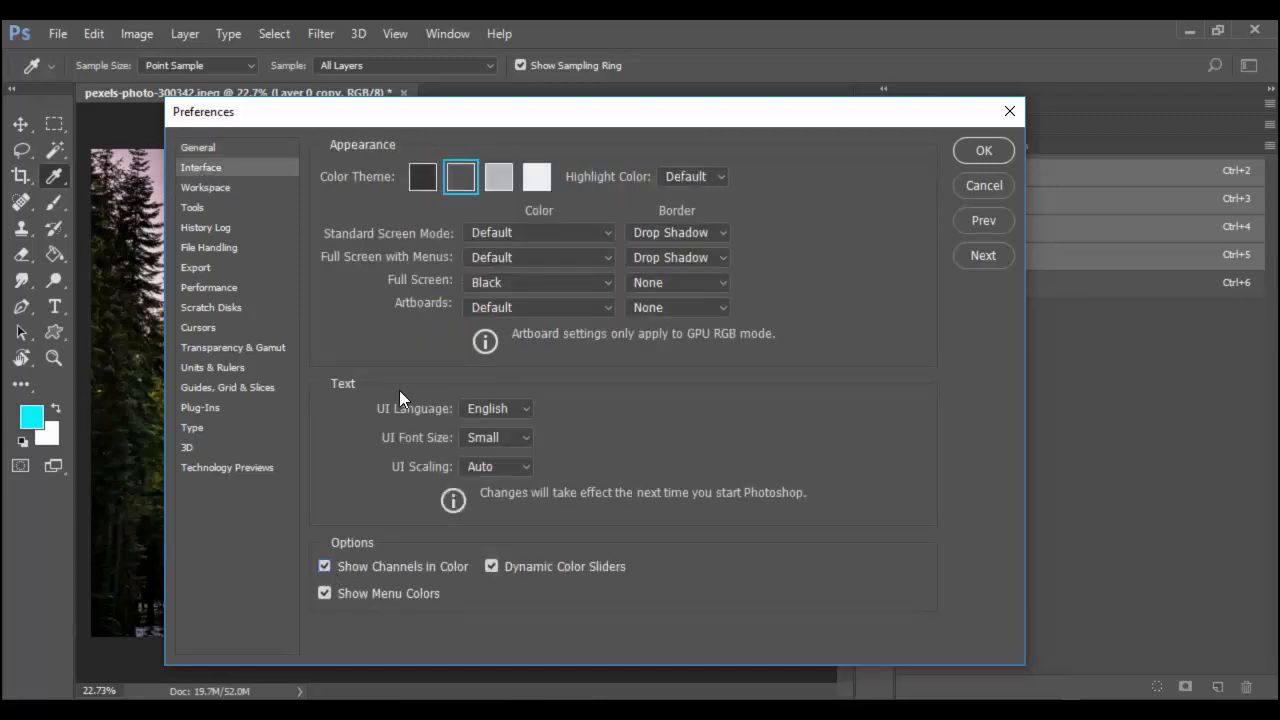
click(983, 150)
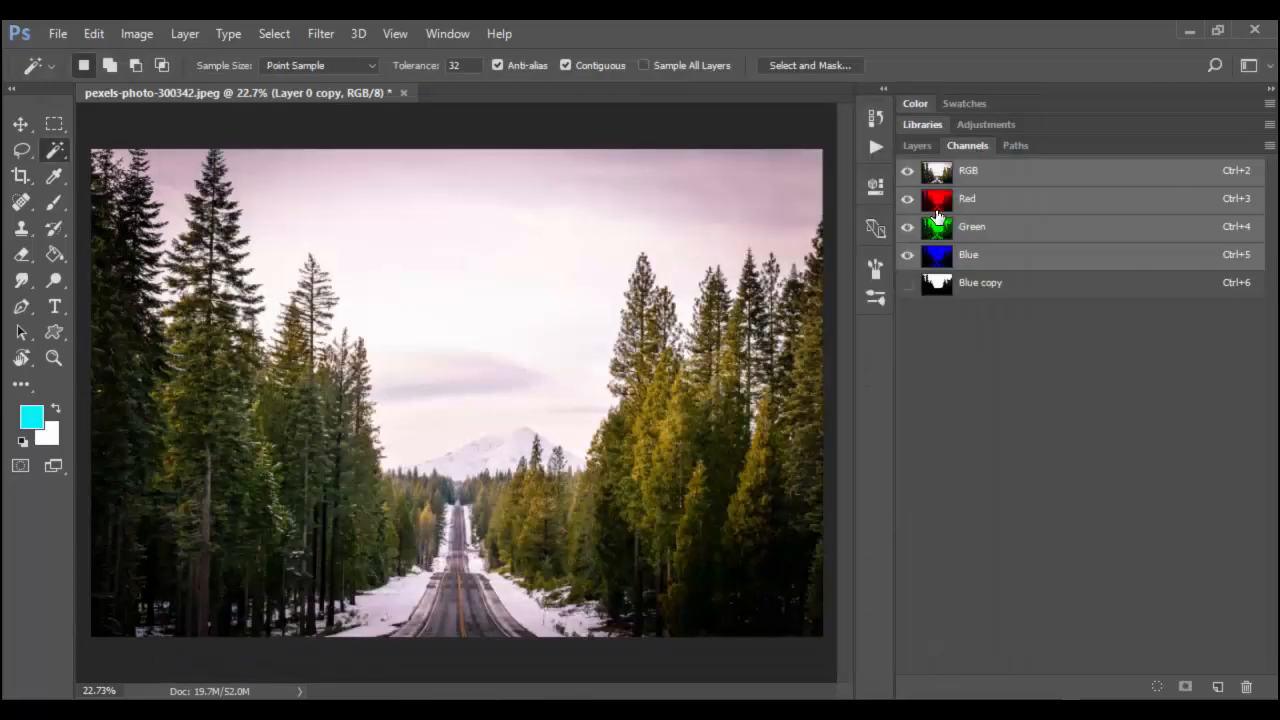
click(972, 226)
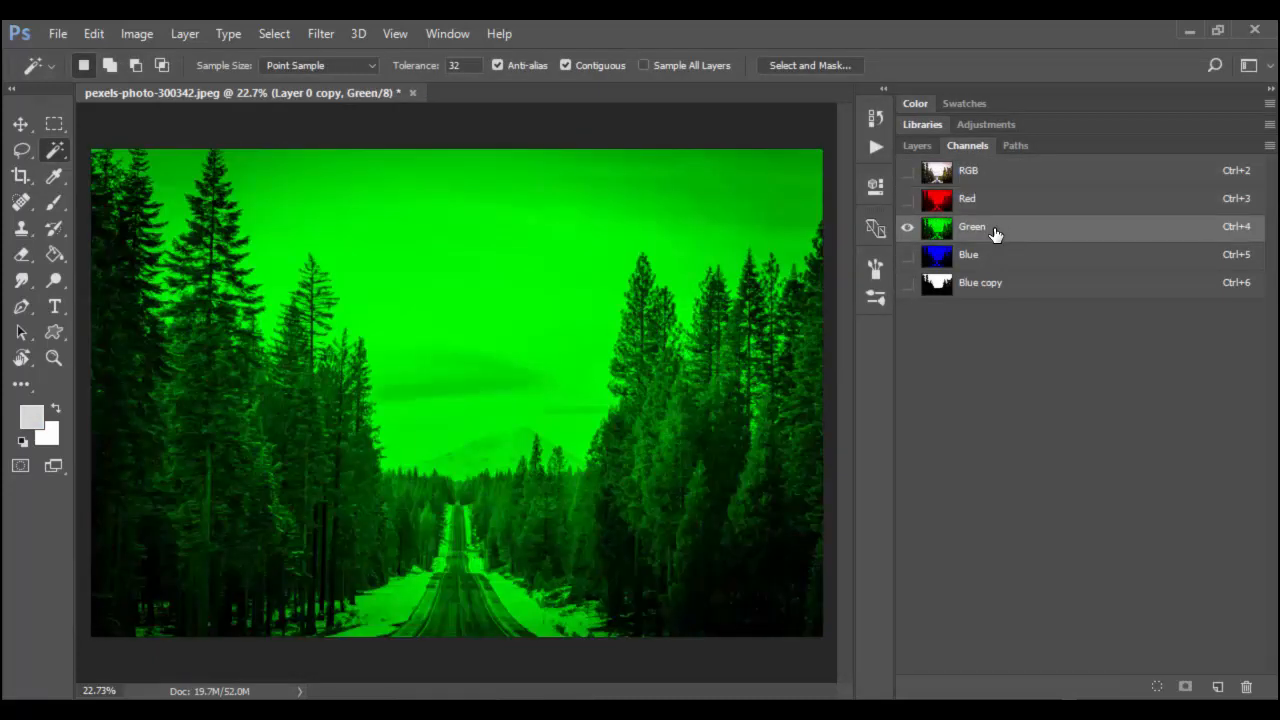
click(968, 254)
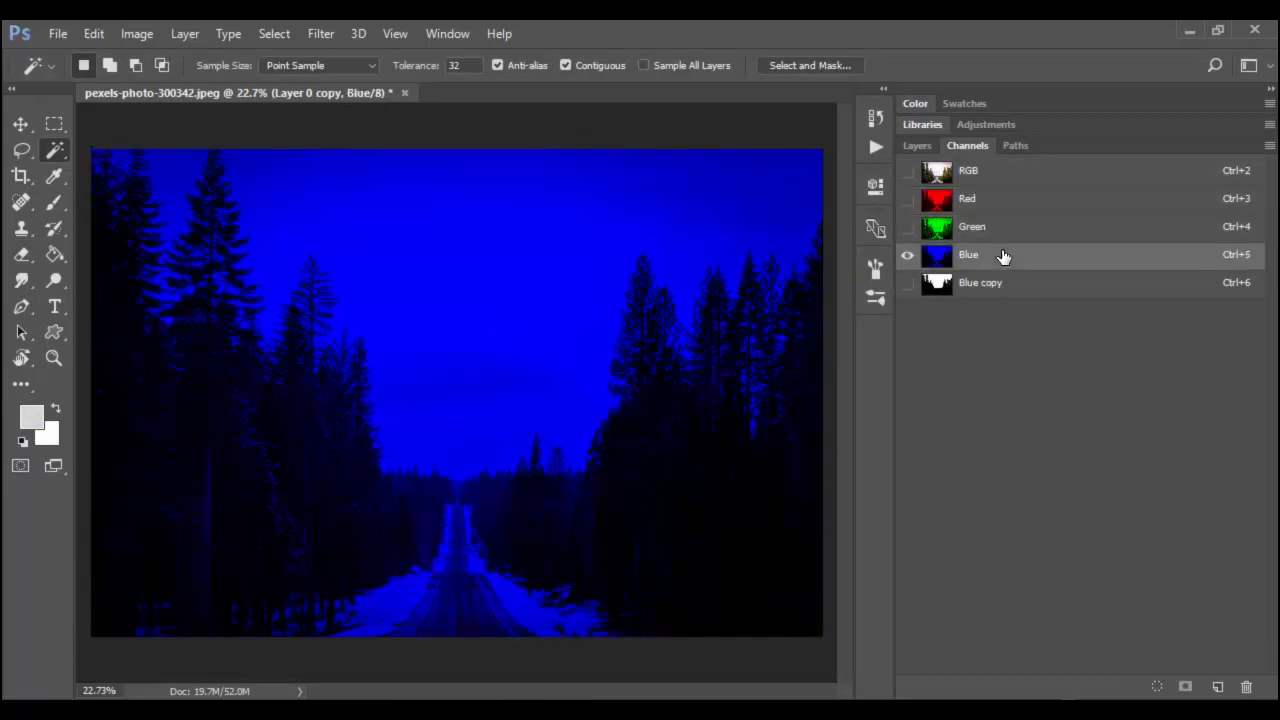
click(971, 226)
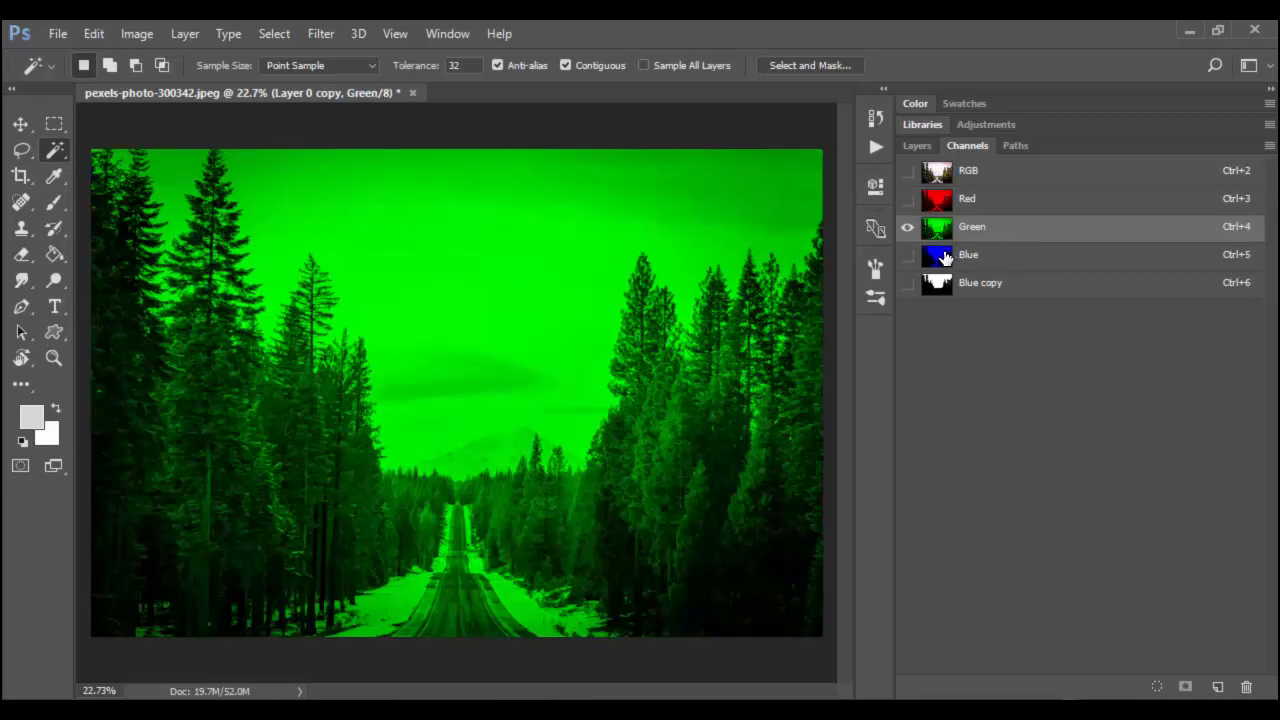
click(907, 254)
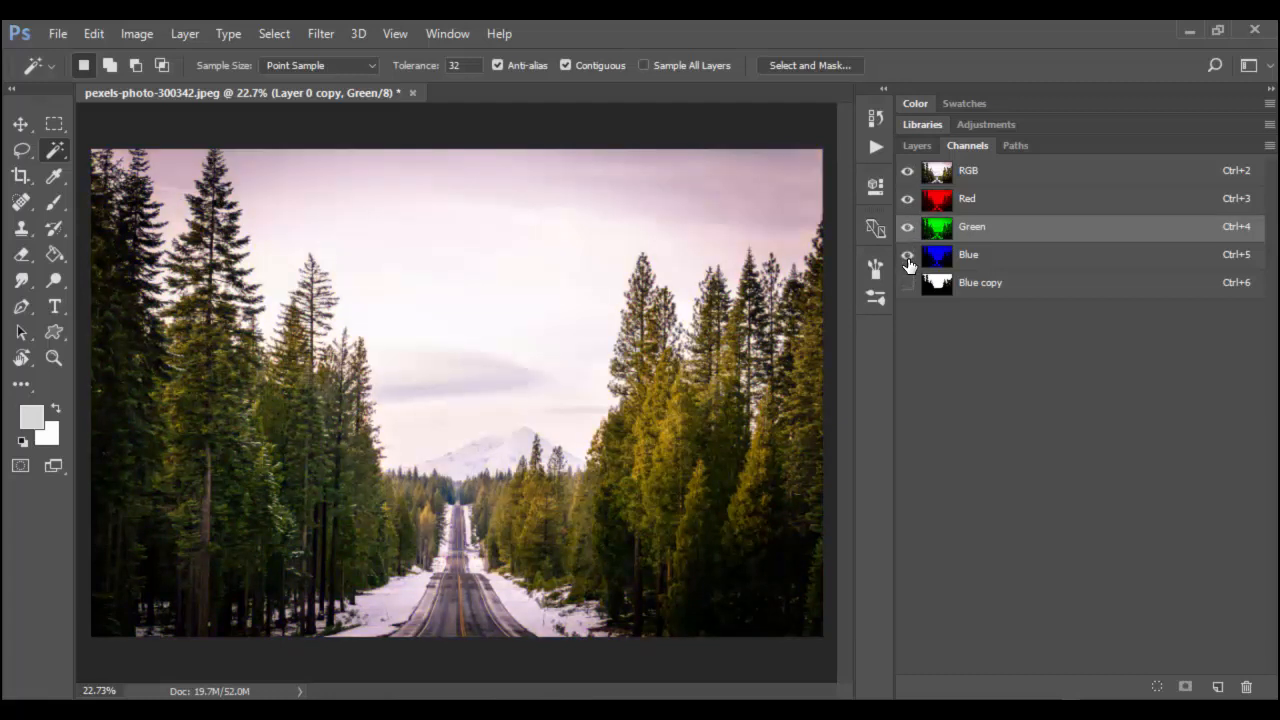
click(907, 170)
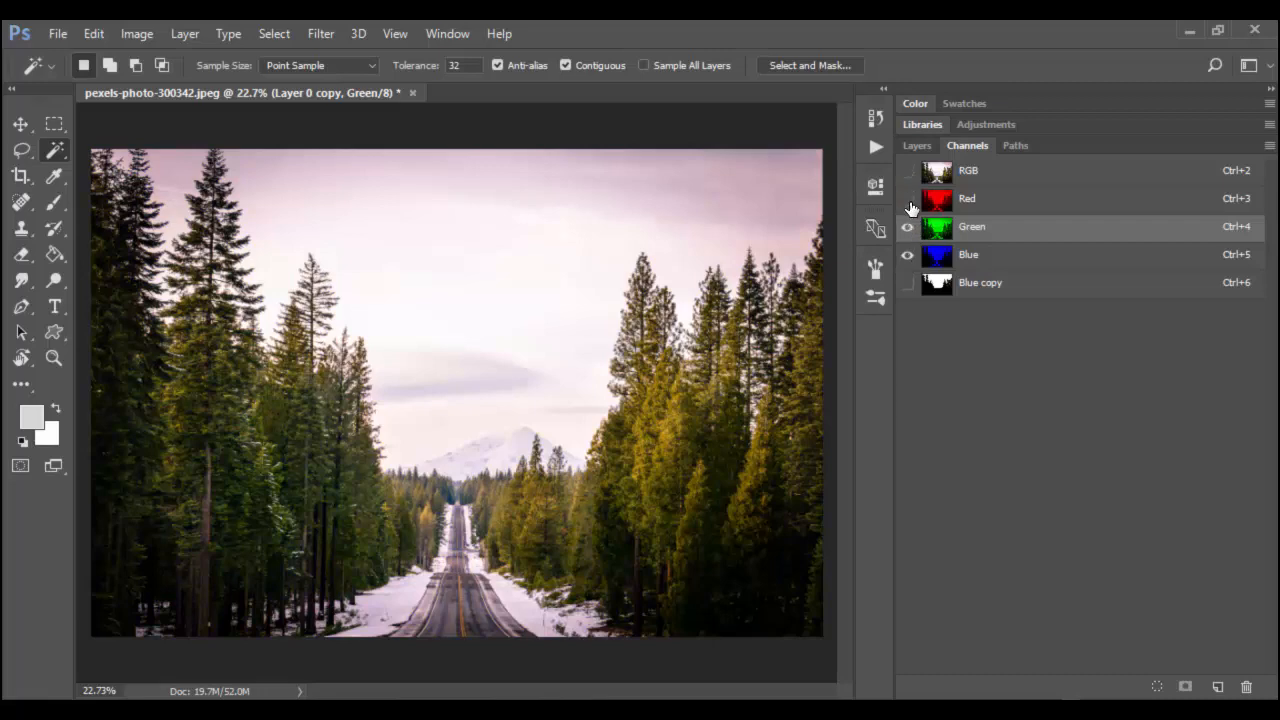
click(907, 198)
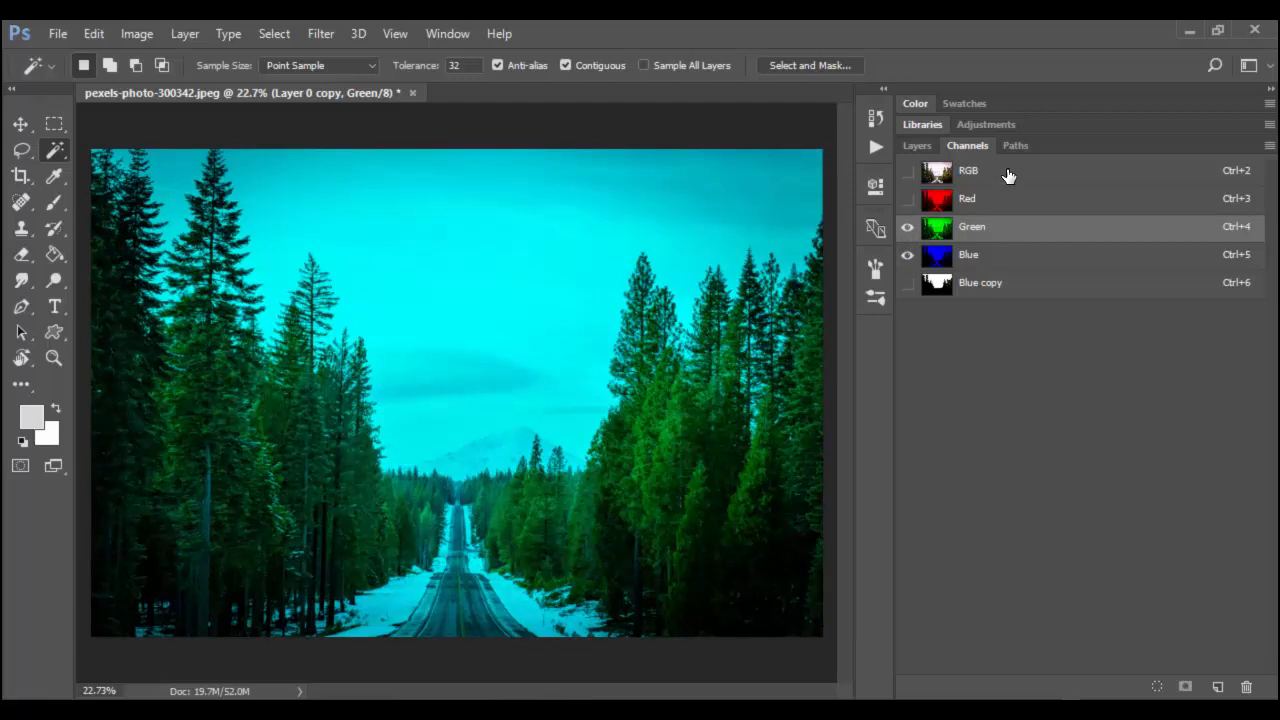
click(968, 170)
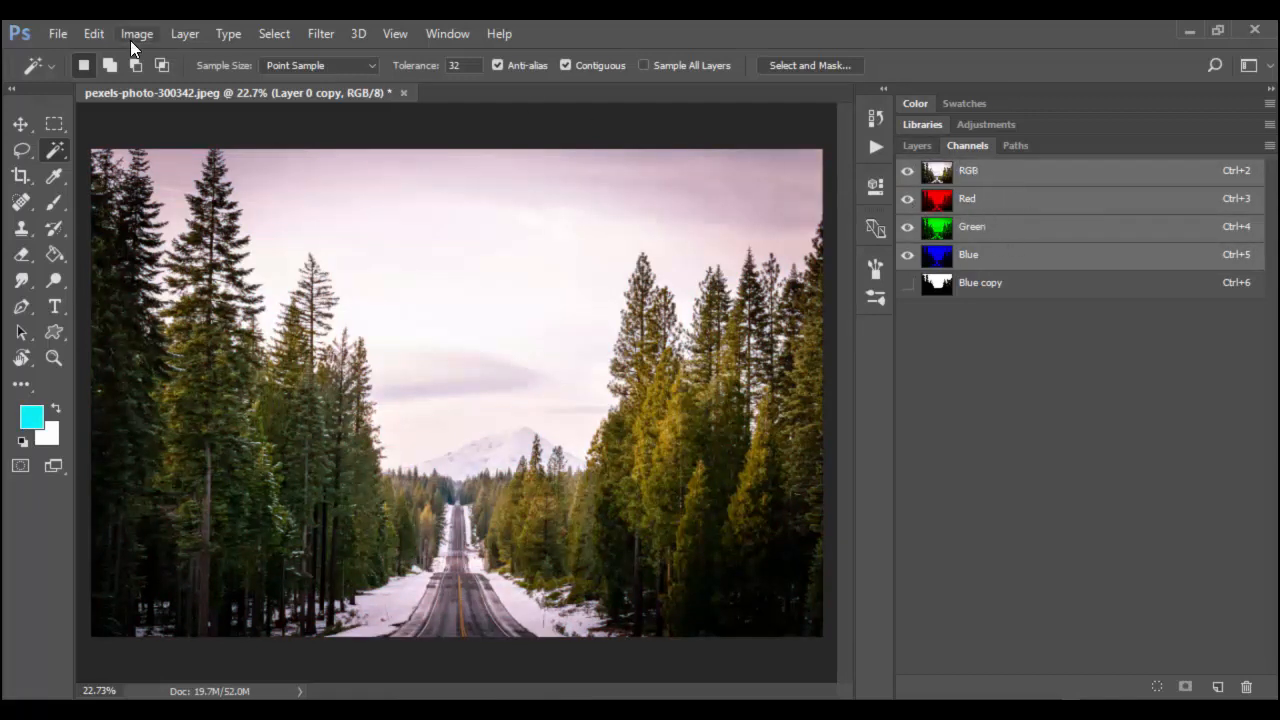
click(136, 33)
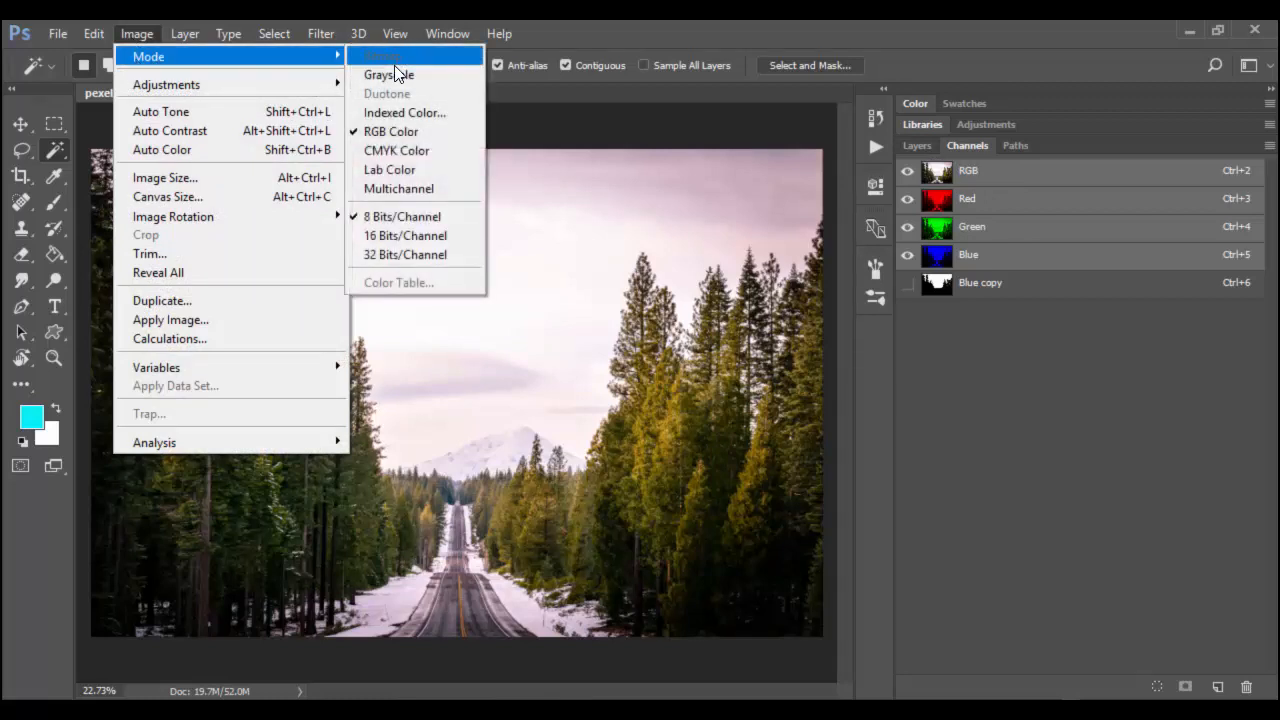
mouse_move(410, 93)
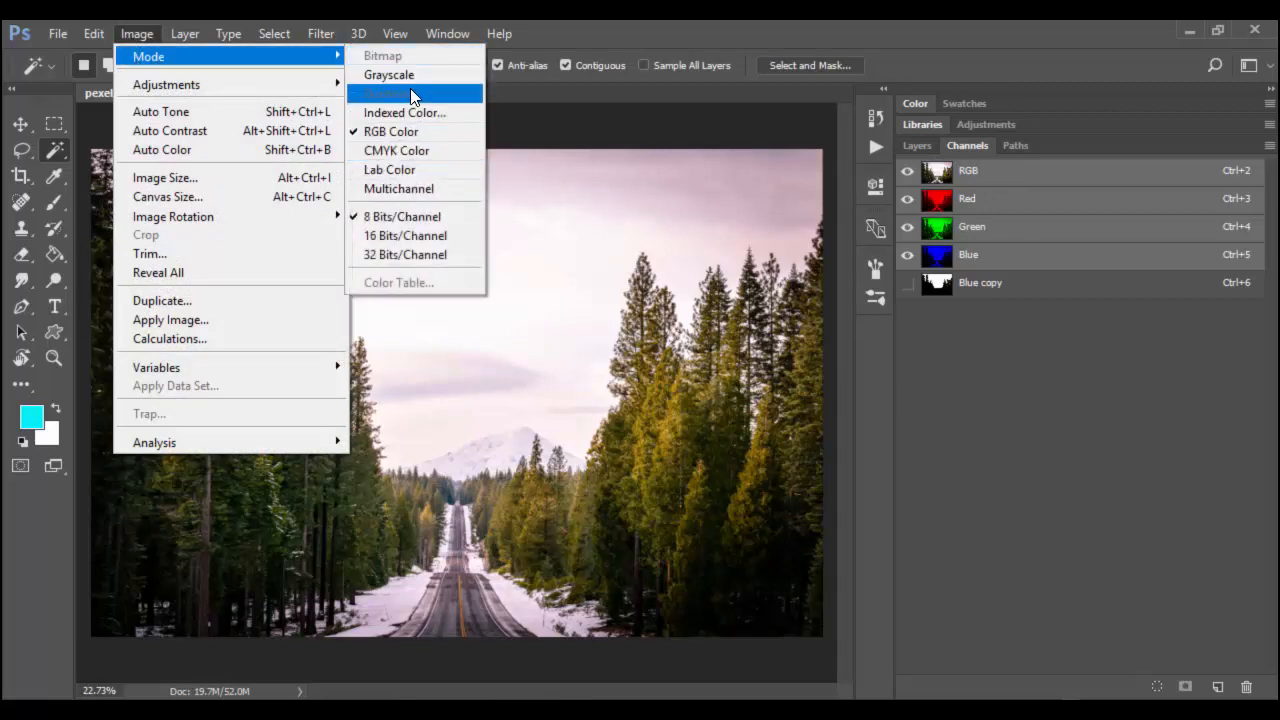
mouse_move(405, 112)
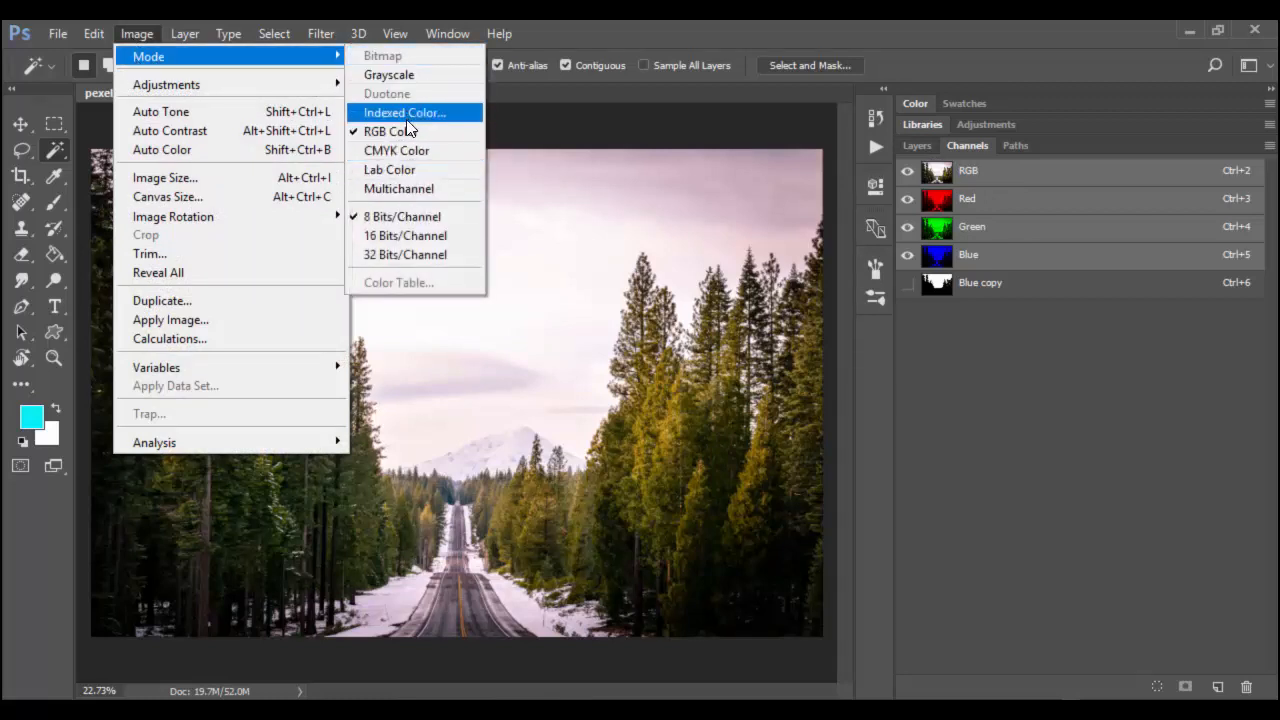
mouse_move(396, 150)
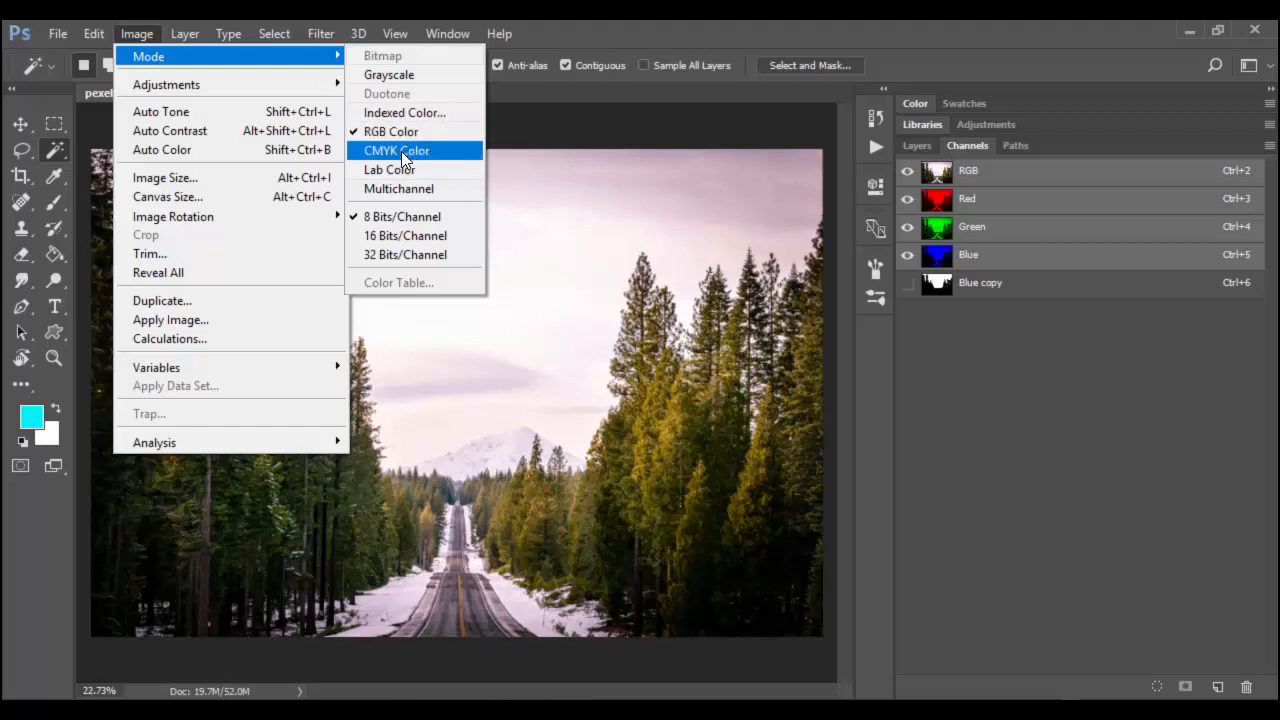
mouse_move(405, 235)
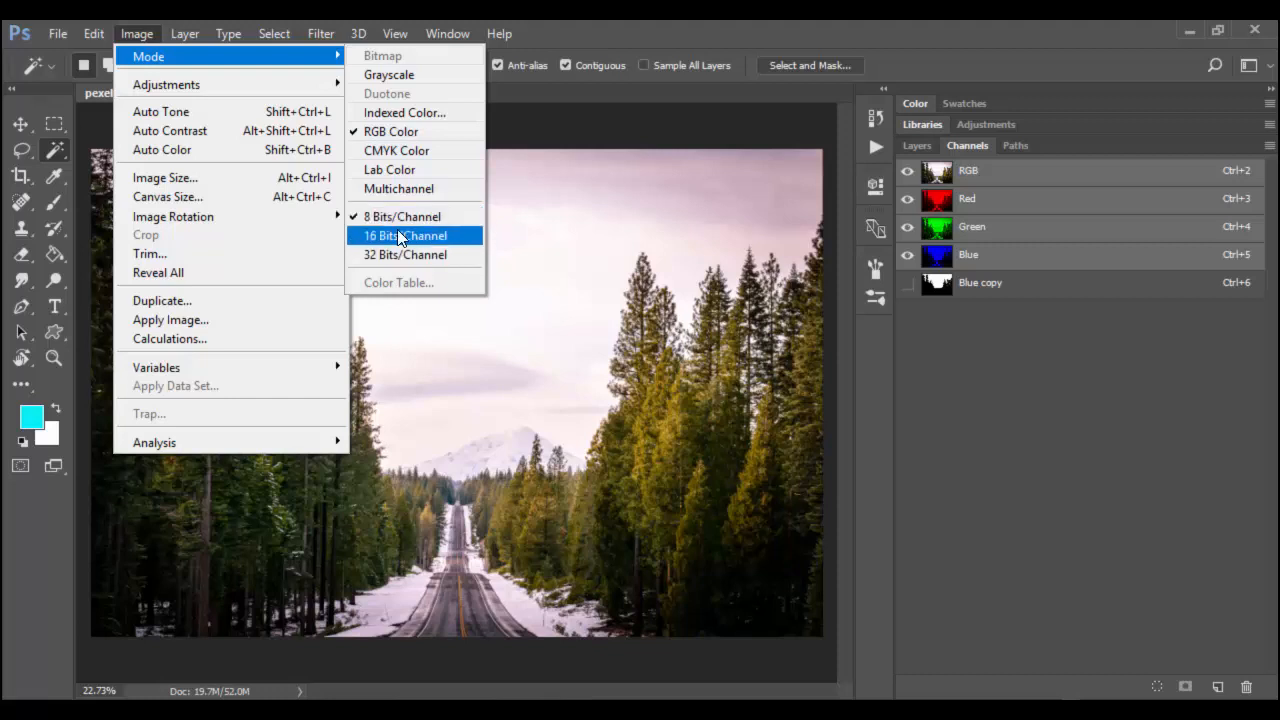
mouse_move(415, 250)
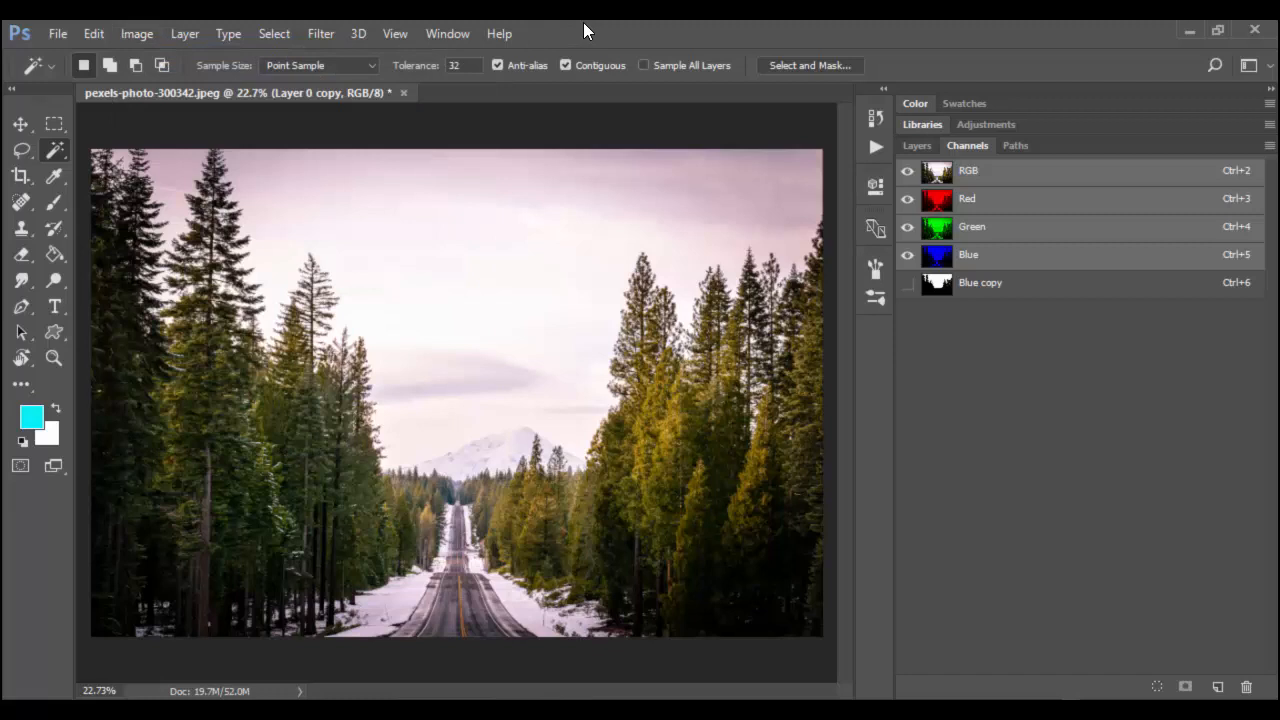
mouse_move(518, 362)
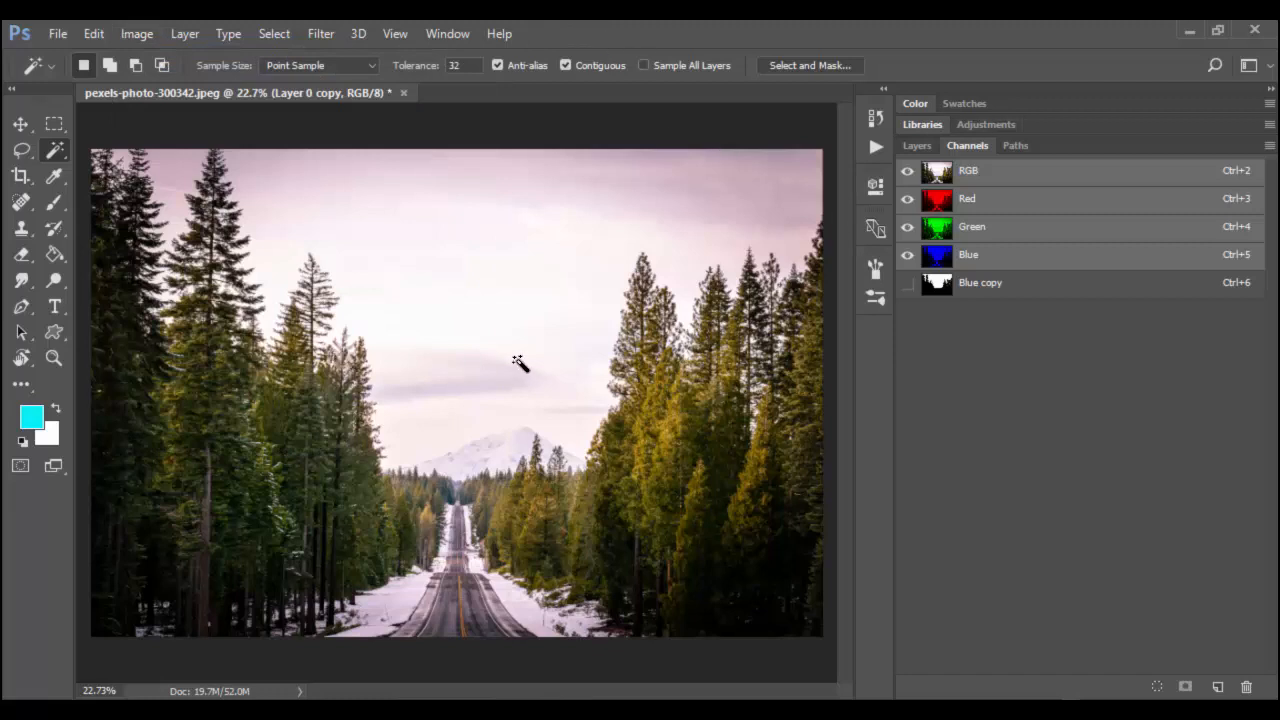
mouse_move(645, 385)
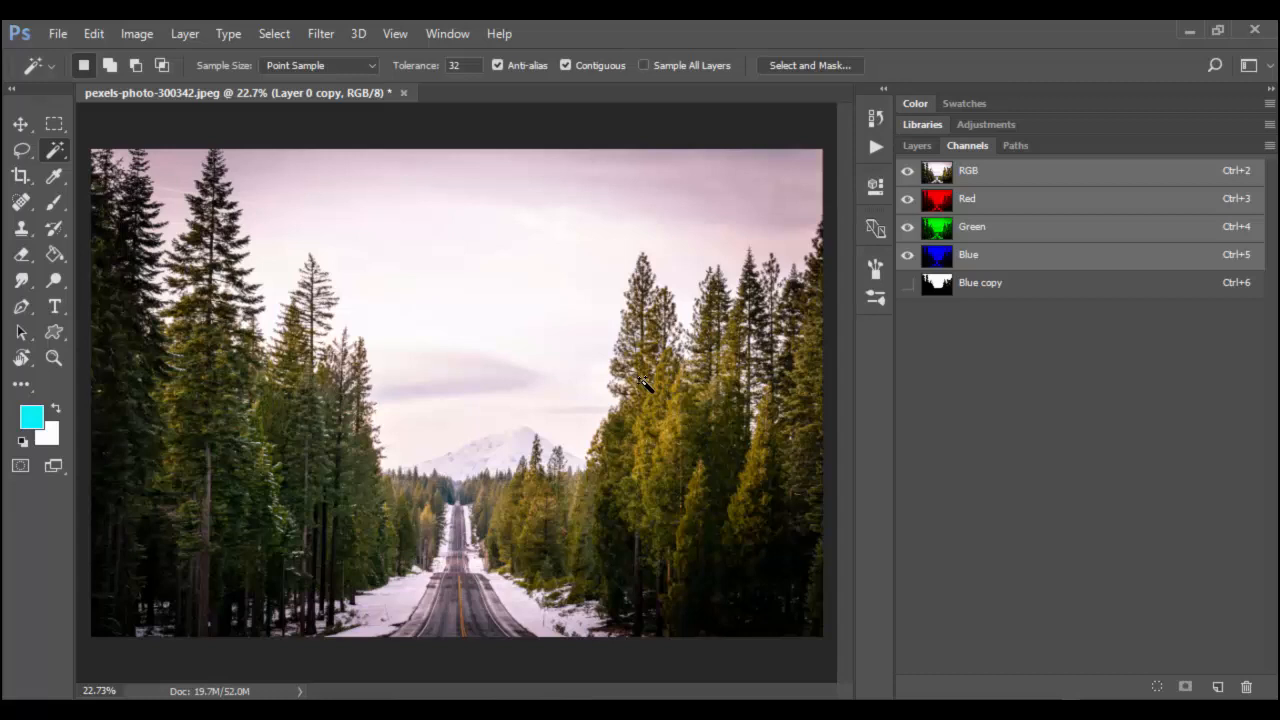
mouse_move(935, 228)
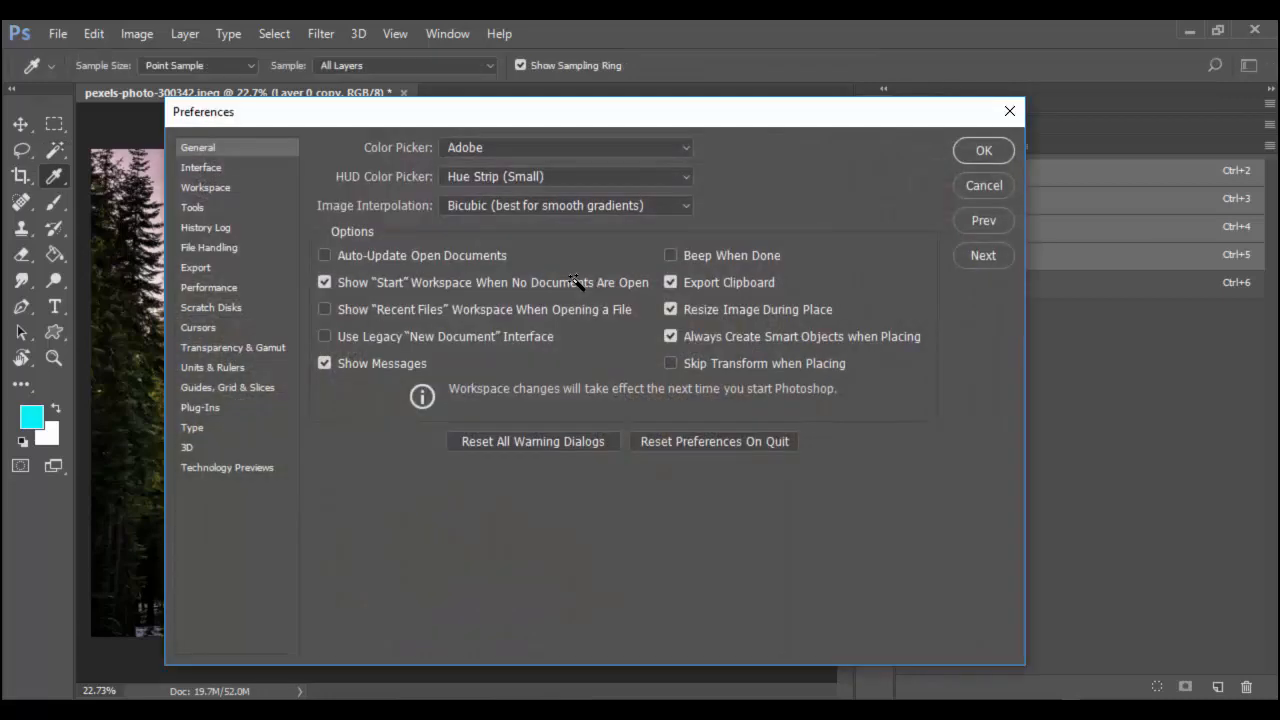
Turn off Show Channels in Color in the Interface preferences
click(201, 167)
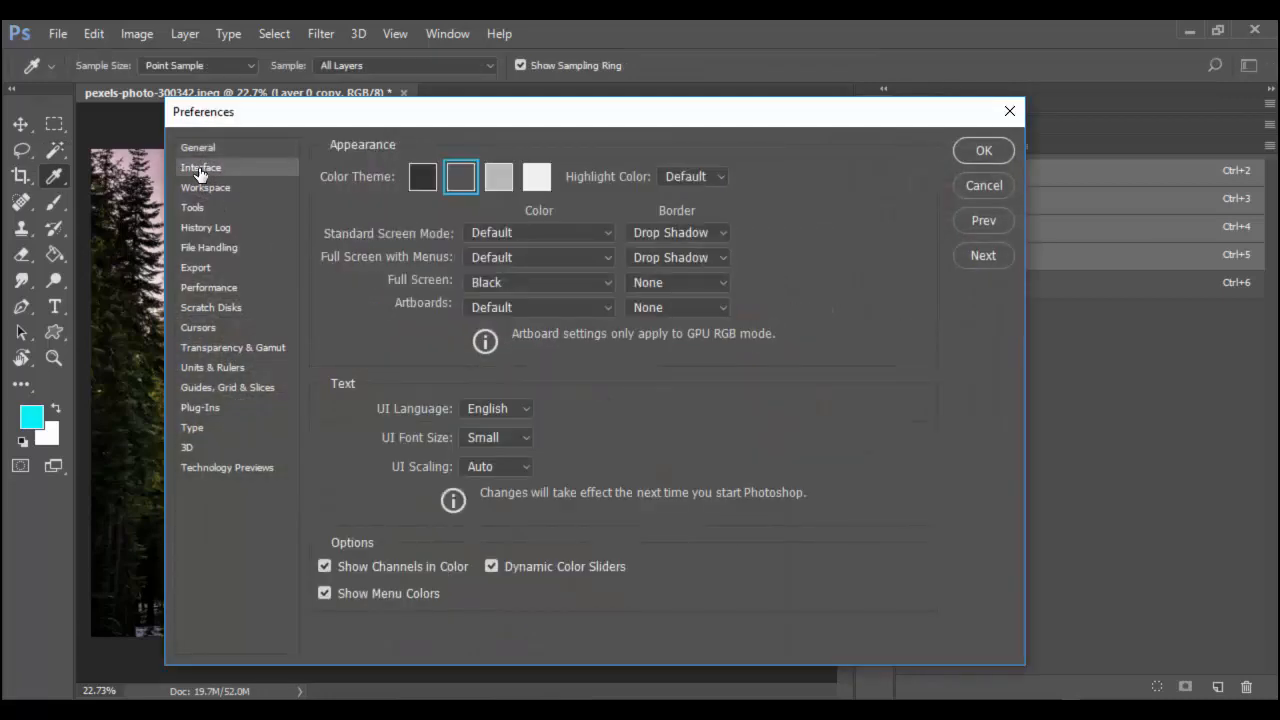
click(324, 566)
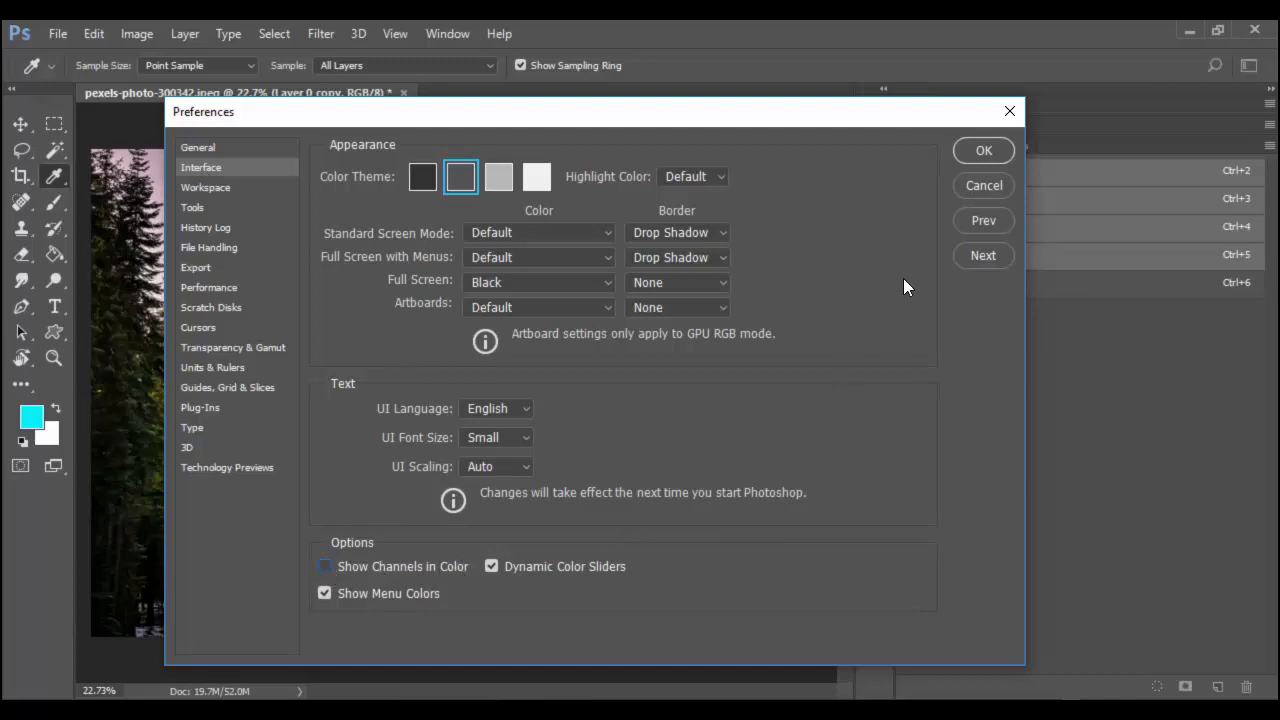
click(983, 150)
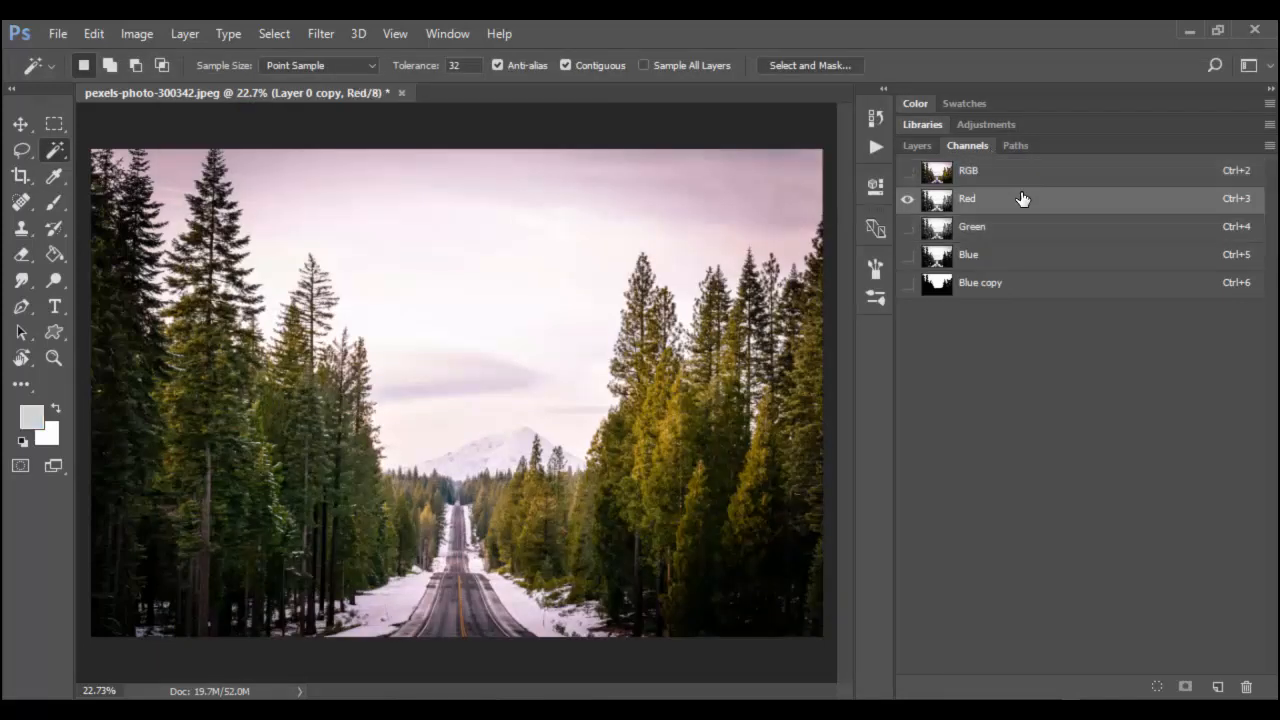
Preview the Blue, Blue copy, Green and Red channels alone, finishing on Blue
click(968, 254)
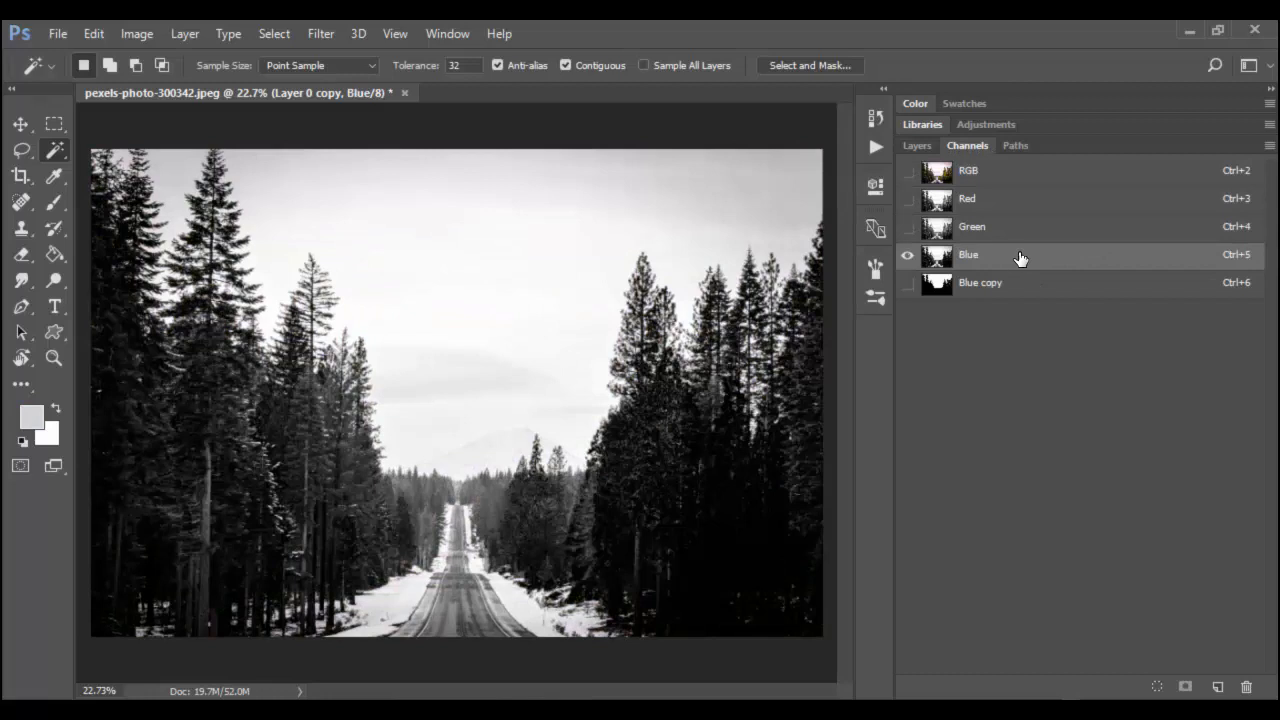
mouse_move(1019, 288)
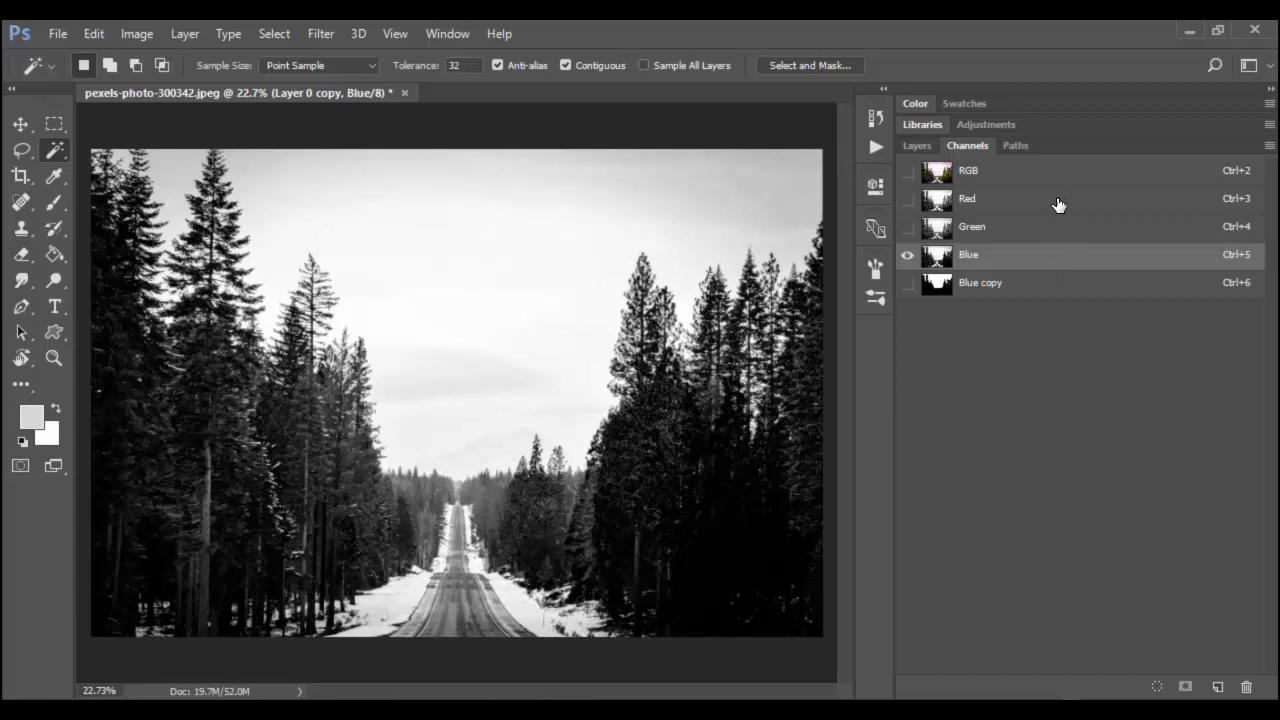
click(980, 282)
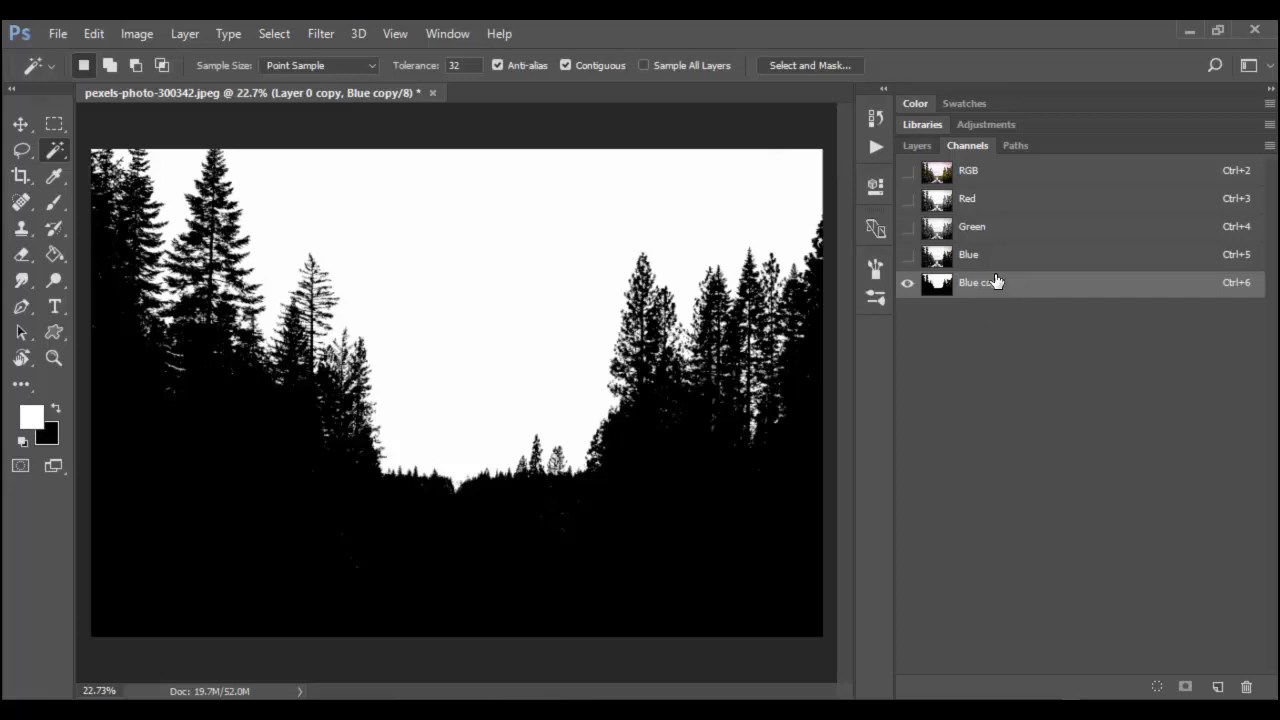
mouse_move(1000, 288)
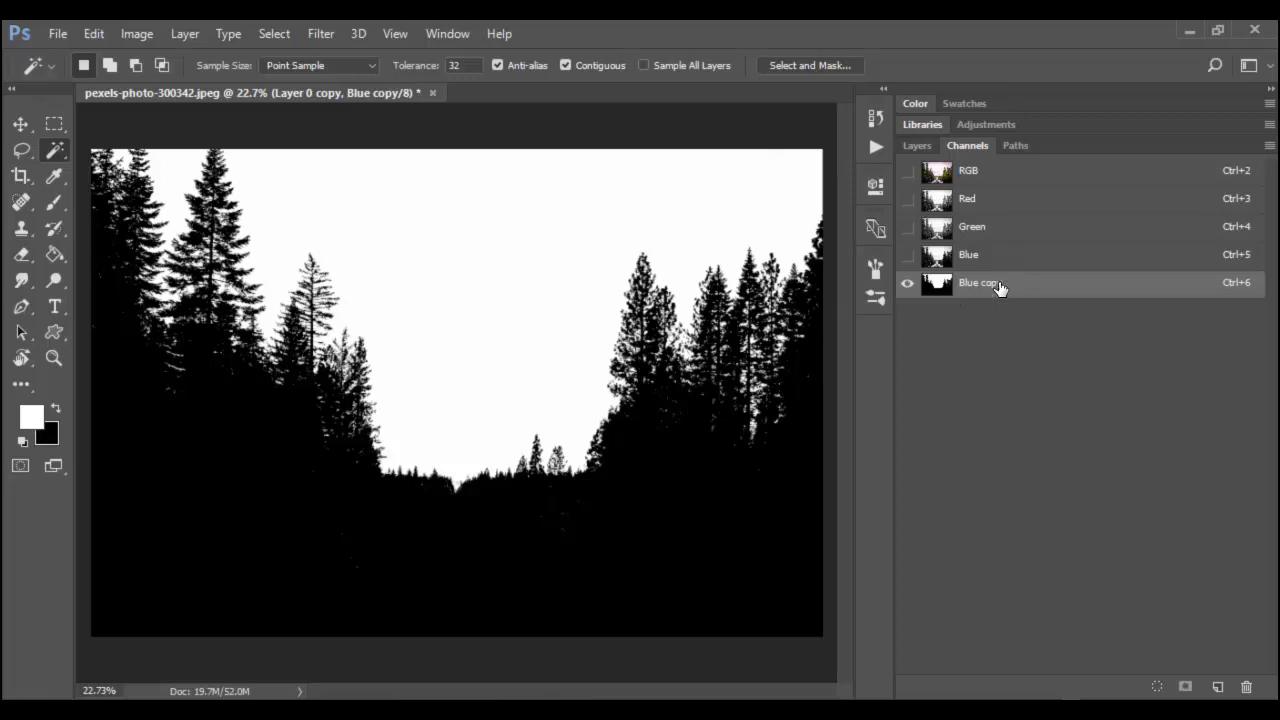
click(968, 254)
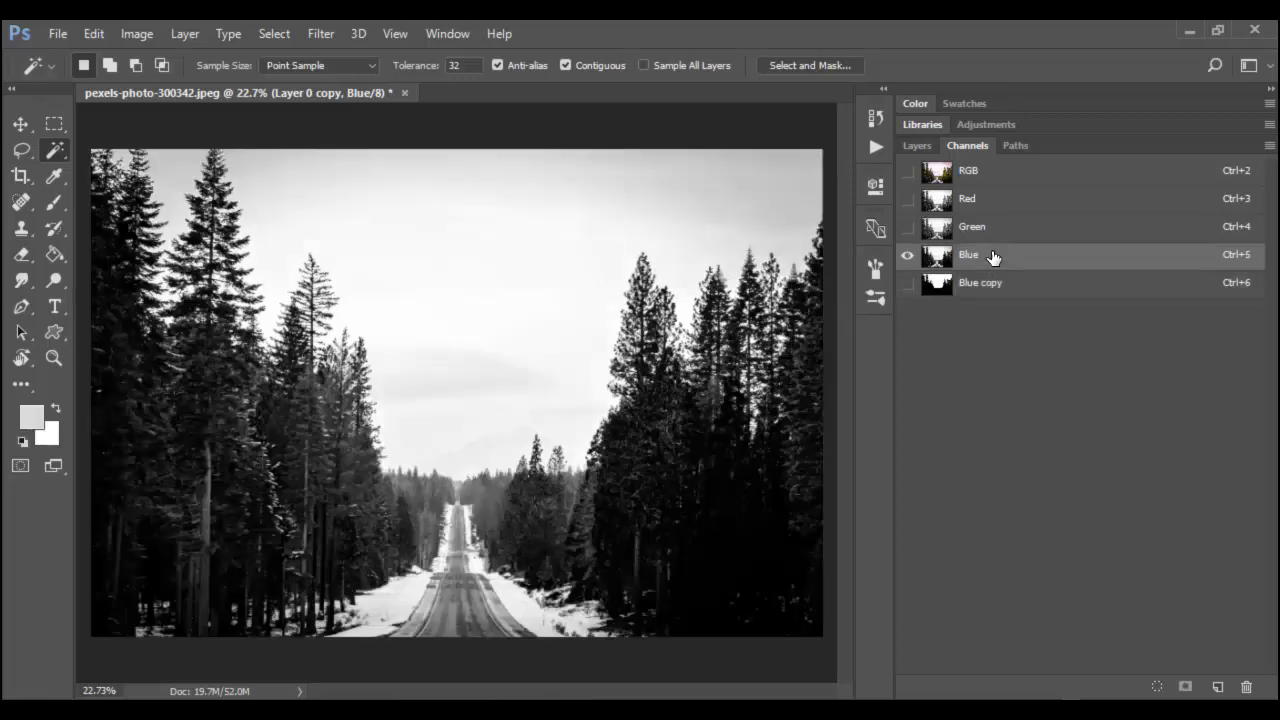
click(972, 226)
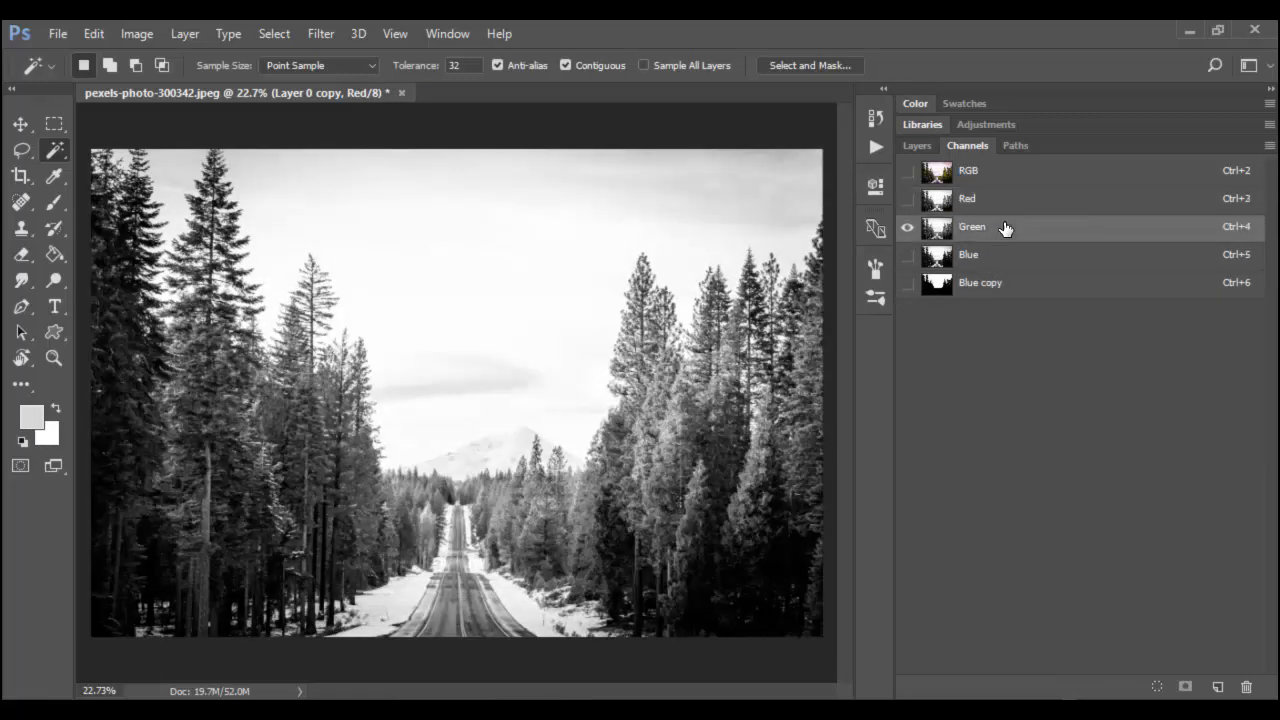
click(967, 198)
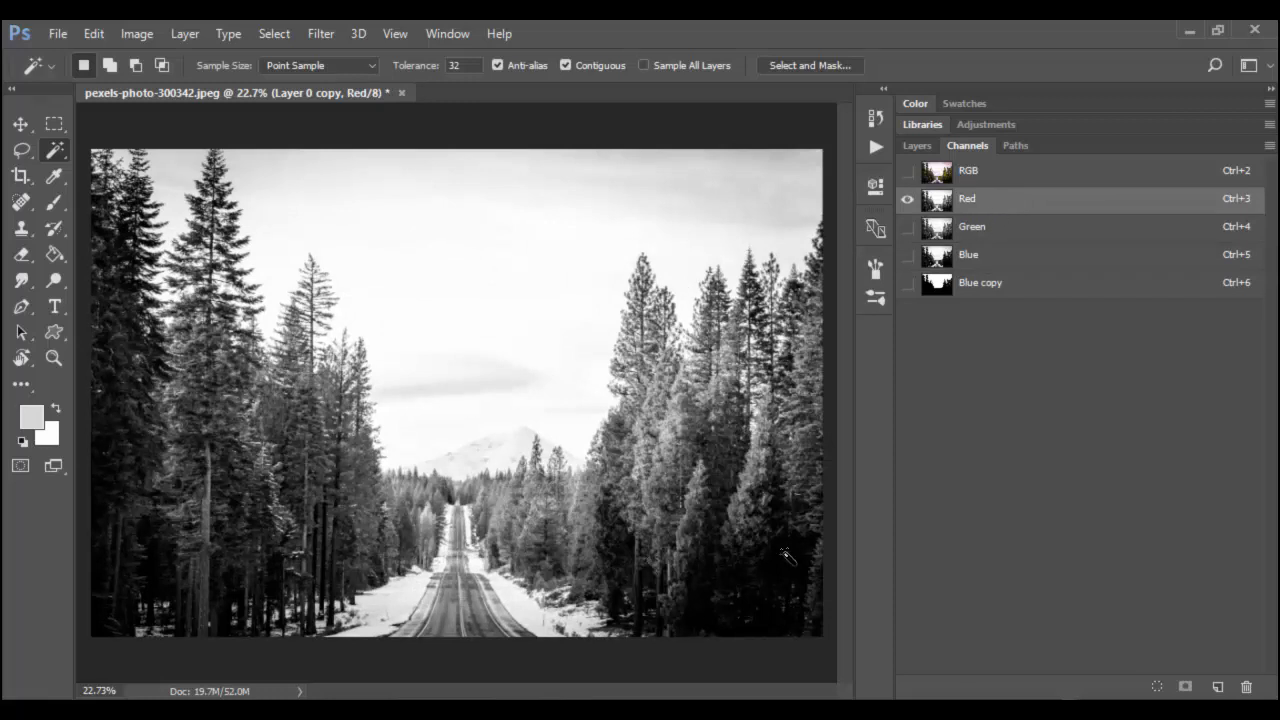
click(971, 226)
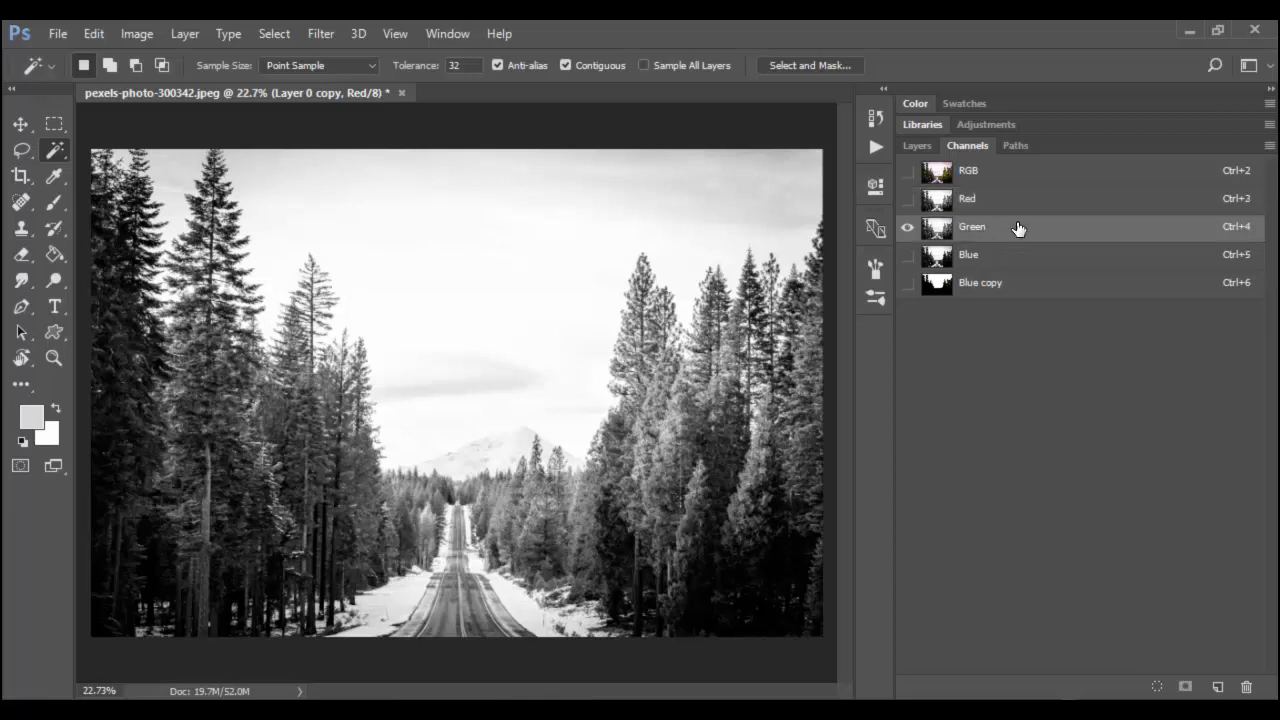
click(972, 227)
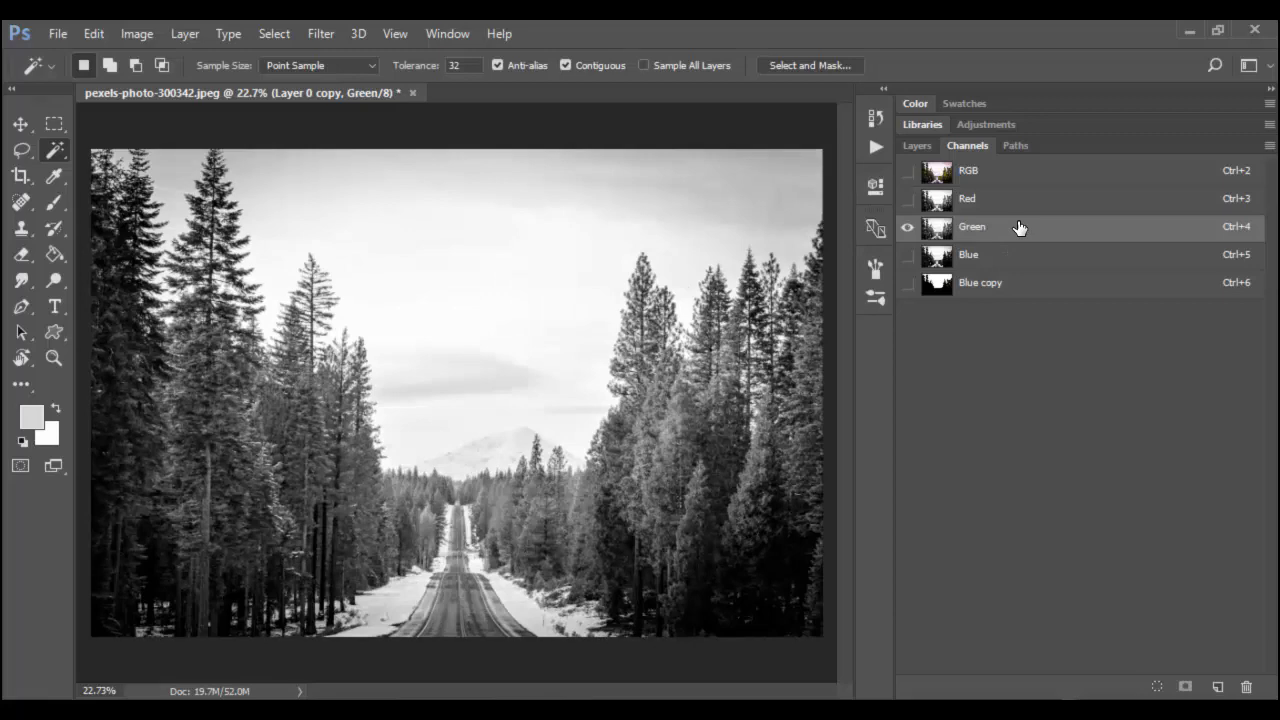
click(968, 254)
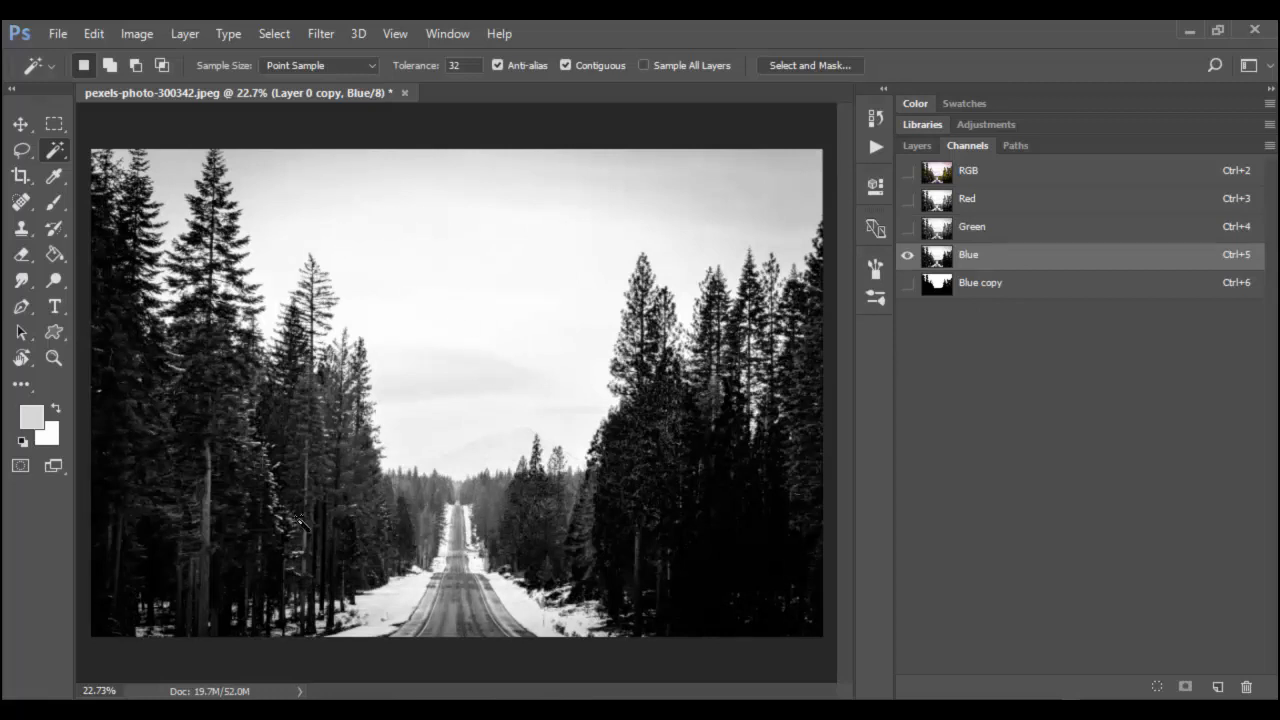
mouse_move(1008, 213)
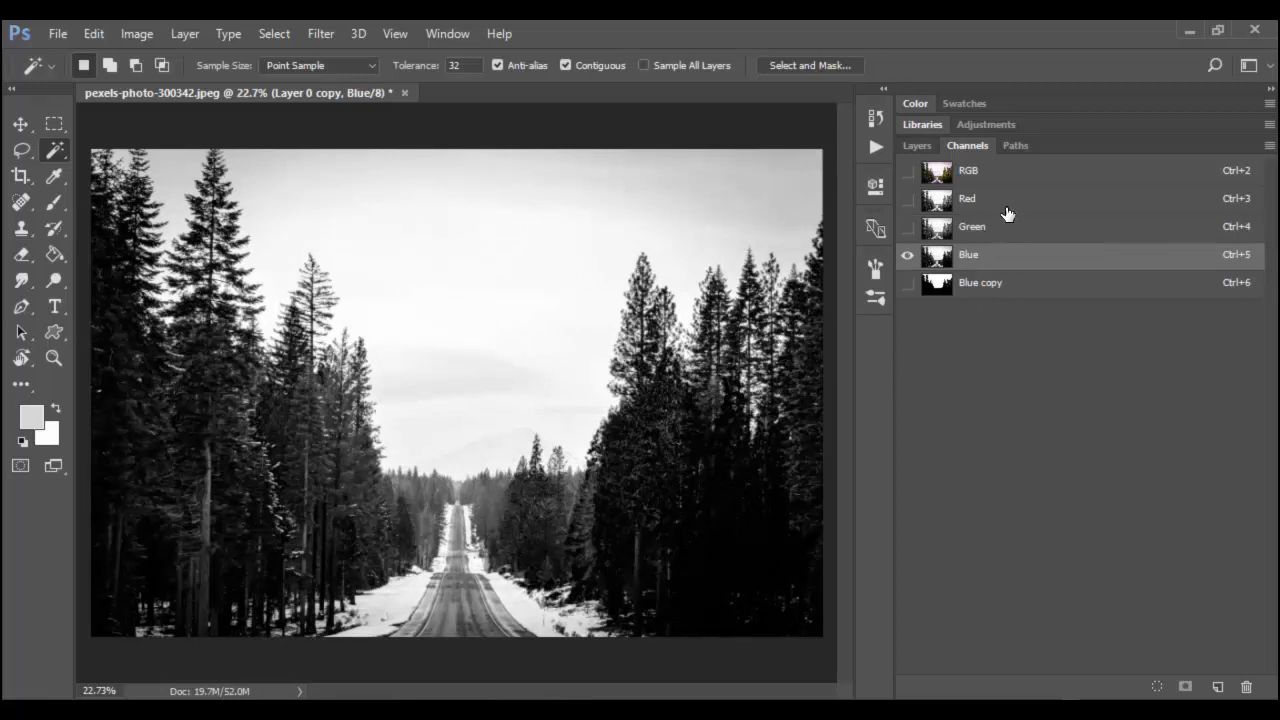
click(967, 198)
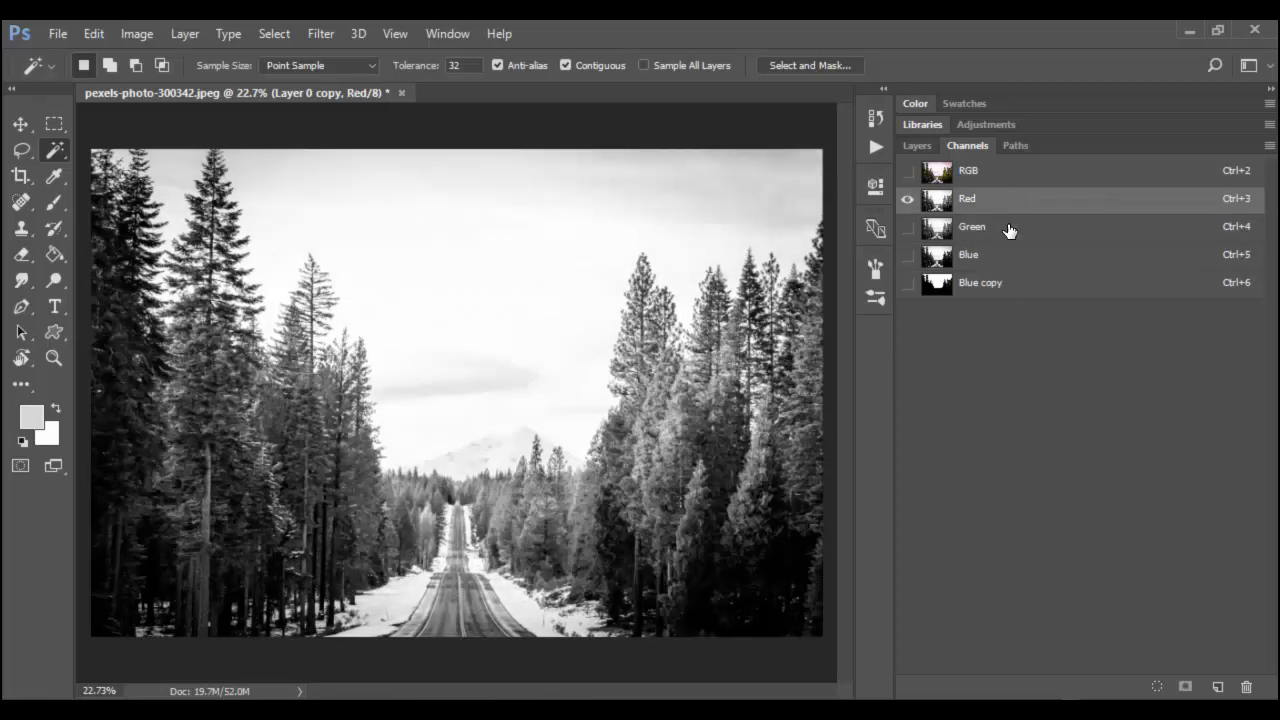
click(971, 226)
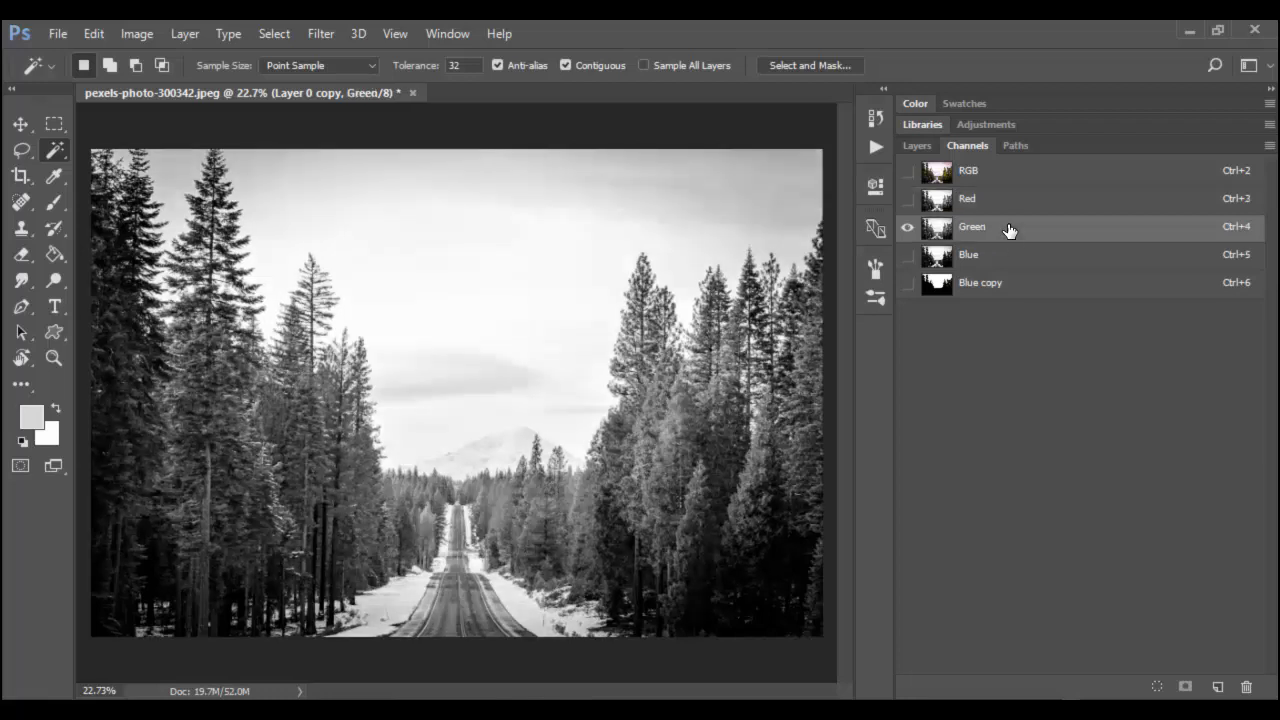
click(968, 254)
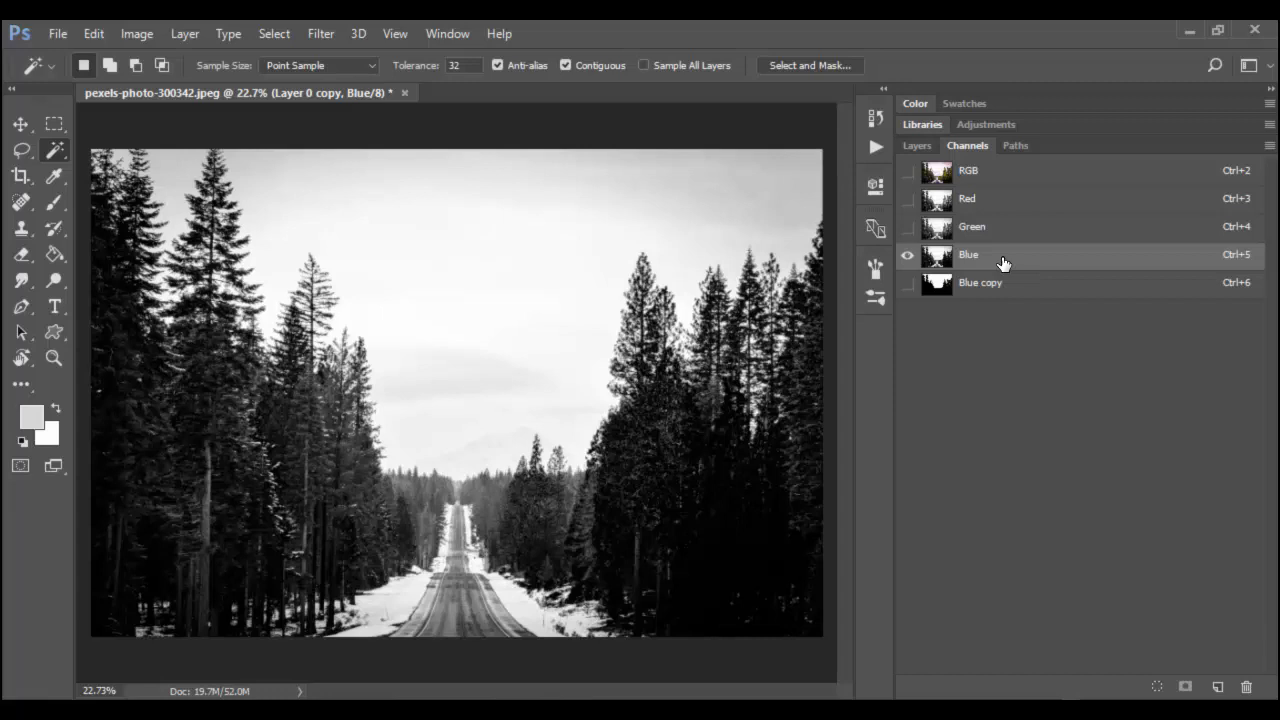
mouse_move(1116, 262)
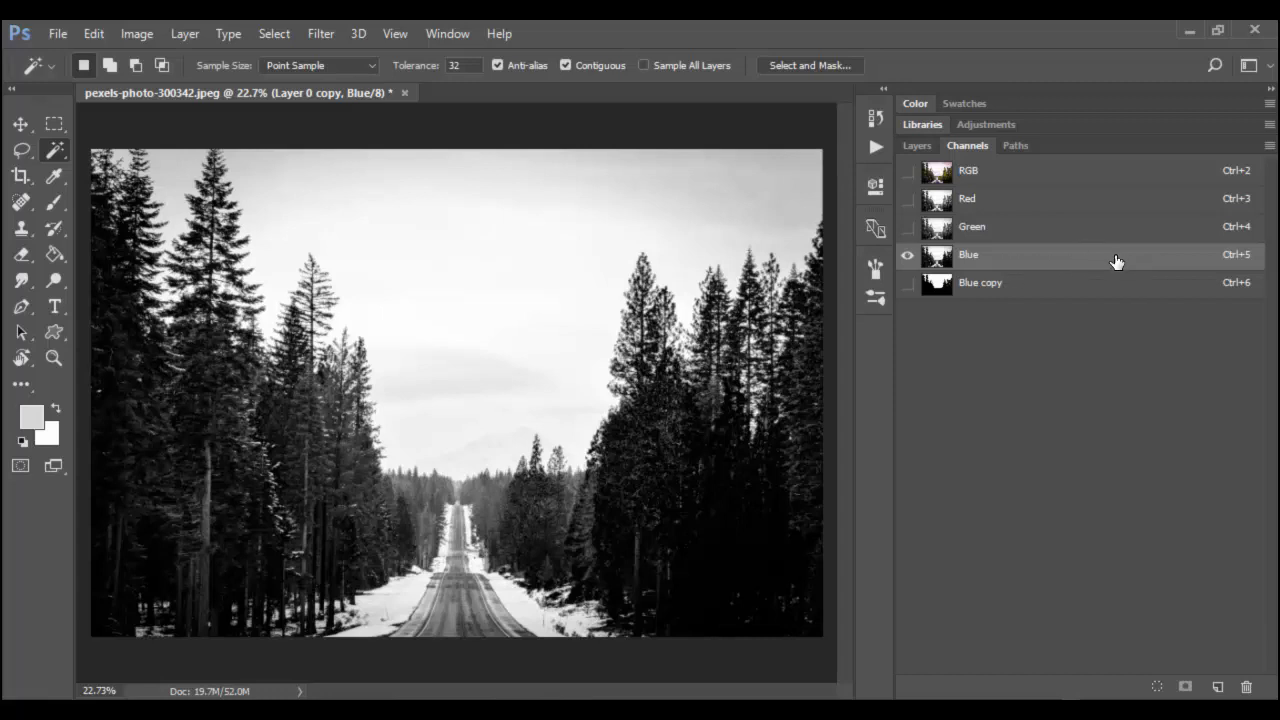
mouse_move(925, 165)
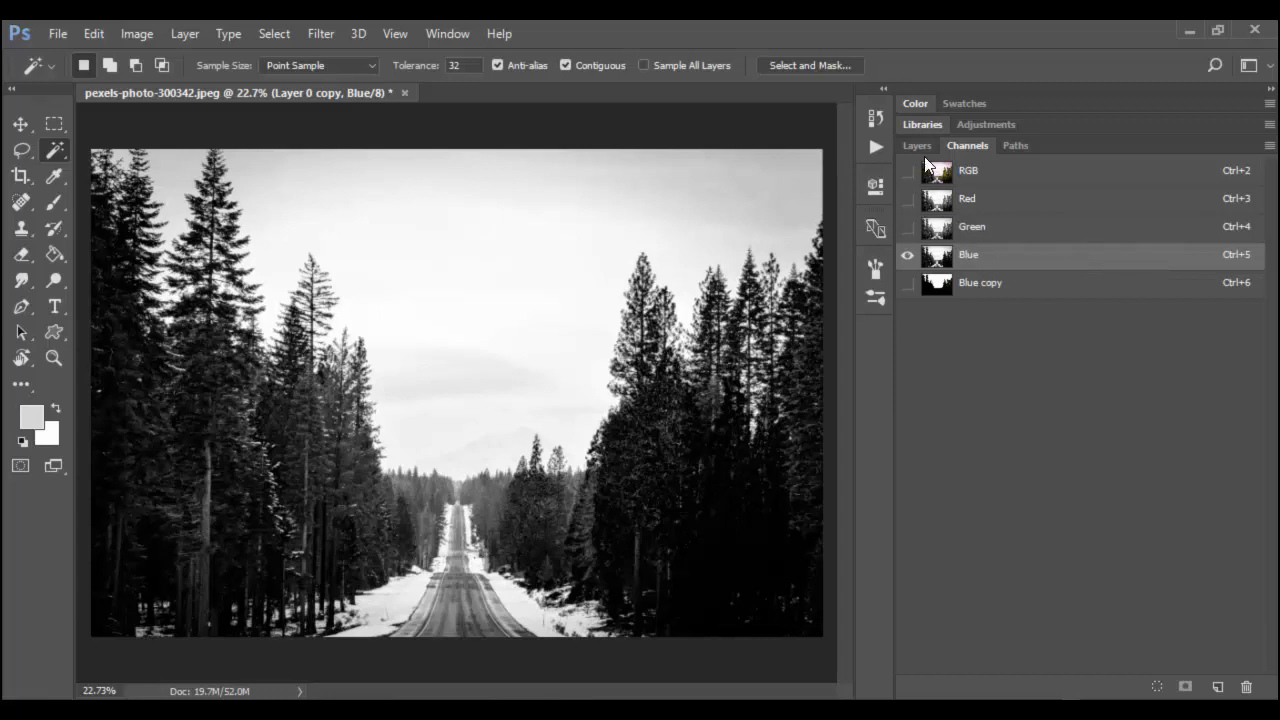
mouse_move(1150, 265)
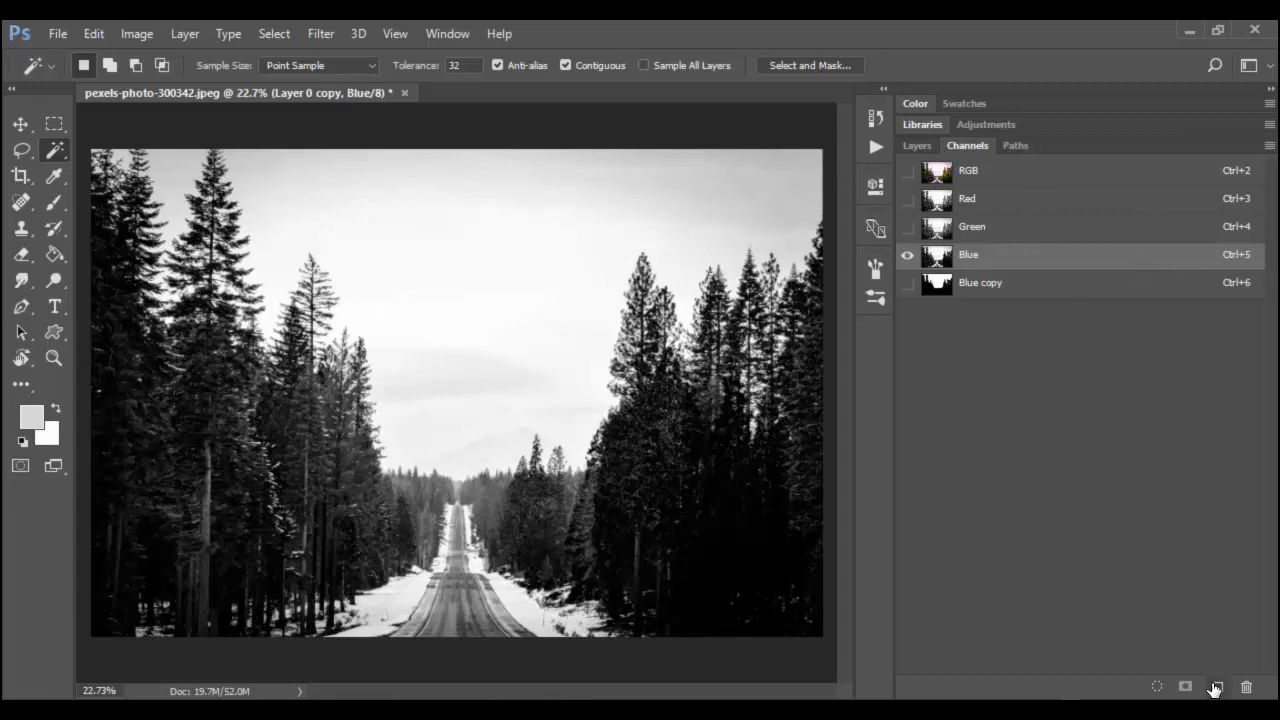
mouse_move(1154, 568)
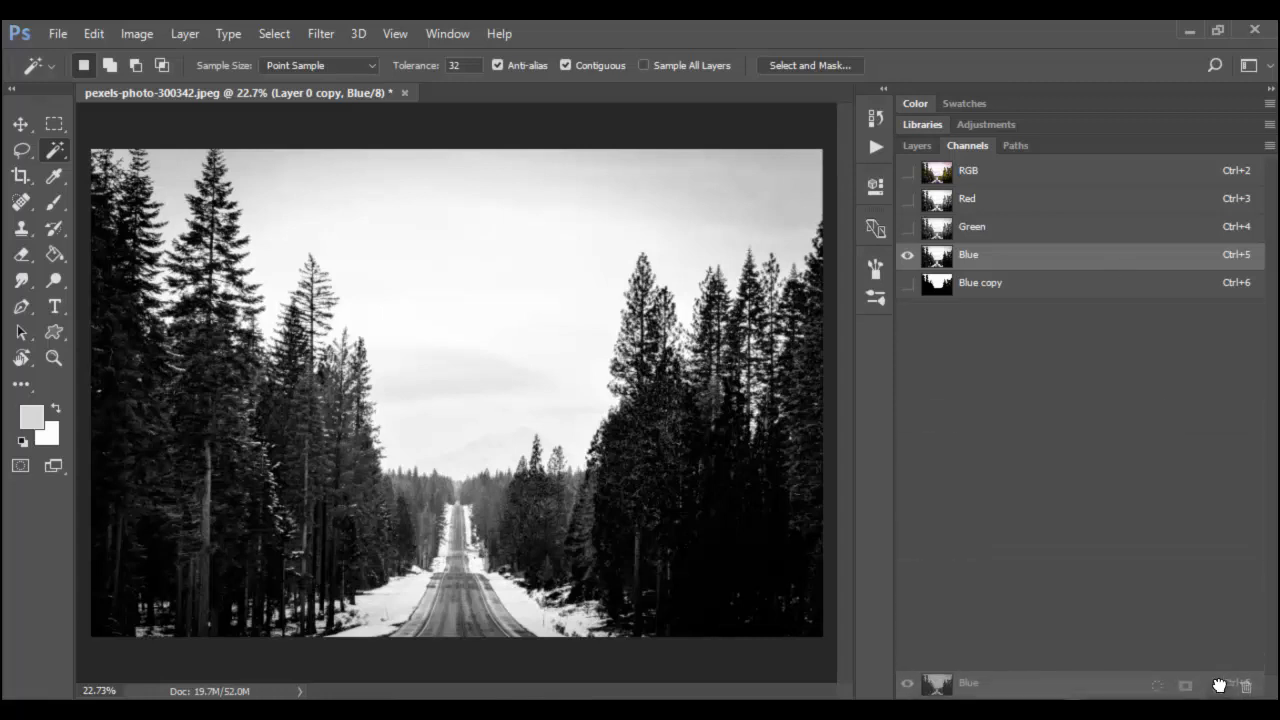
Duplicate the Blue channel as Blue copy 2 and view it
click(1218, 686)
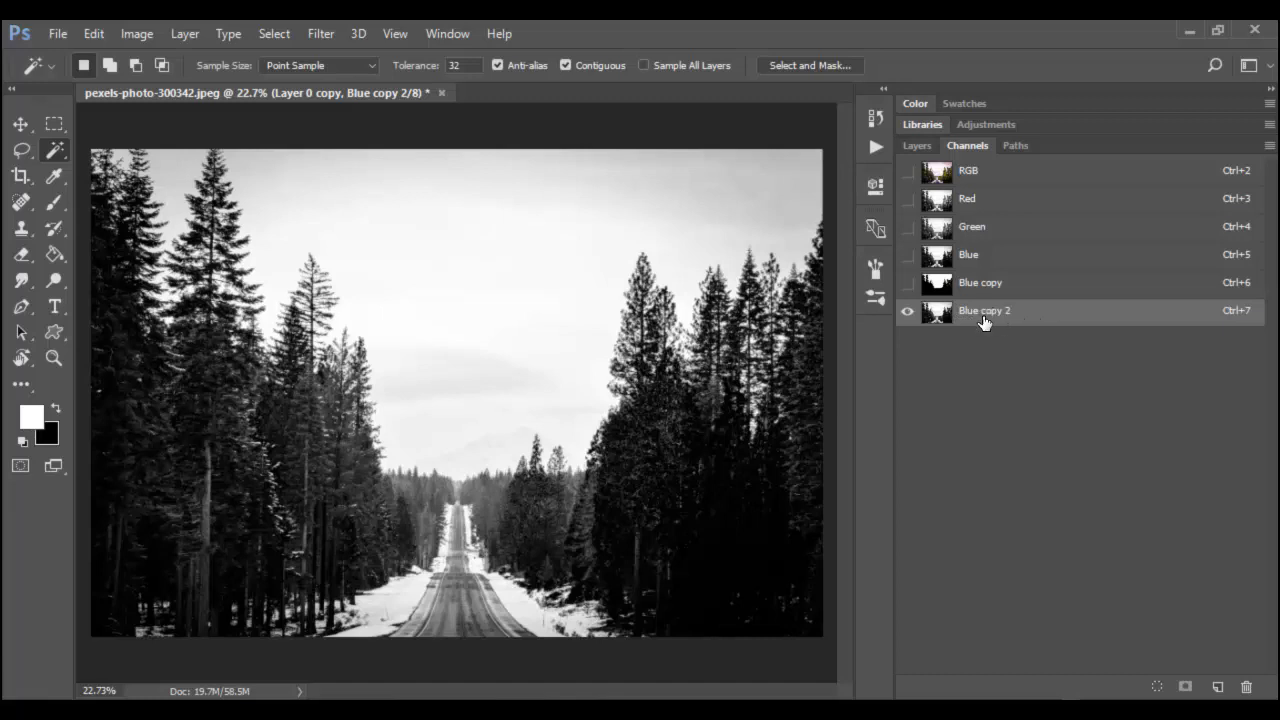
mouse_move(995, 315)
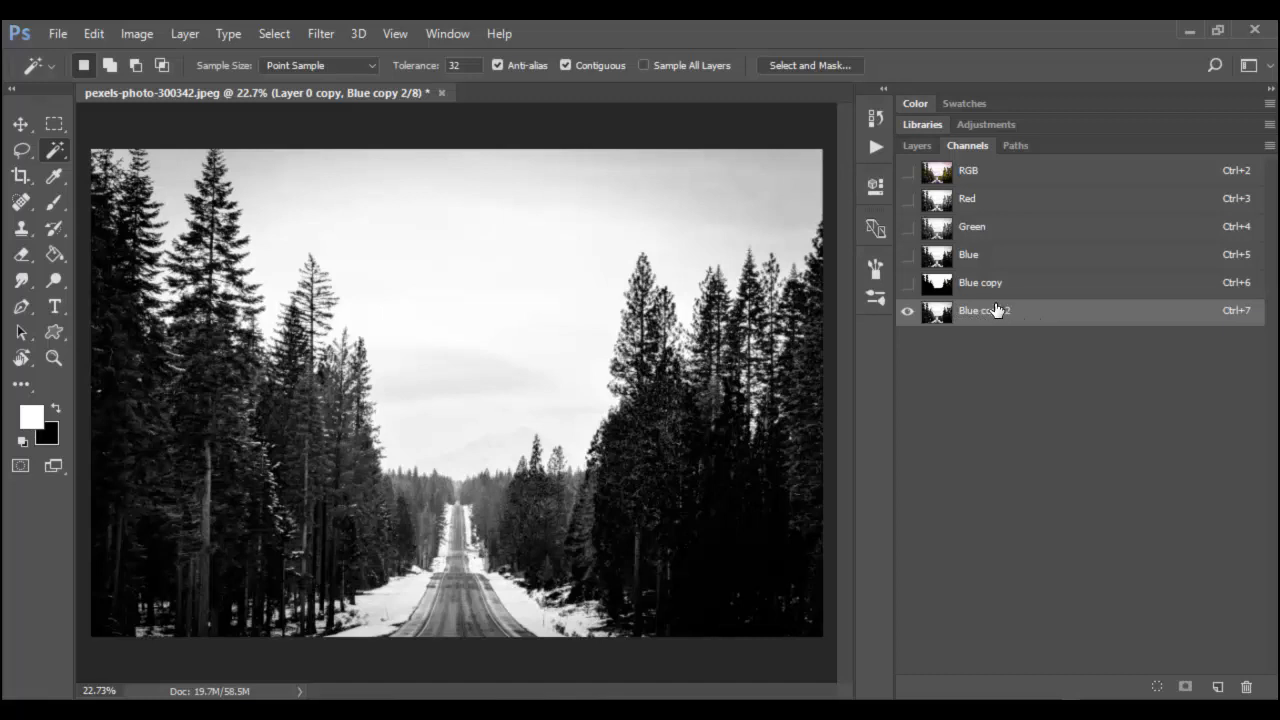
mouse_move(617, 428)
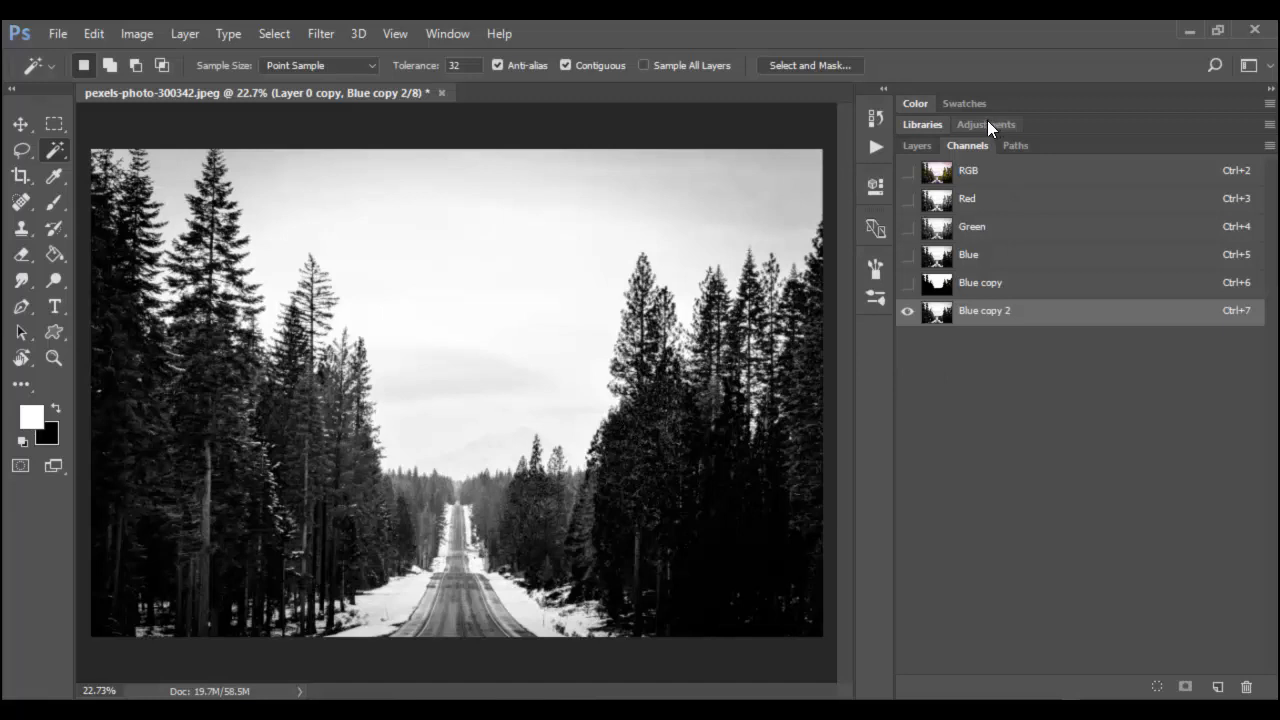
mouse_move(990, 302)
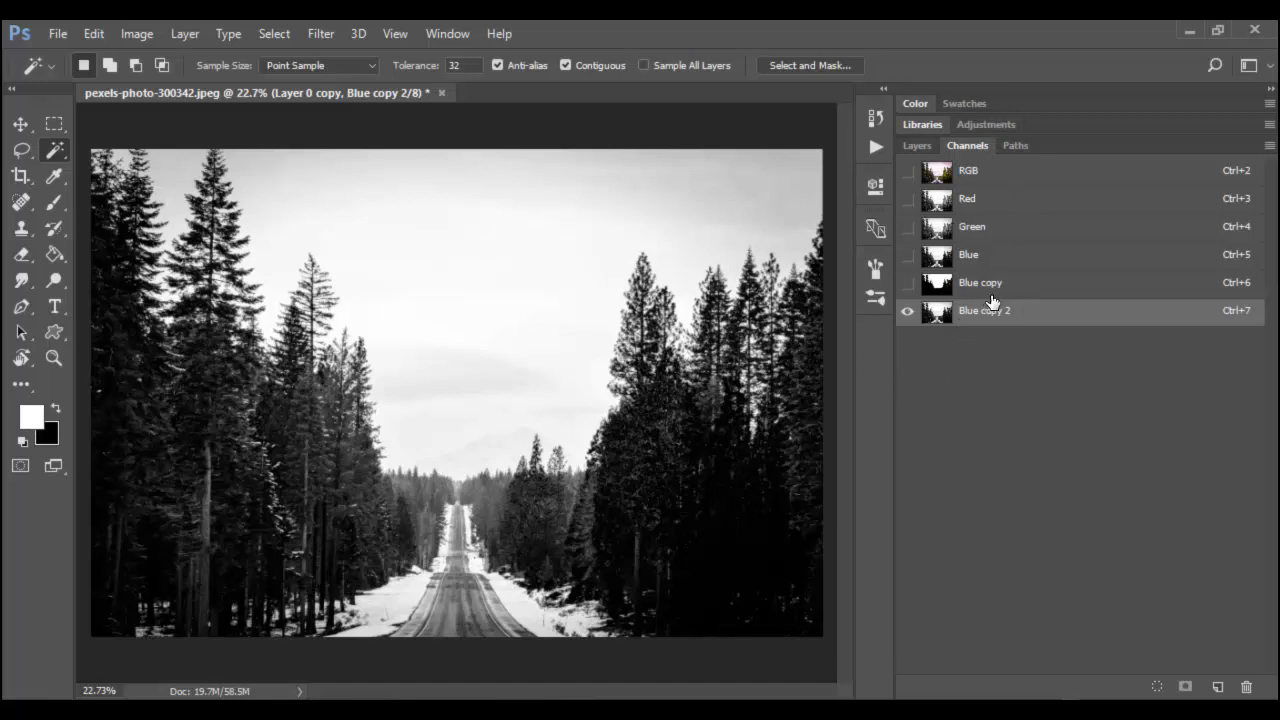
click(136, 33)
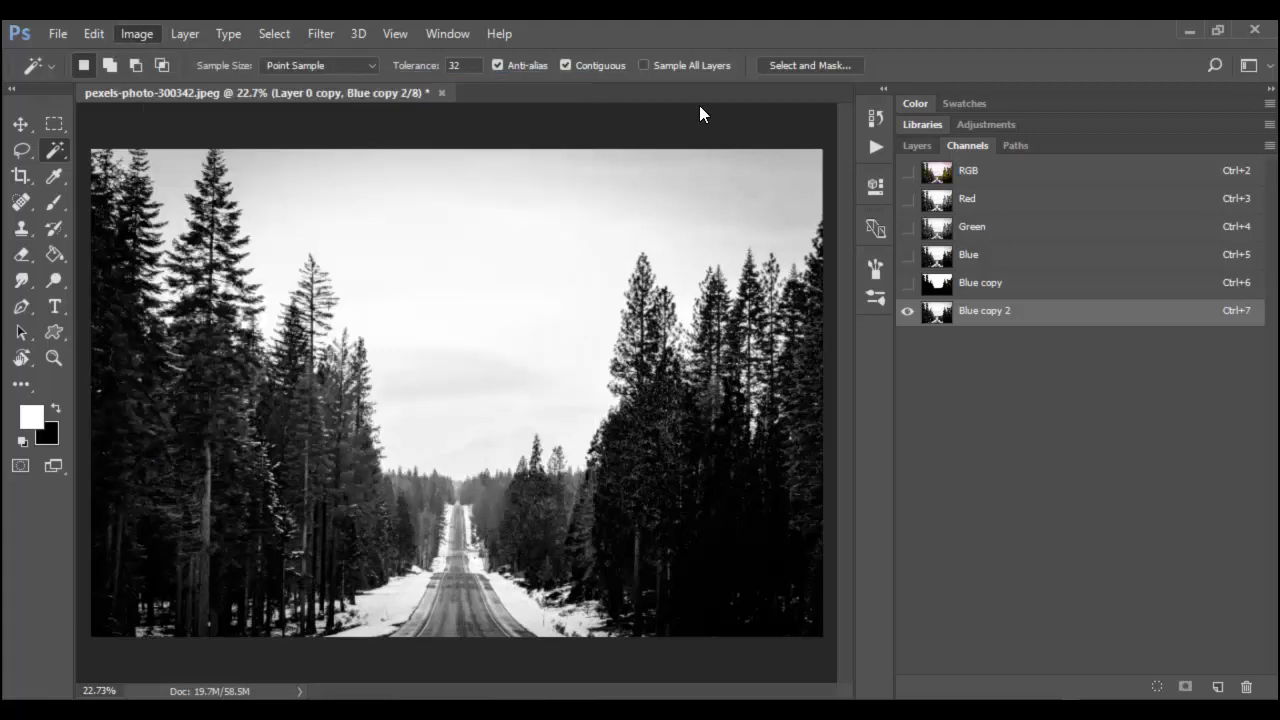
mouse_move(693, 265)
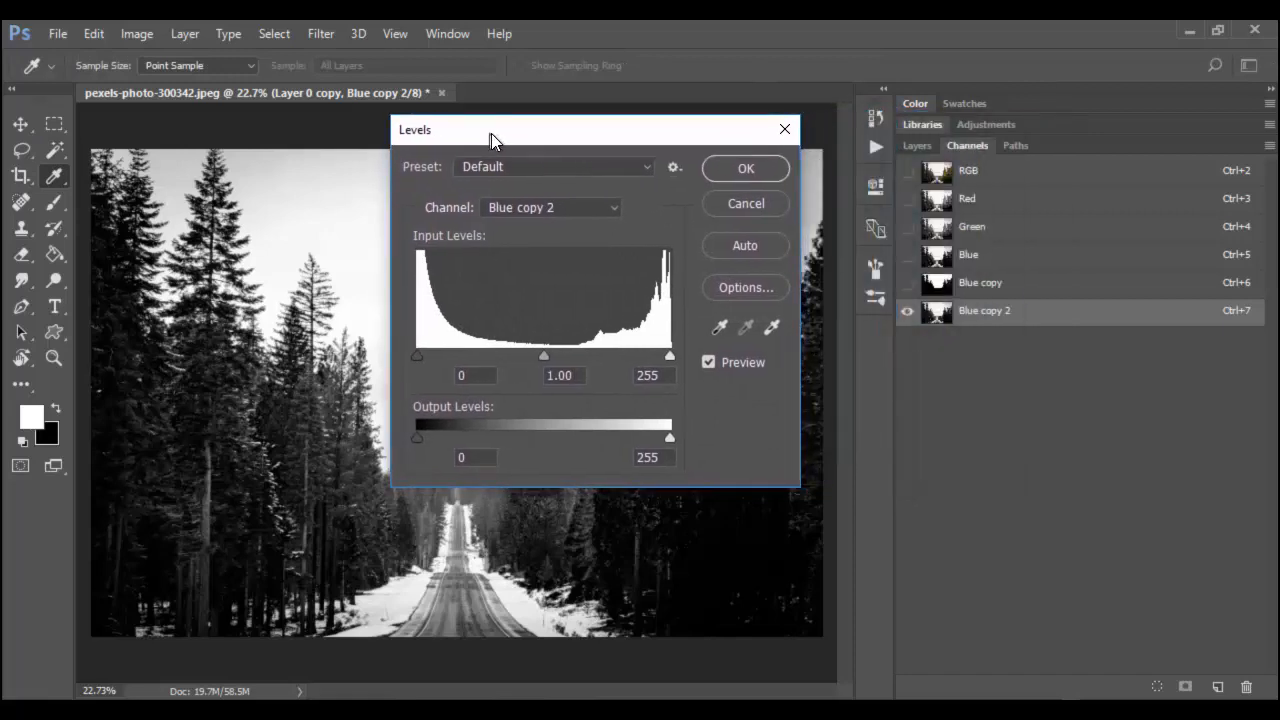
mouse_move(490, 335)
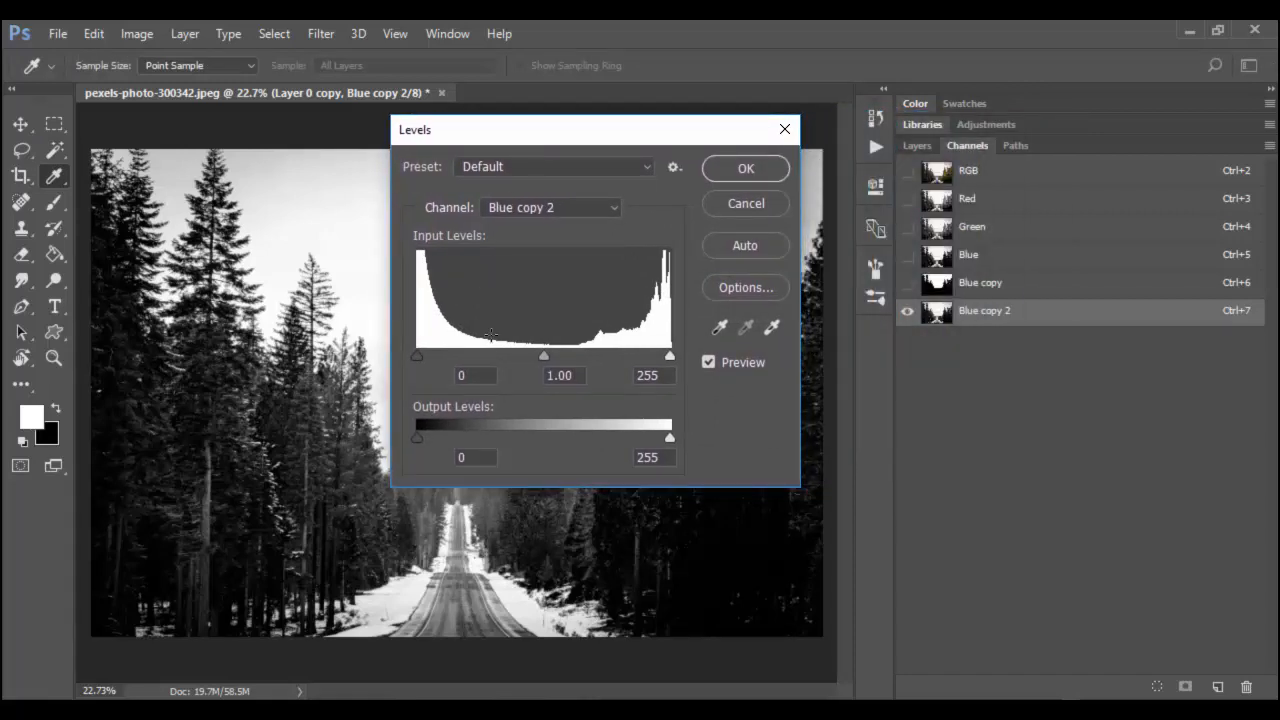
mouse_move(565, 446)
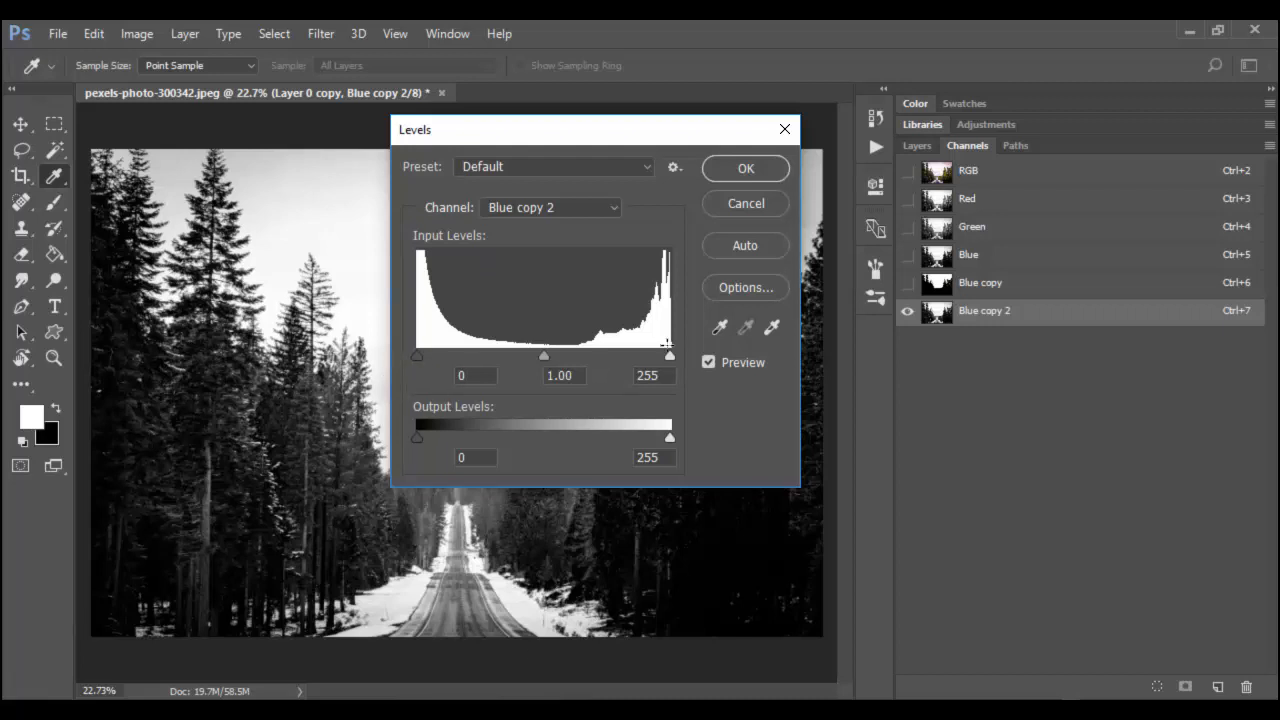
mouse_move(632, 200)
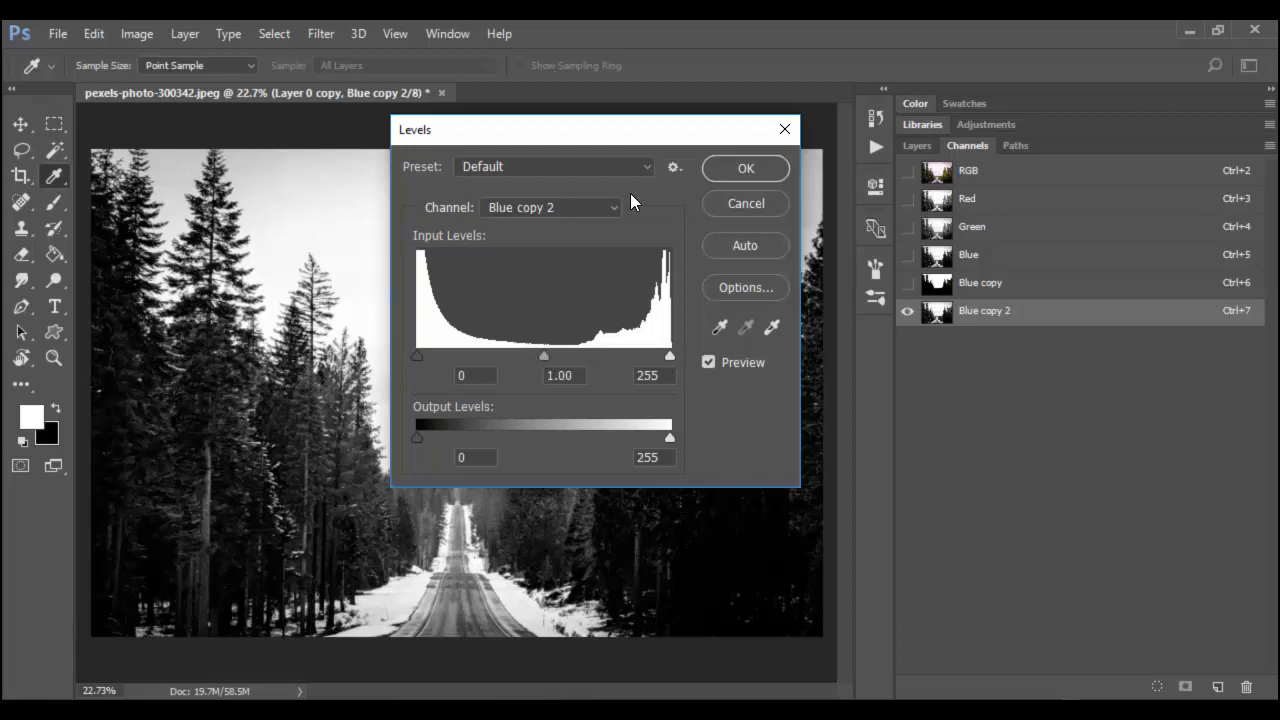
Set Levels input values on Blue copy 2 to 121 and 132 for stark black-and-white trees
drag(595, 129, 780, 122)
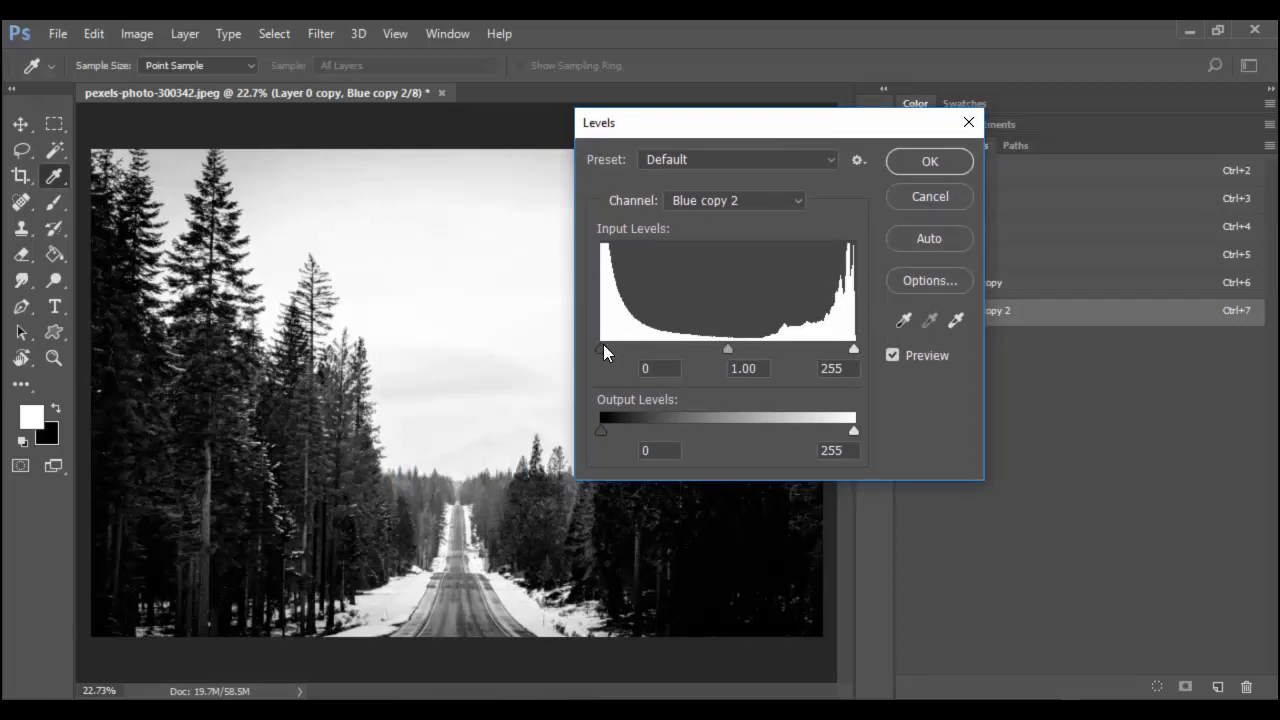
drag(601, 348, 655, 348)
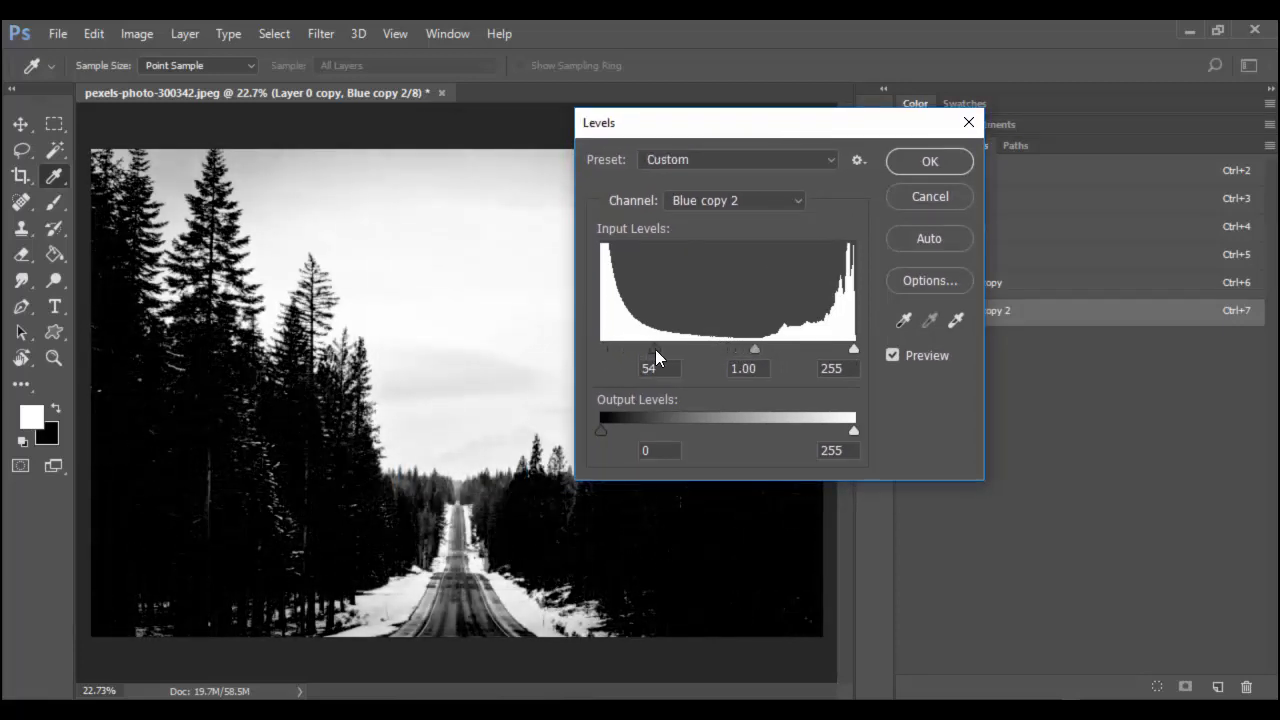
drag(648, 349, 690, 349)
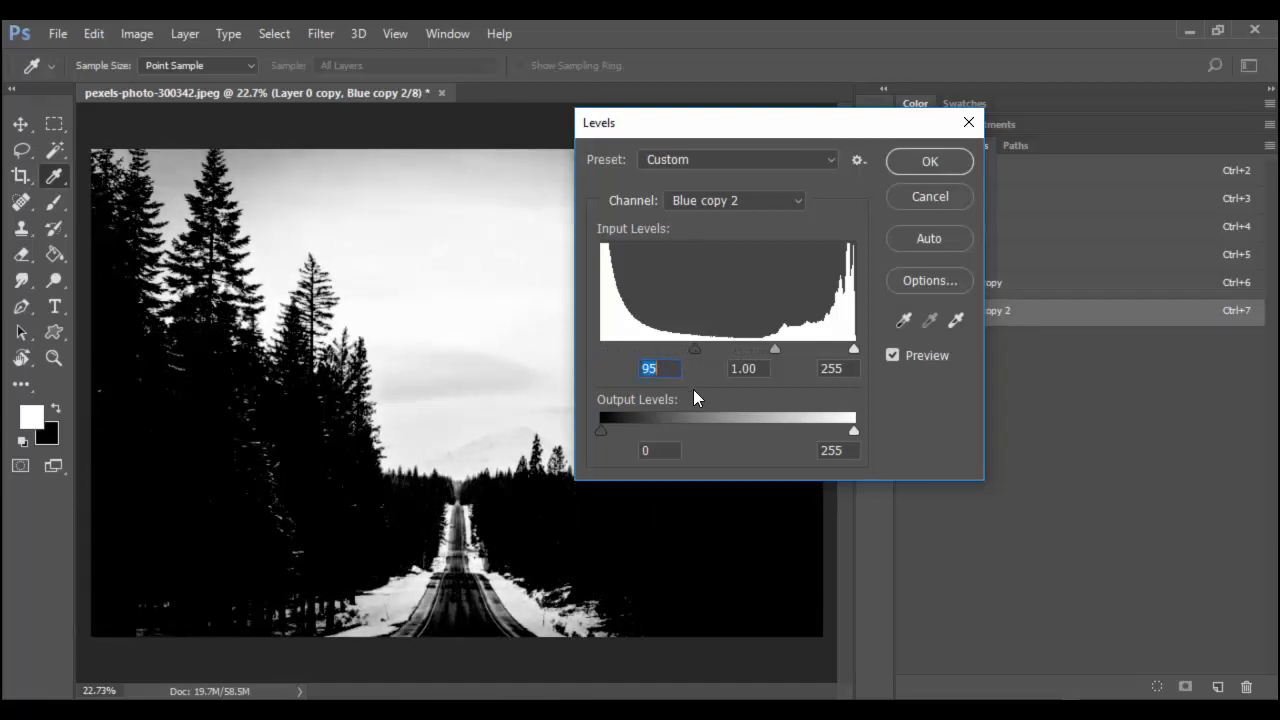
drag(694, 349, 703, 349)
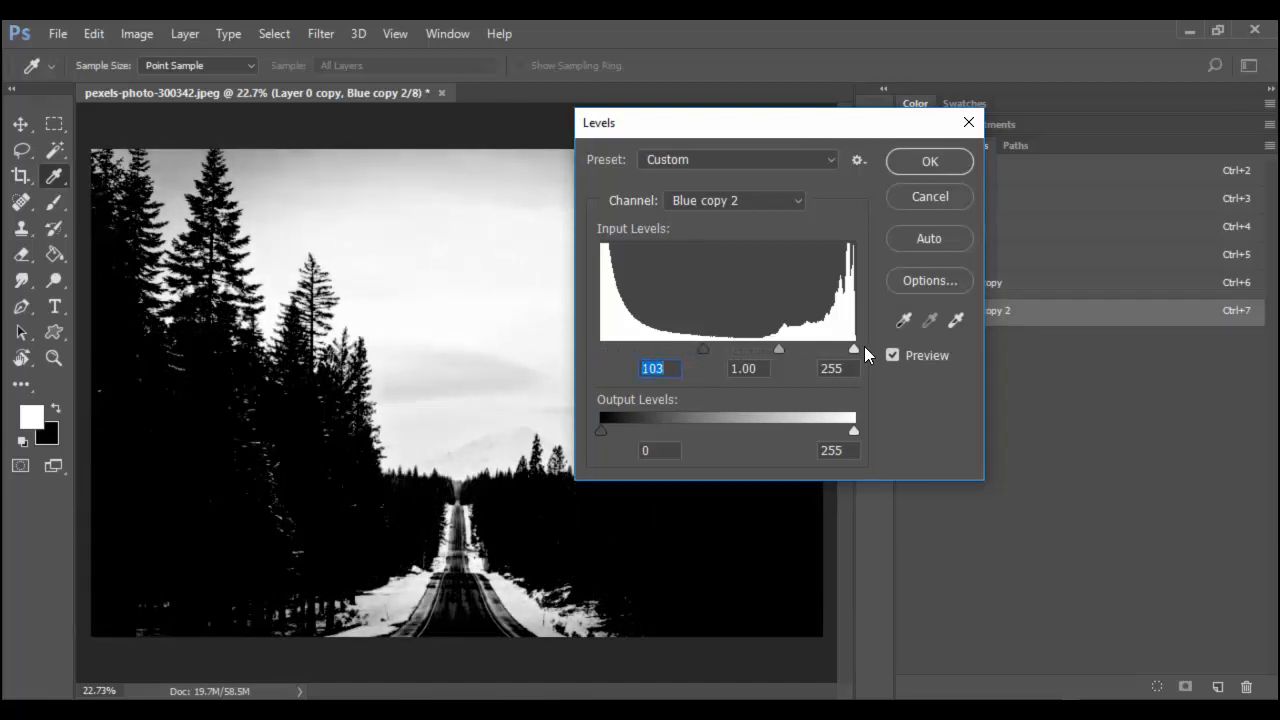
drag(852, 349, 801, 349)
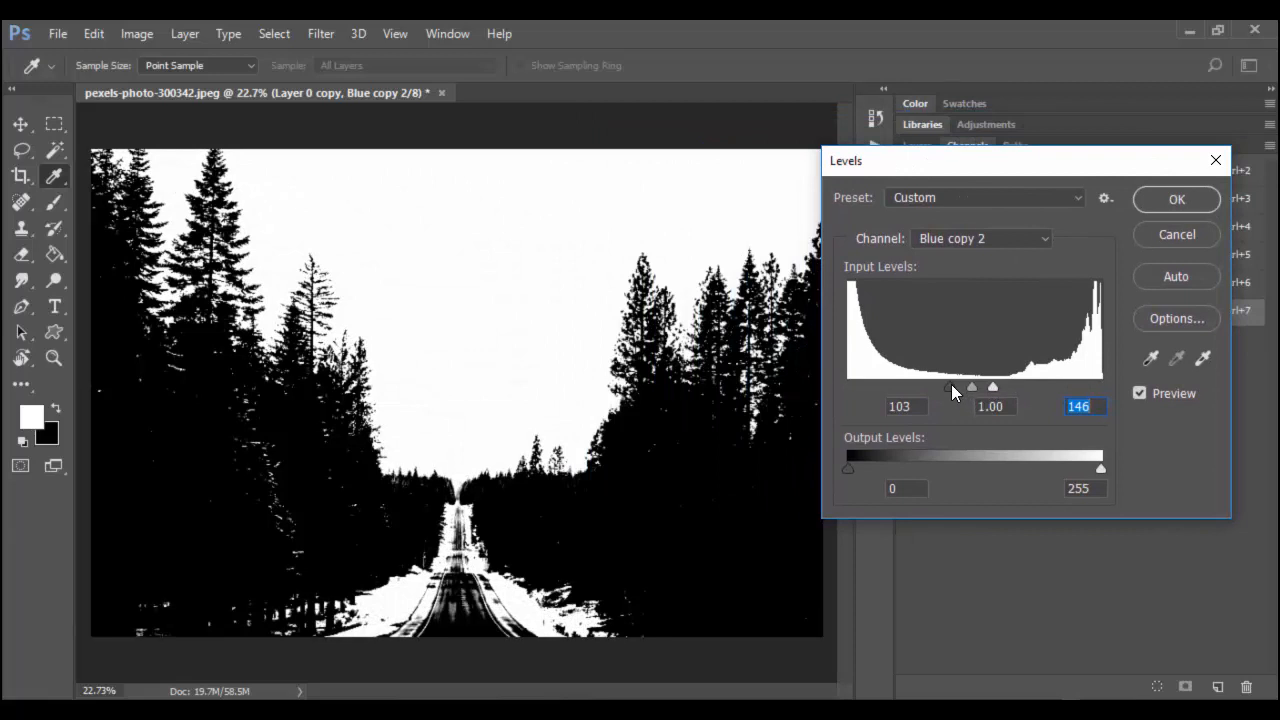
drag(950, 387, 993, 387)
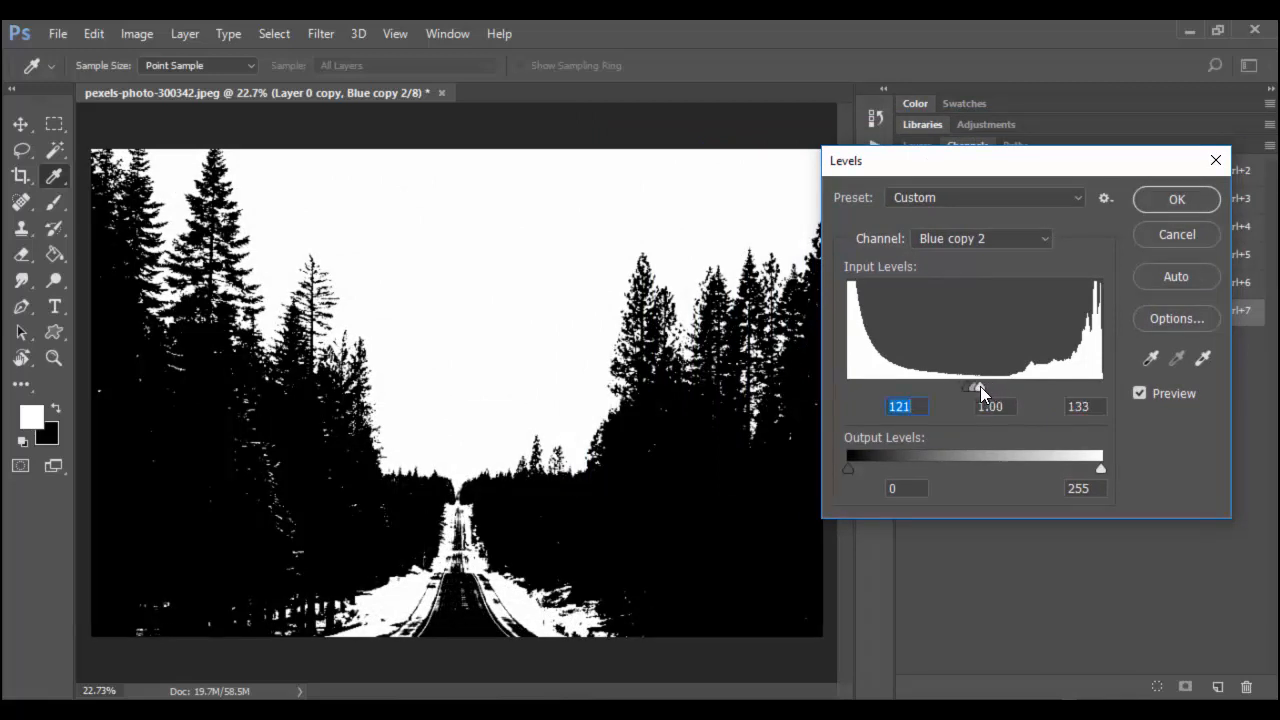
click(1084, 406)
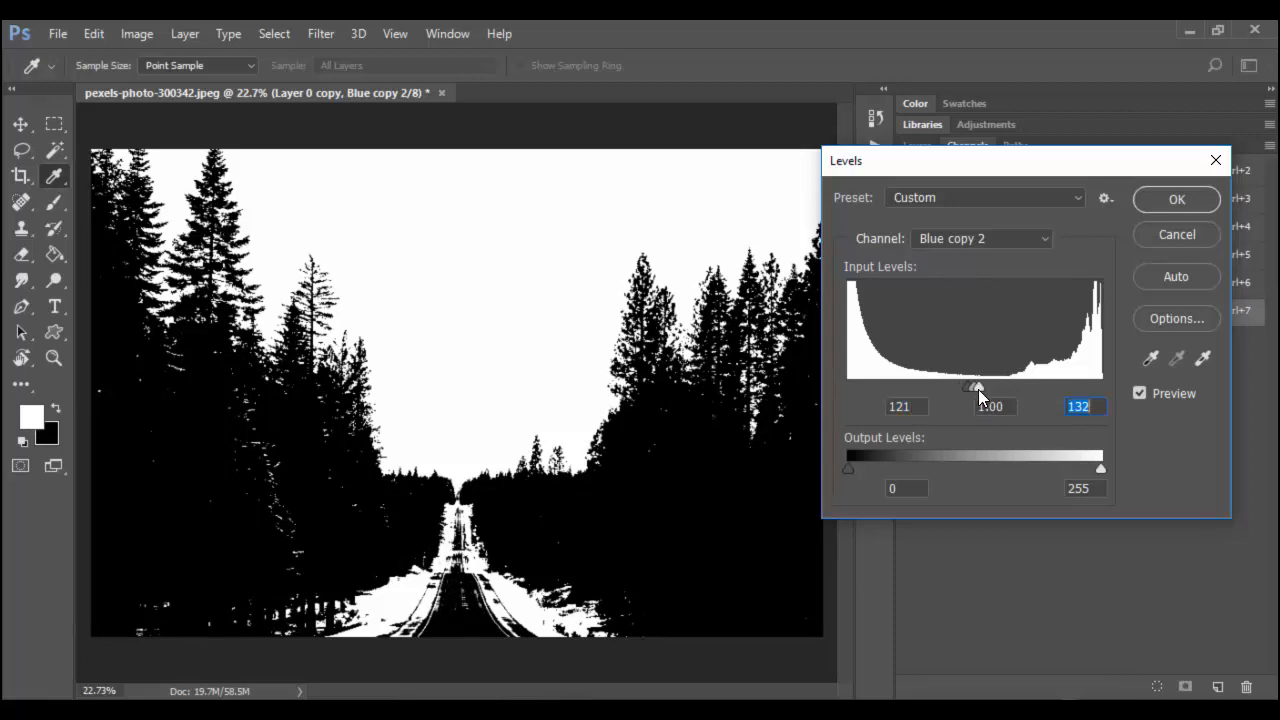
mouse_move(1085, 135)
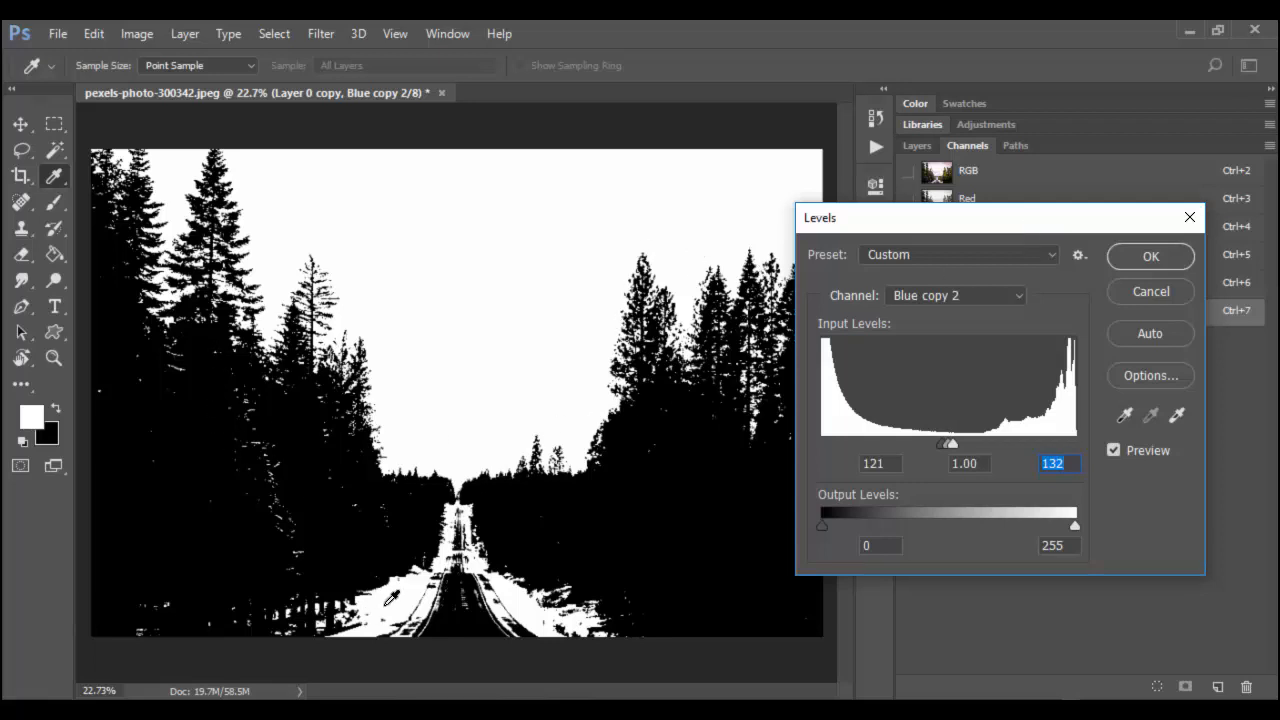
mouse_move(1075, 298)
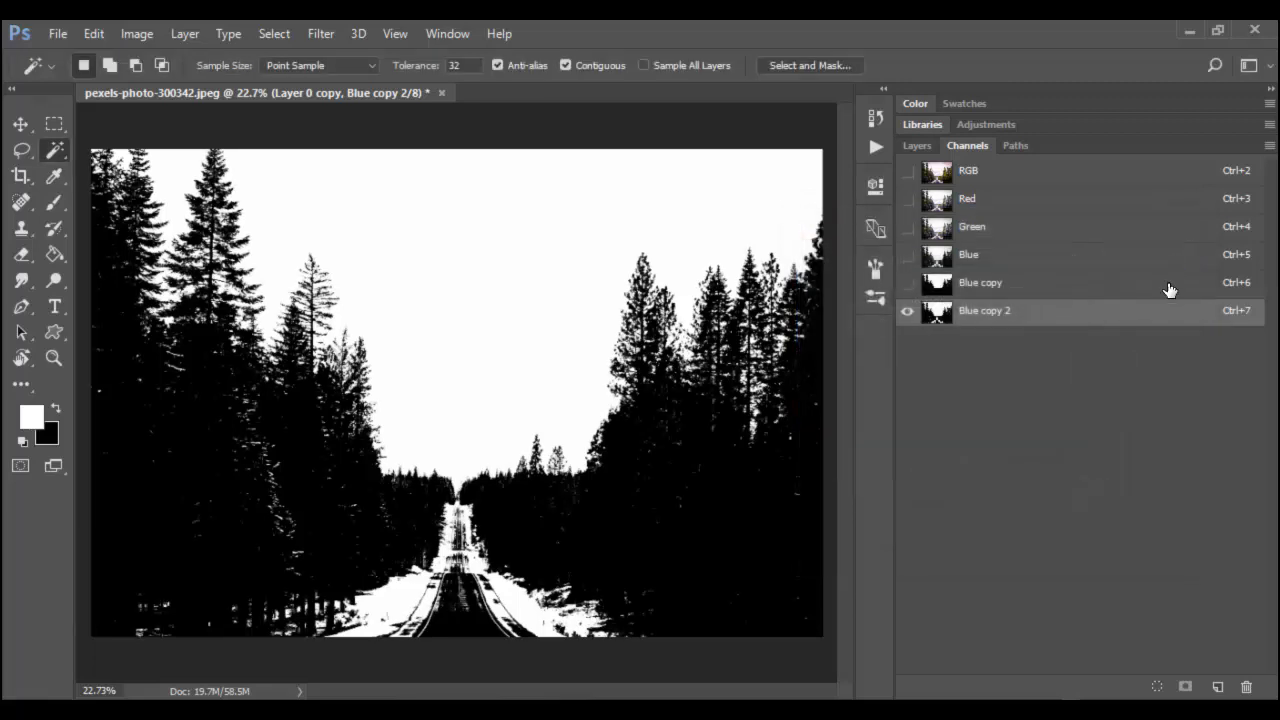
mouse_move(1020, 335)
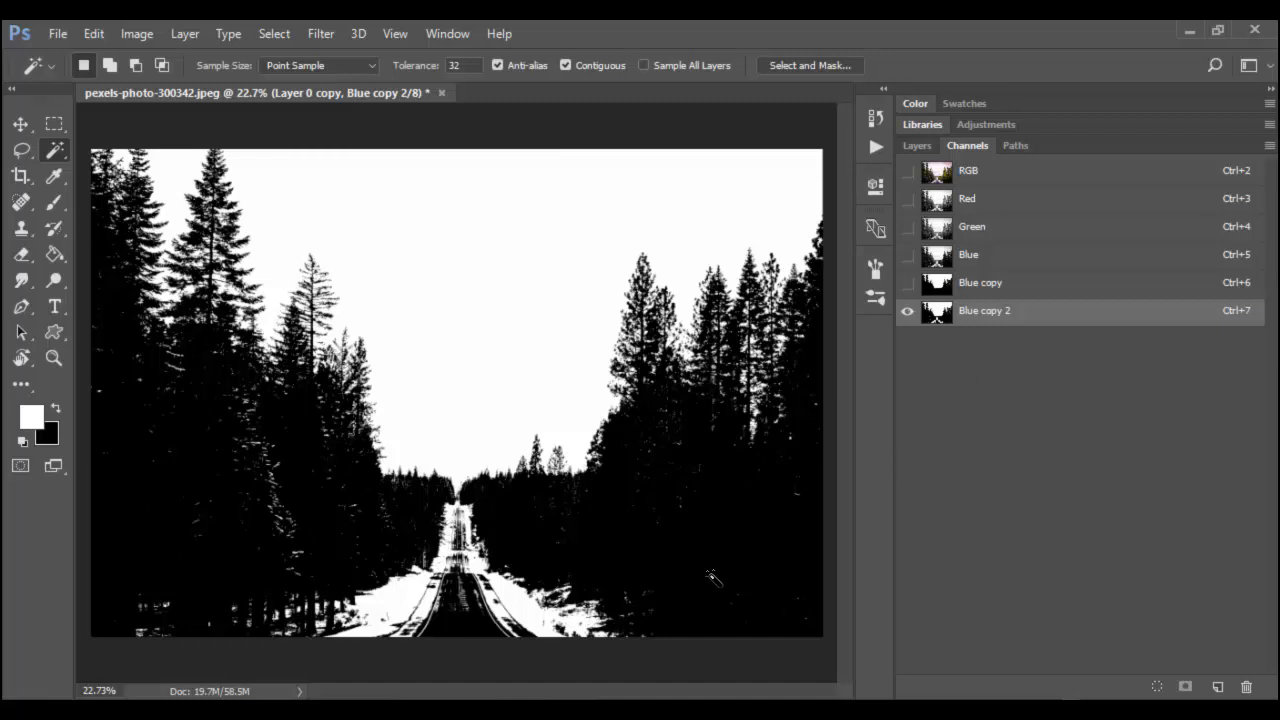
Select the Brush tool with black as the foreground colour
click(875, 118)
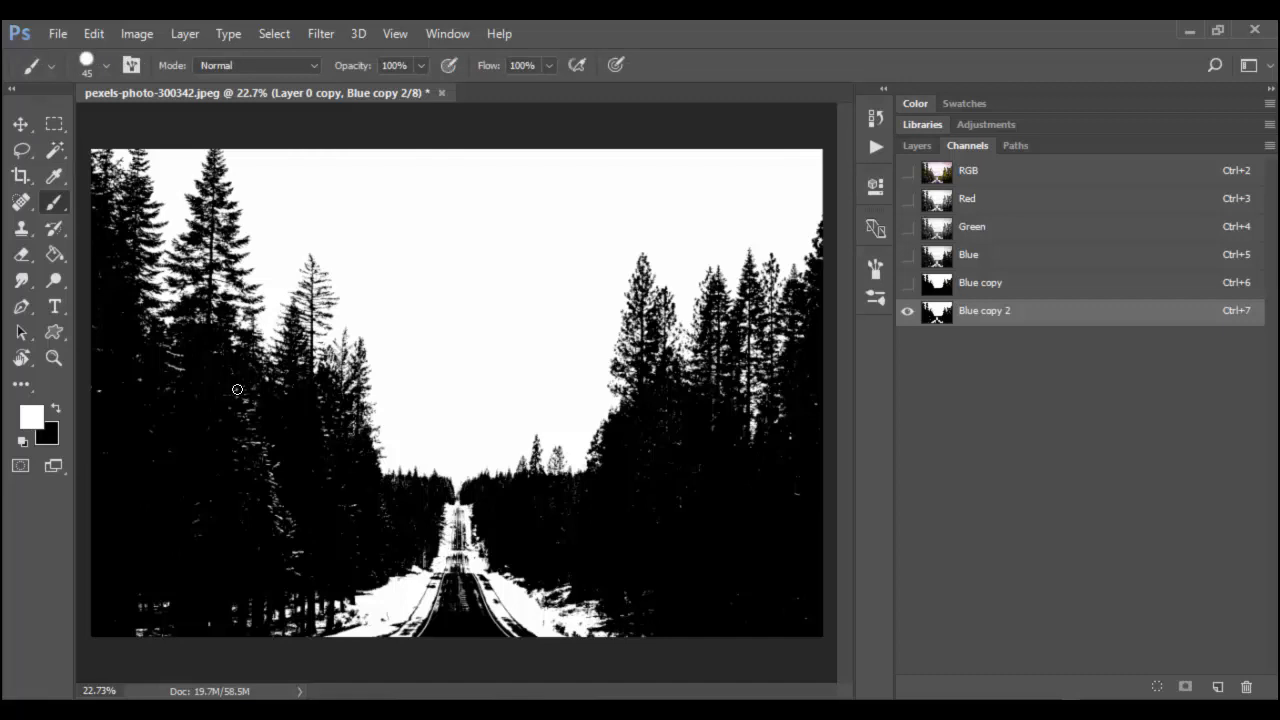
mouse_move(319, 440)
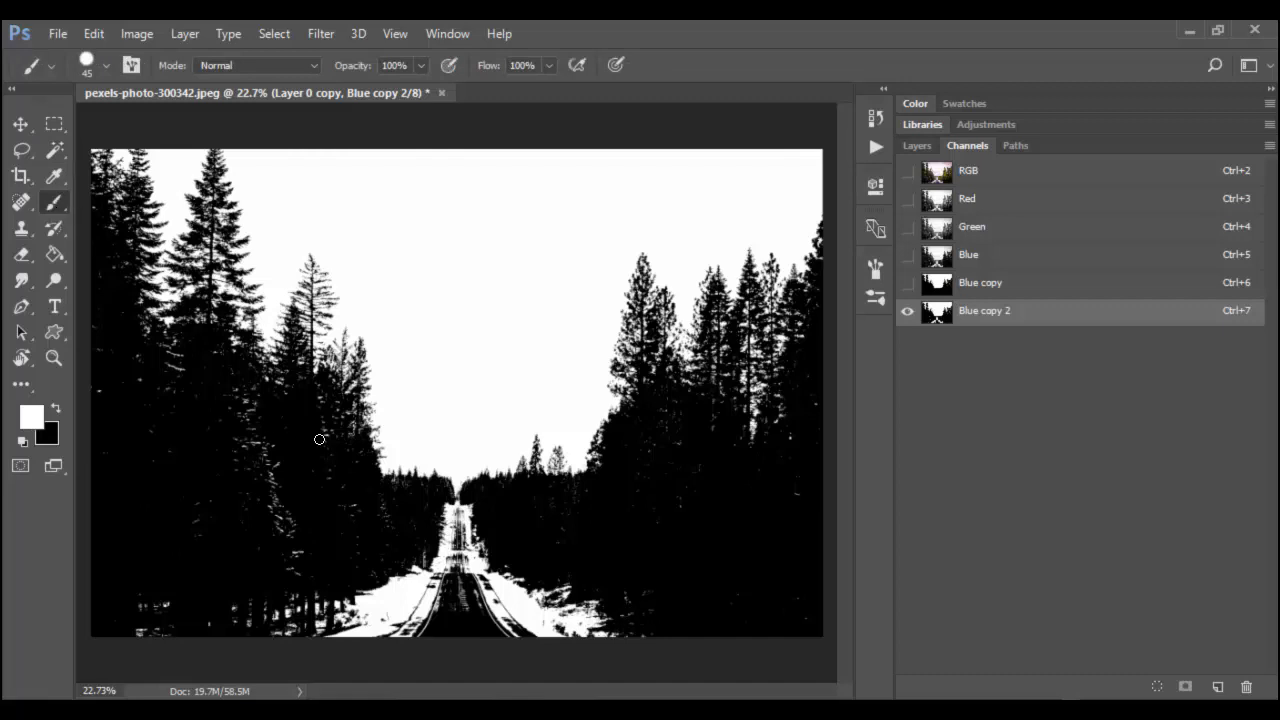
mouse_move(250, 60)
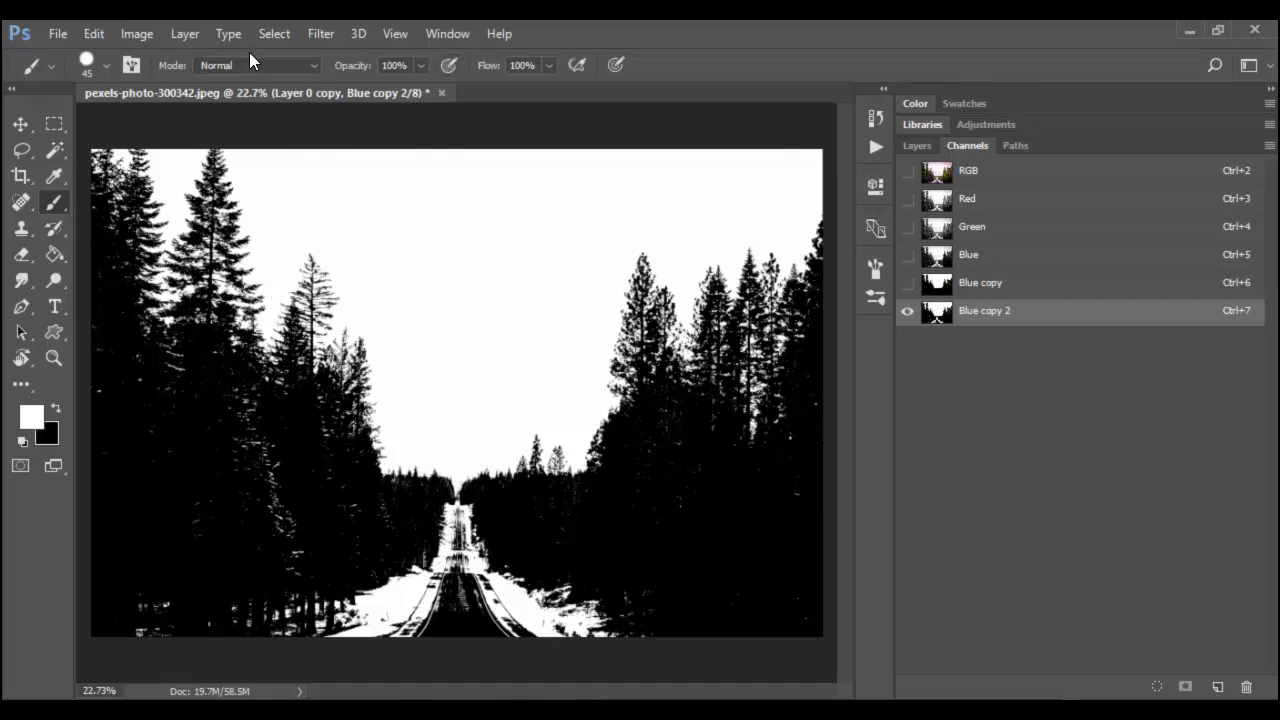
mouse_move(120, 444)
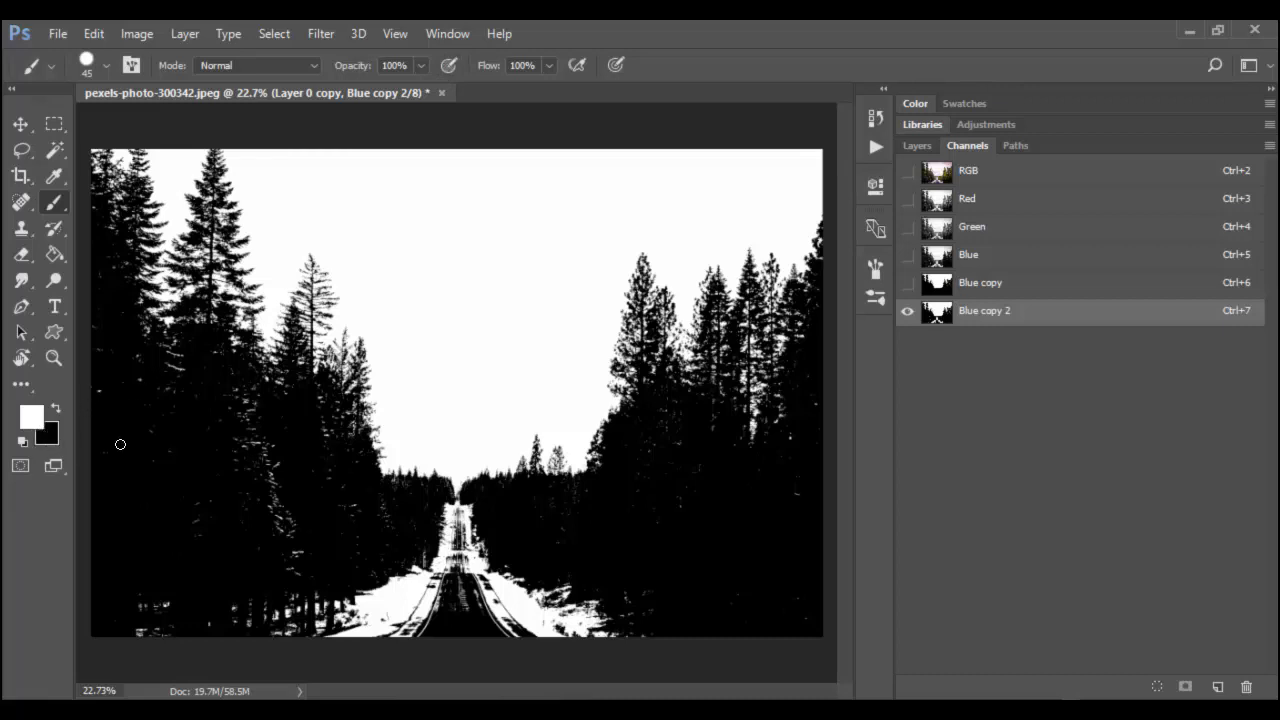
mouse_move(262, 488)
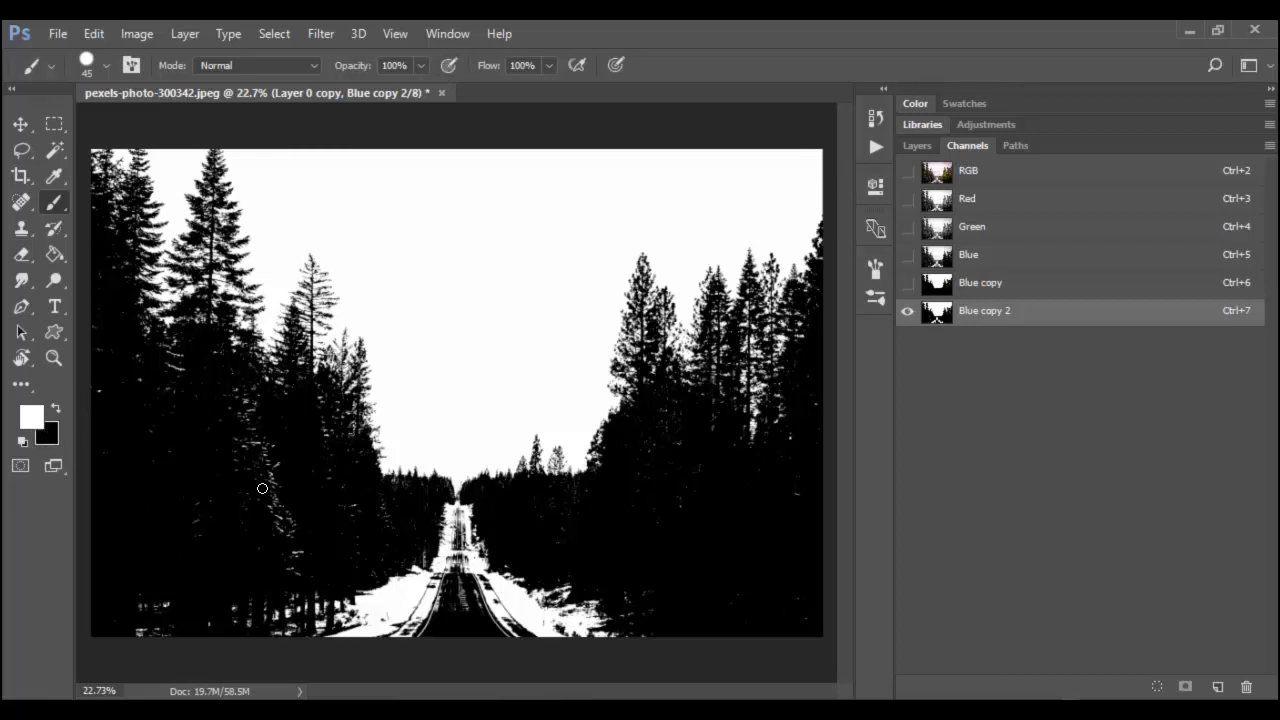
click(54, 433)
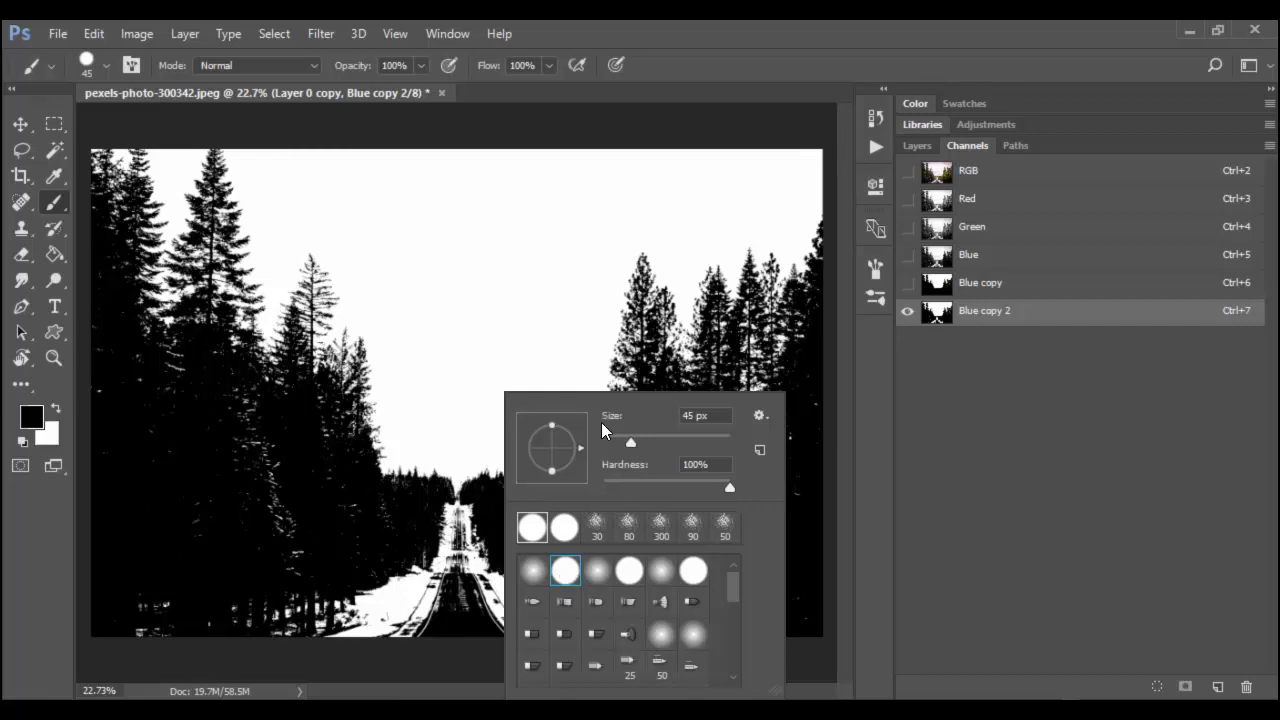
mouse_move(645, 453)
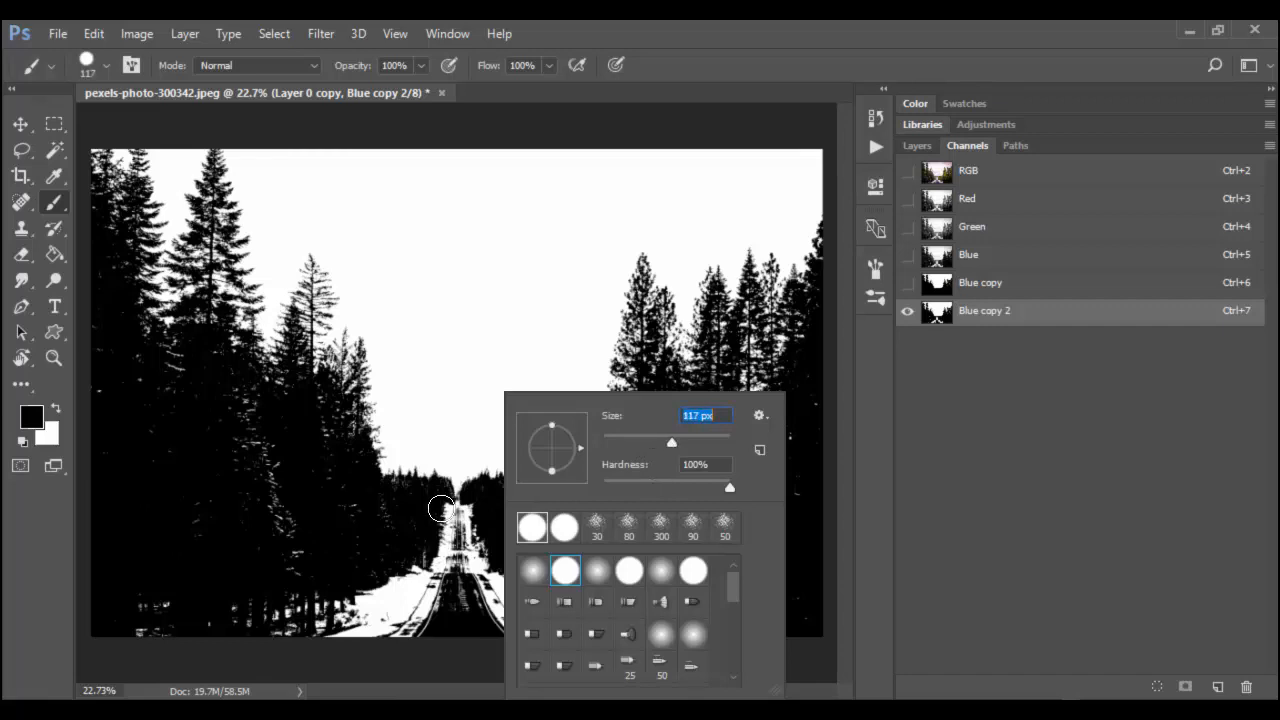
Enlarge the hard black brush to about 306 px
drag(672, 443, 700, 443)
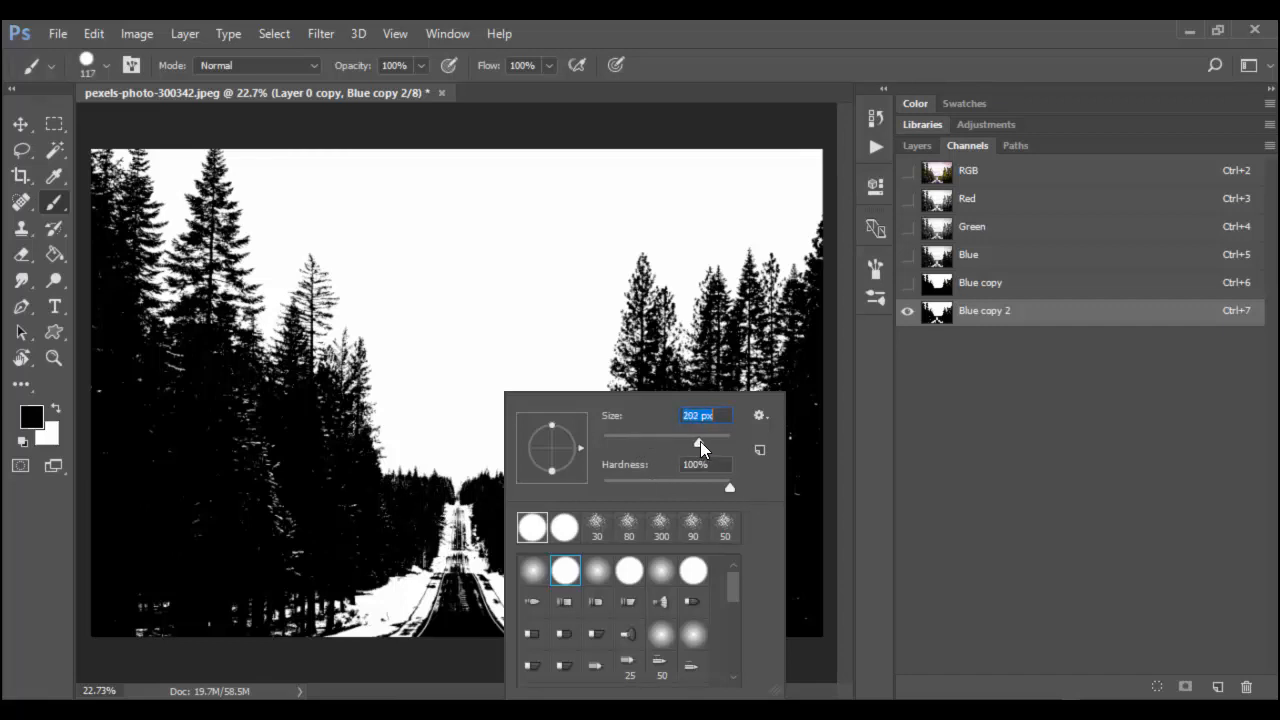
drag(699, 444, 705, 444)
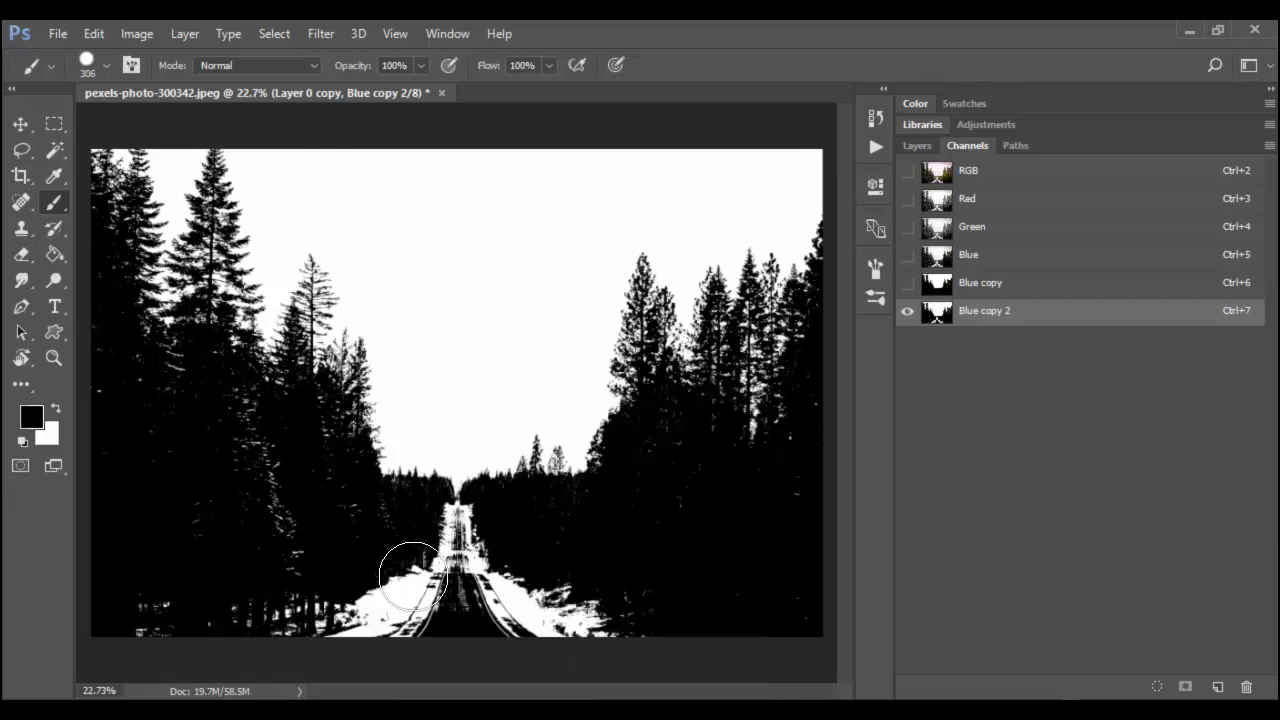
Paint the white road, snowy ground and nearby speck black in Blue copy 2
drag(415, 575, 710, 617)
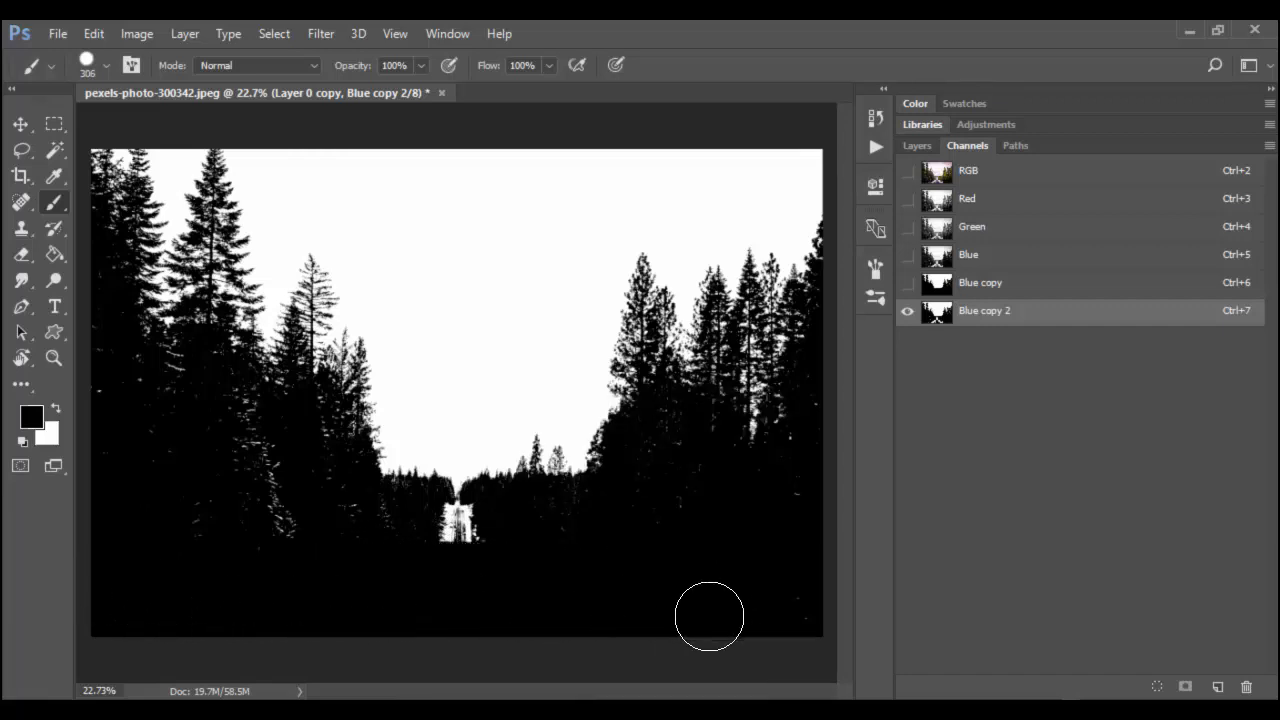
mouse_move(808, 577)
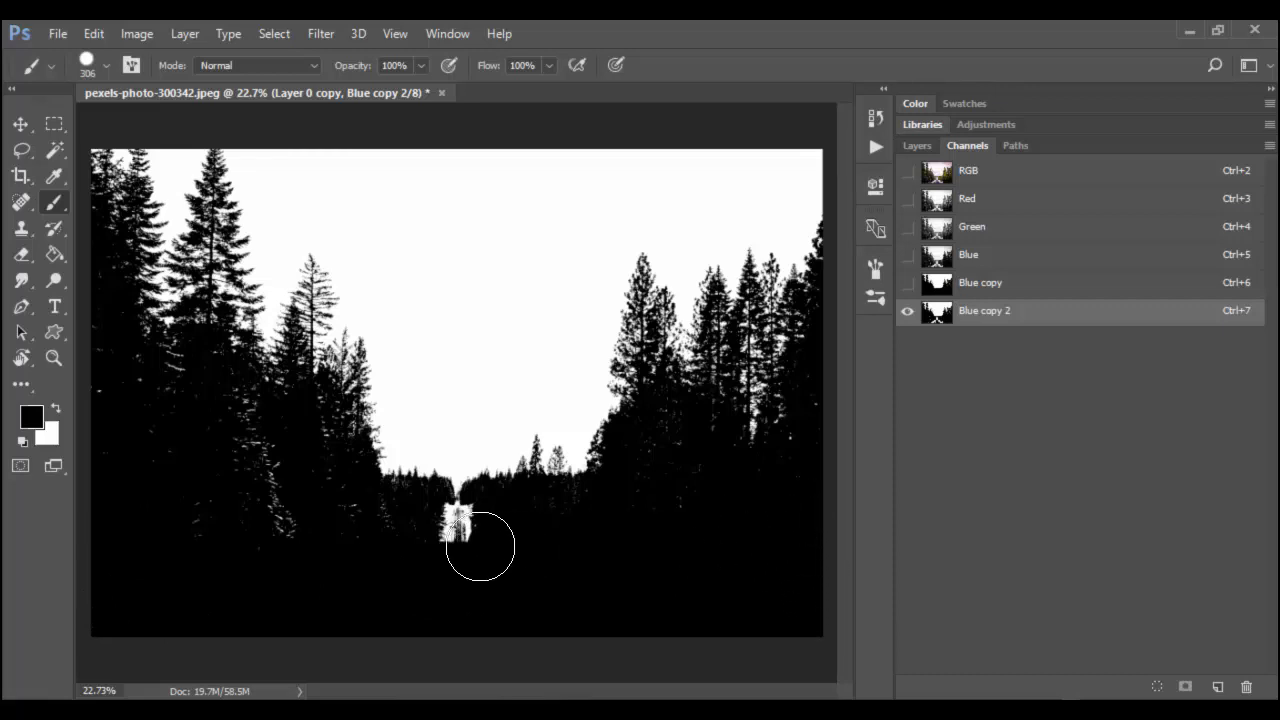
drag(480, 547, 205, 545)
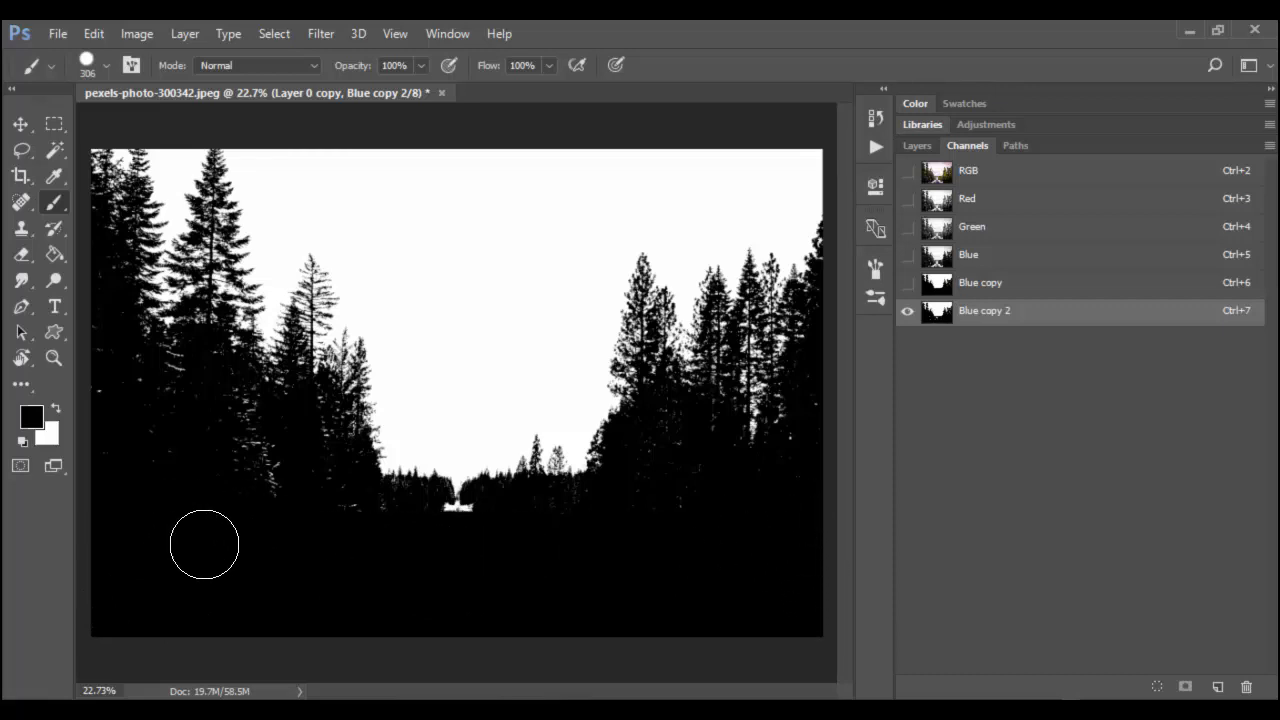
mouse_move(236, 544)
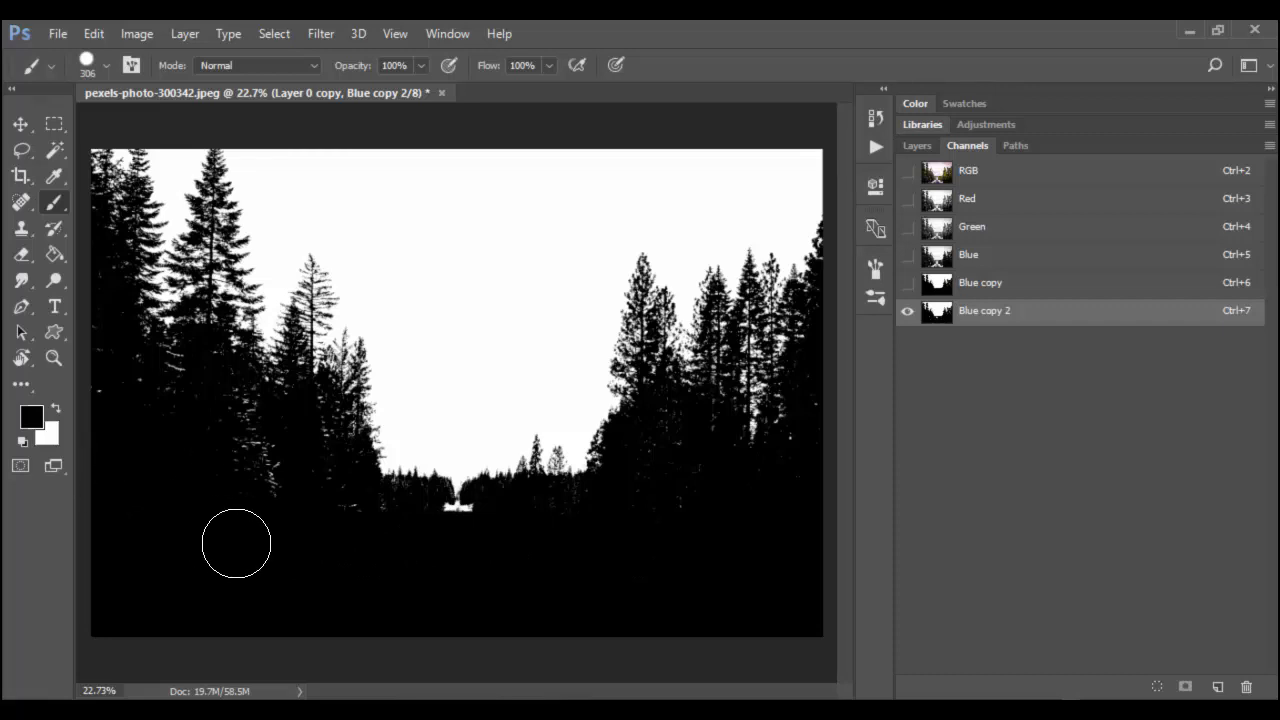
mouse_move(270, 505)
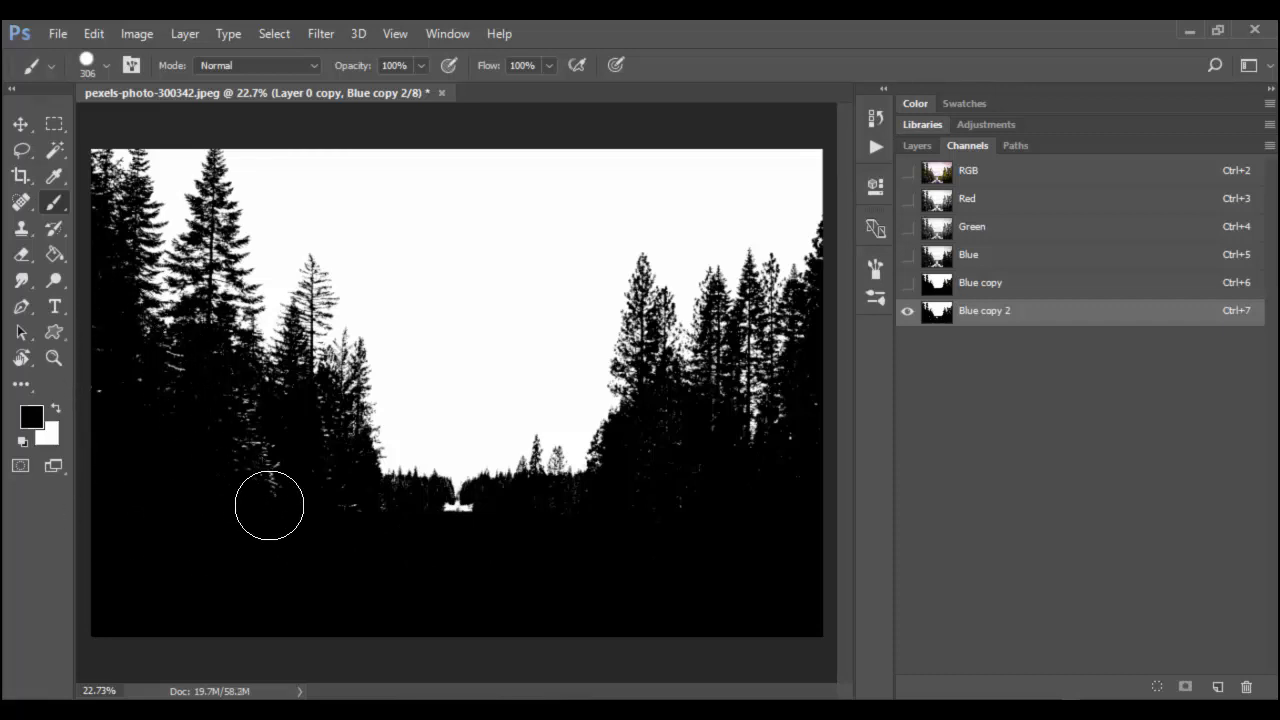
mouse_move(212, 490)
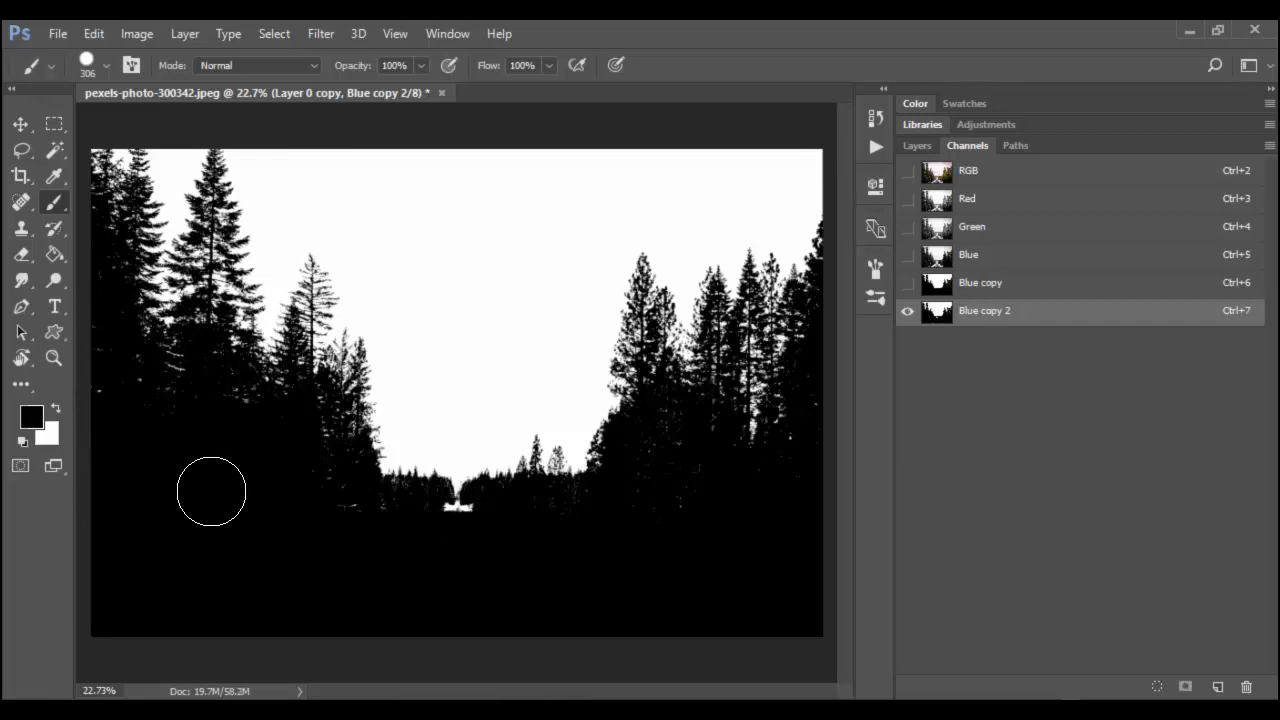
mouse_move(367, 527)
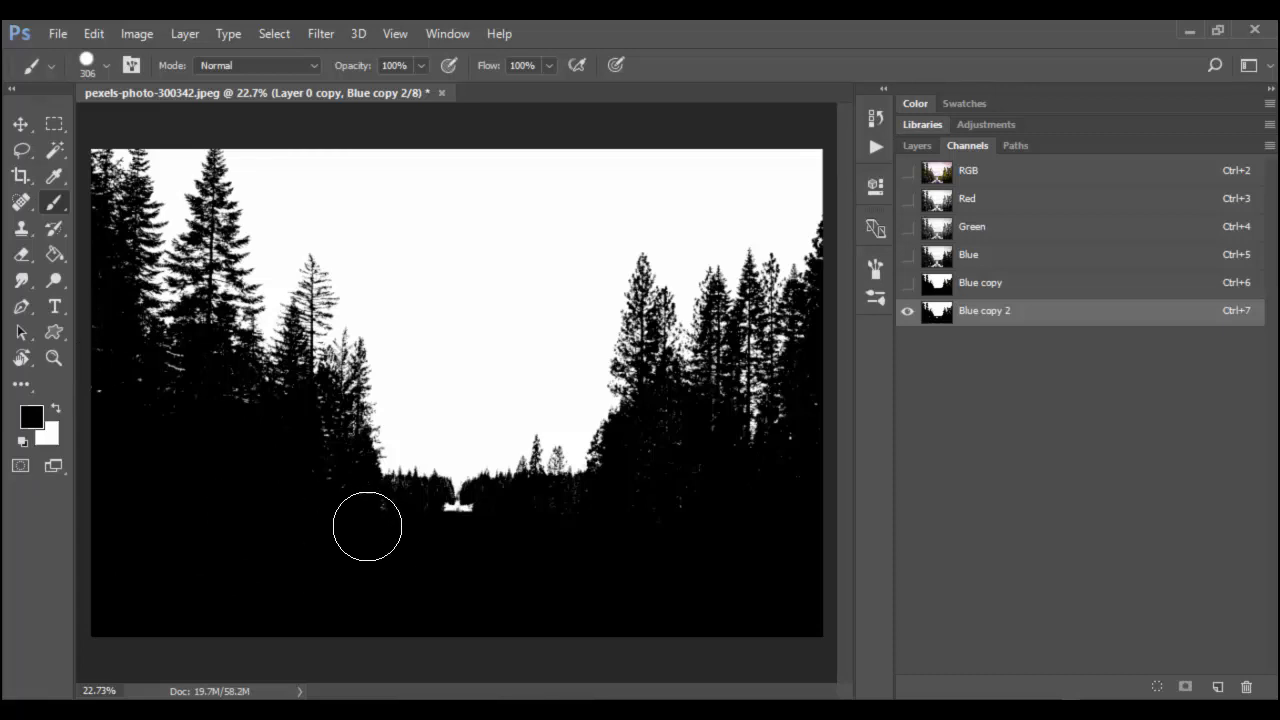
mouse_move(391, 535)
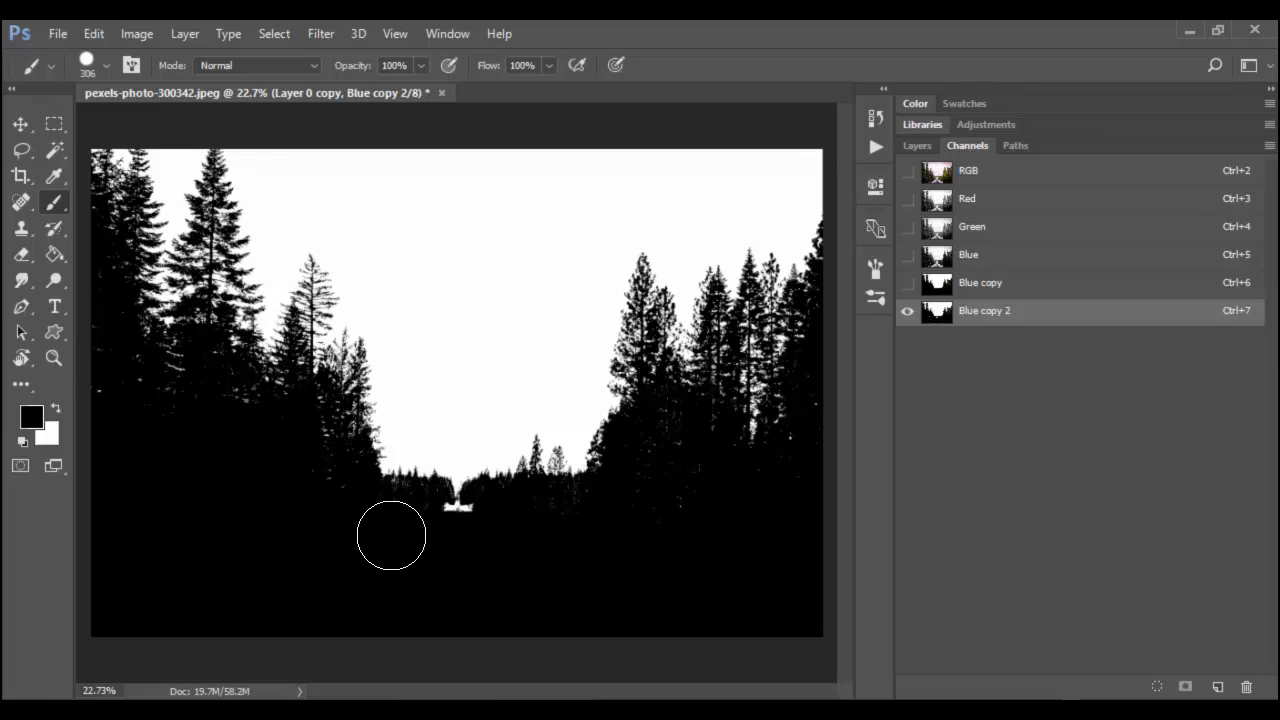
mouse_move(519, 533)
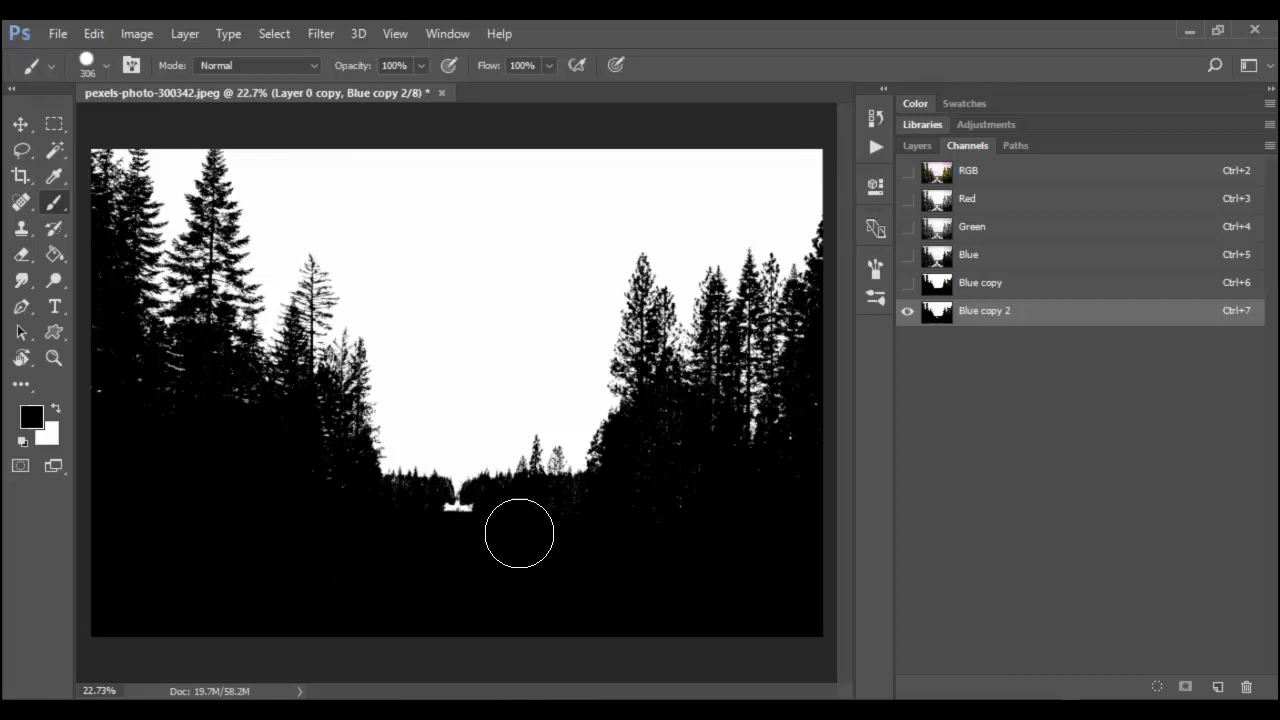
mouse_move(376, 528)
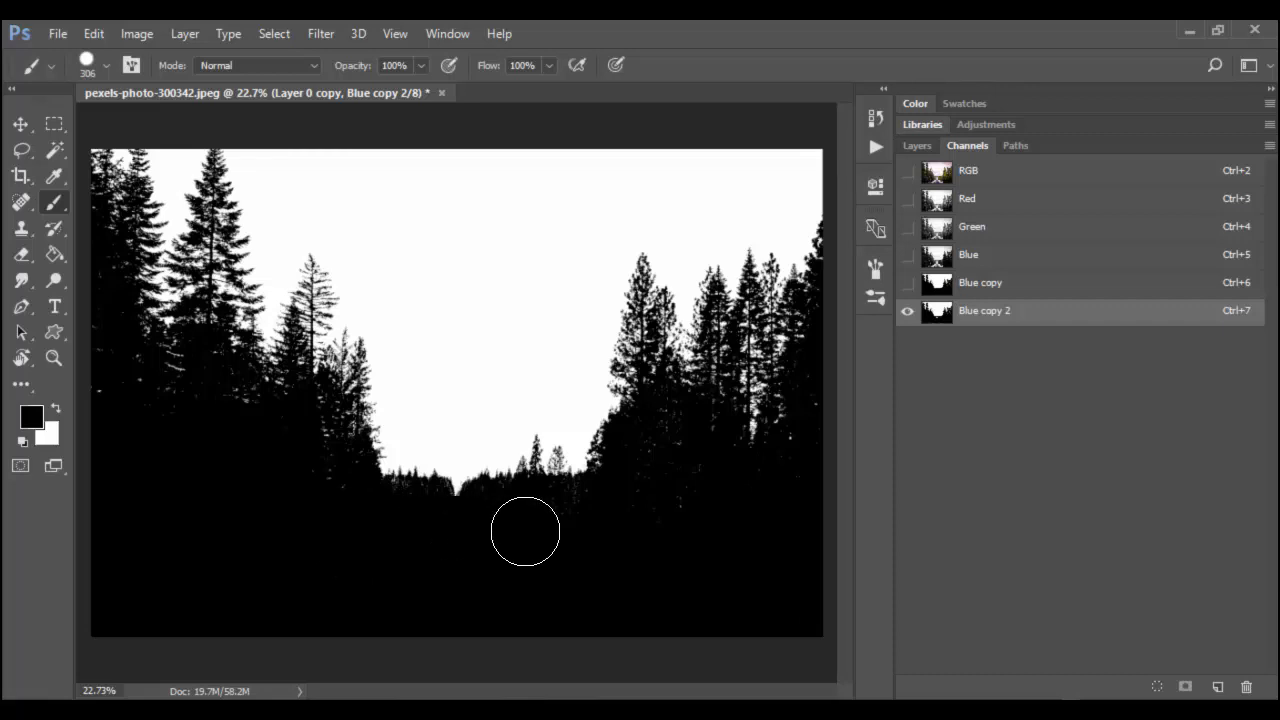
mouse_move(625, 535)
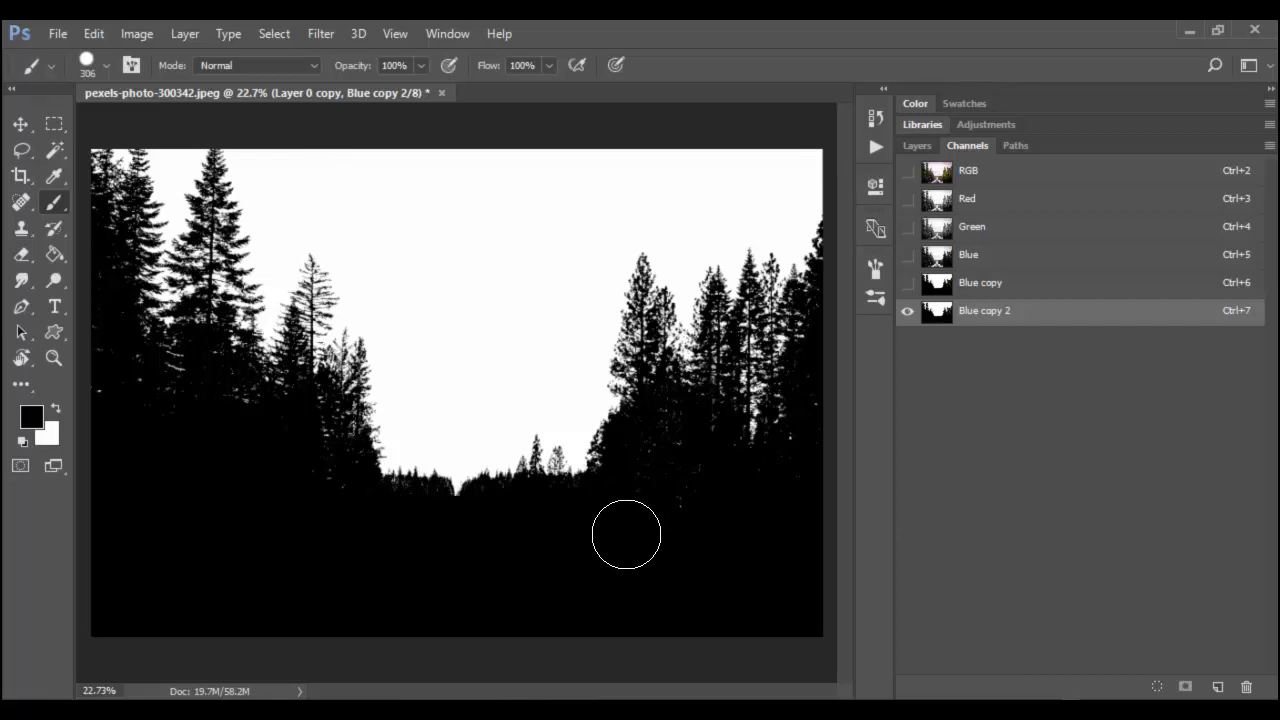
mouse_move(814, 487)
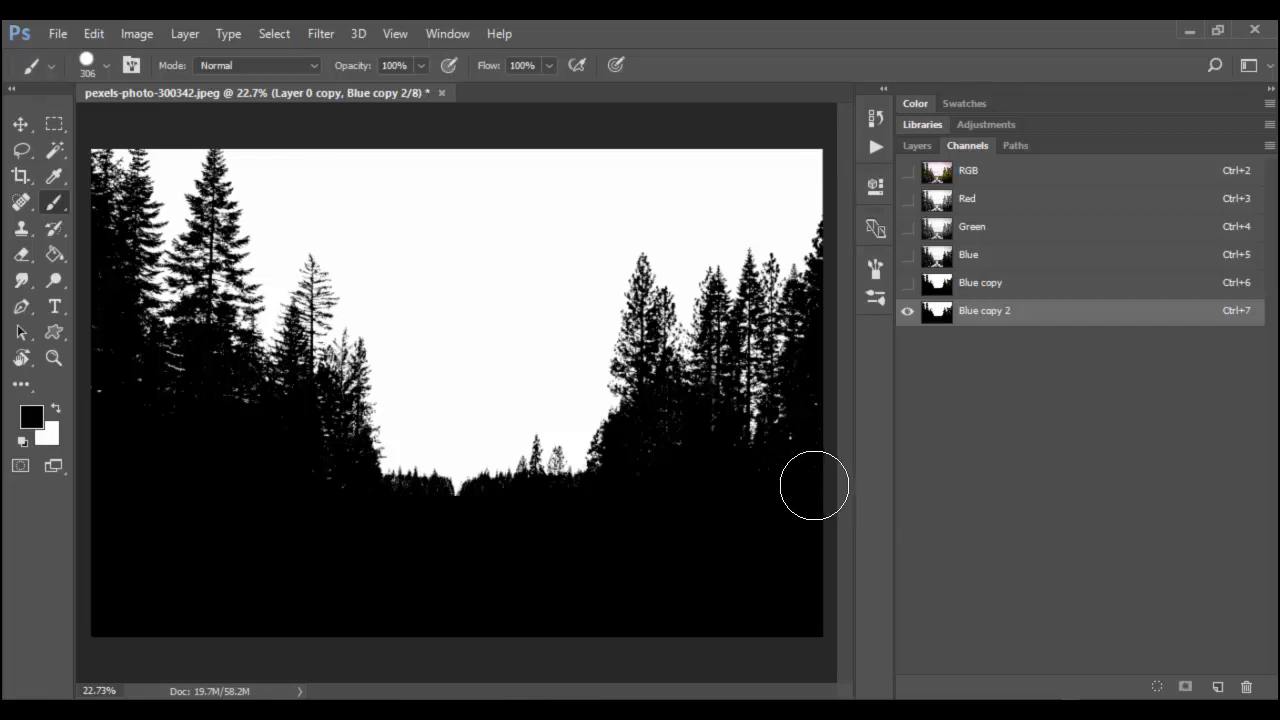
mouse_move(828, 484)
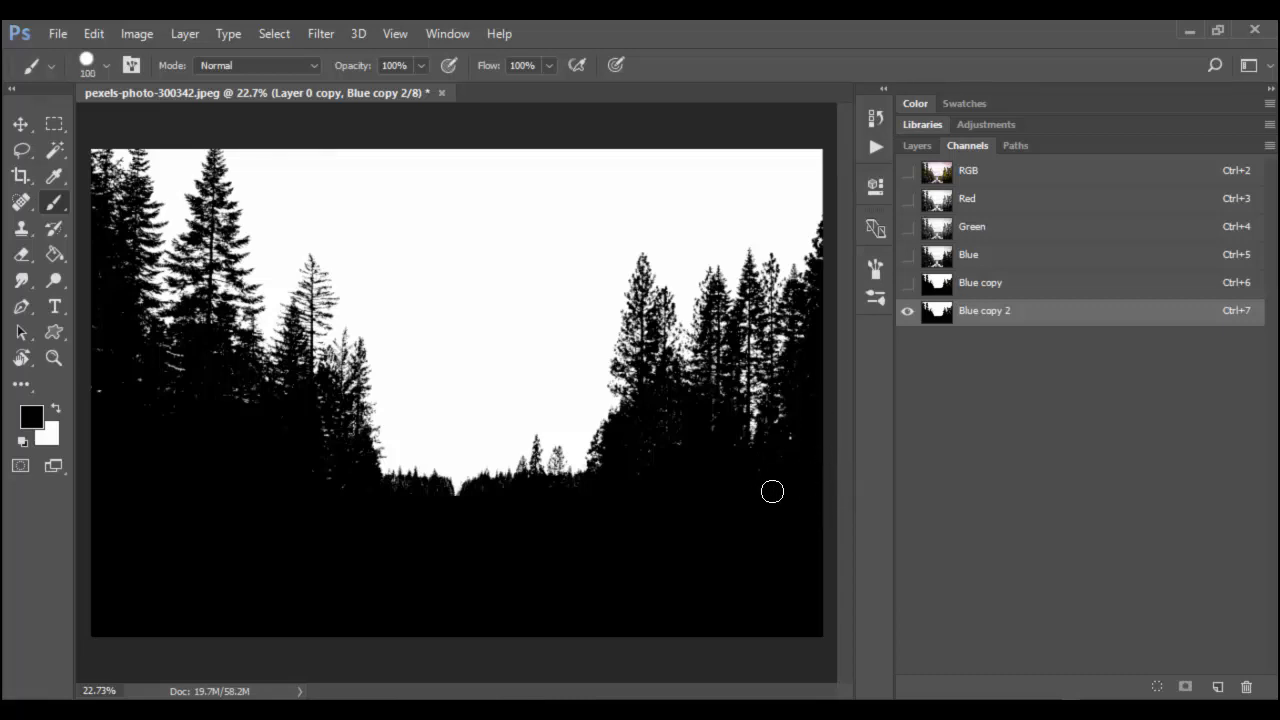
mouse_move(649, 469)
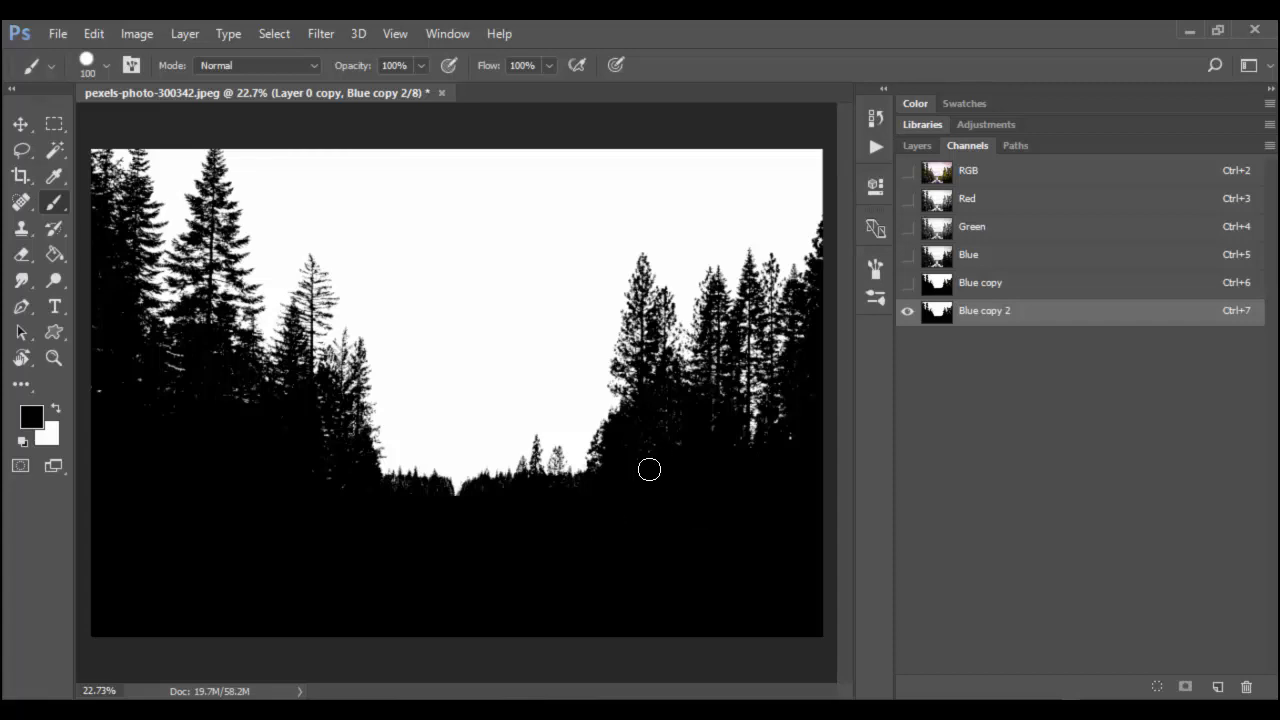
mouse_move(331, 474)
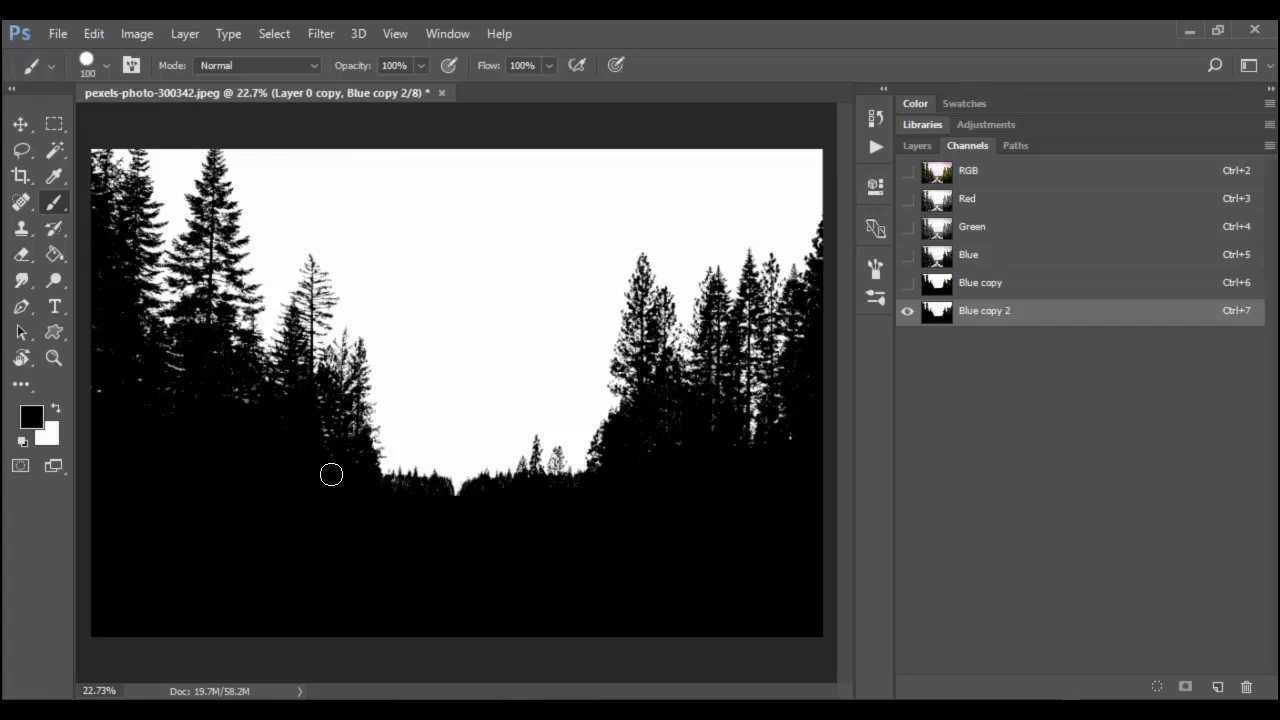
mouse_move(153, 416)
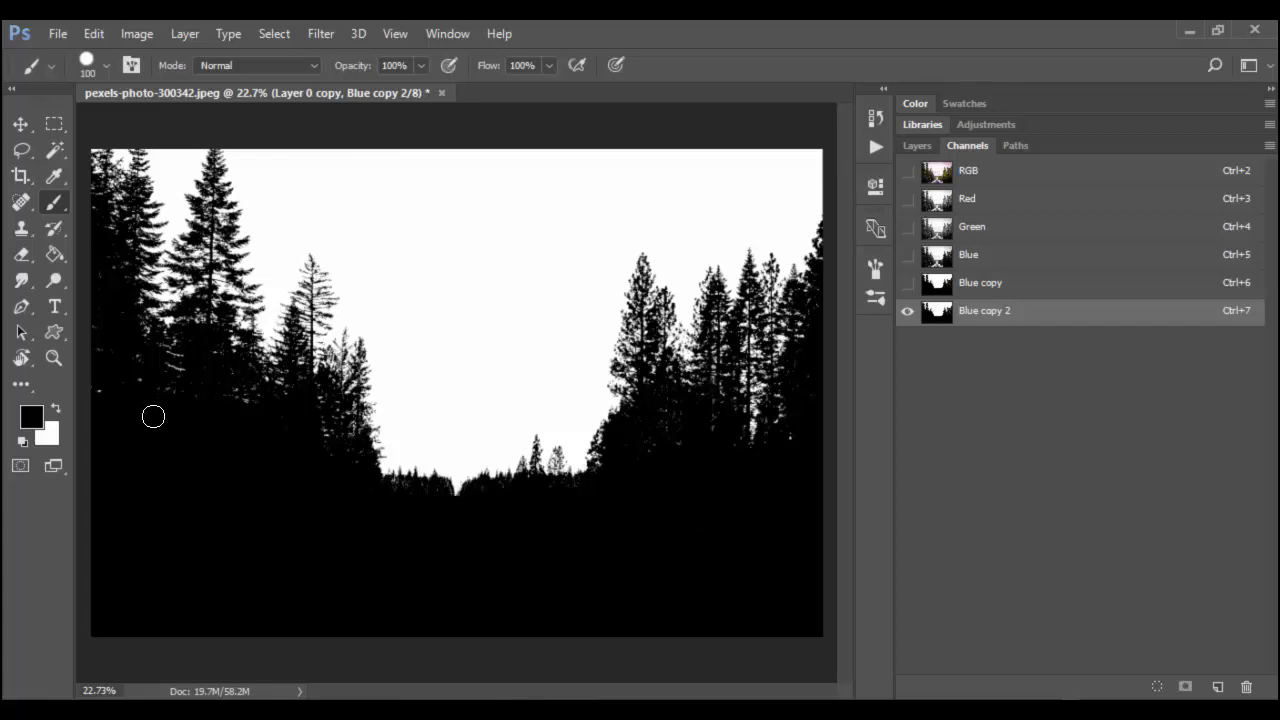
mouse_move(141, 425)
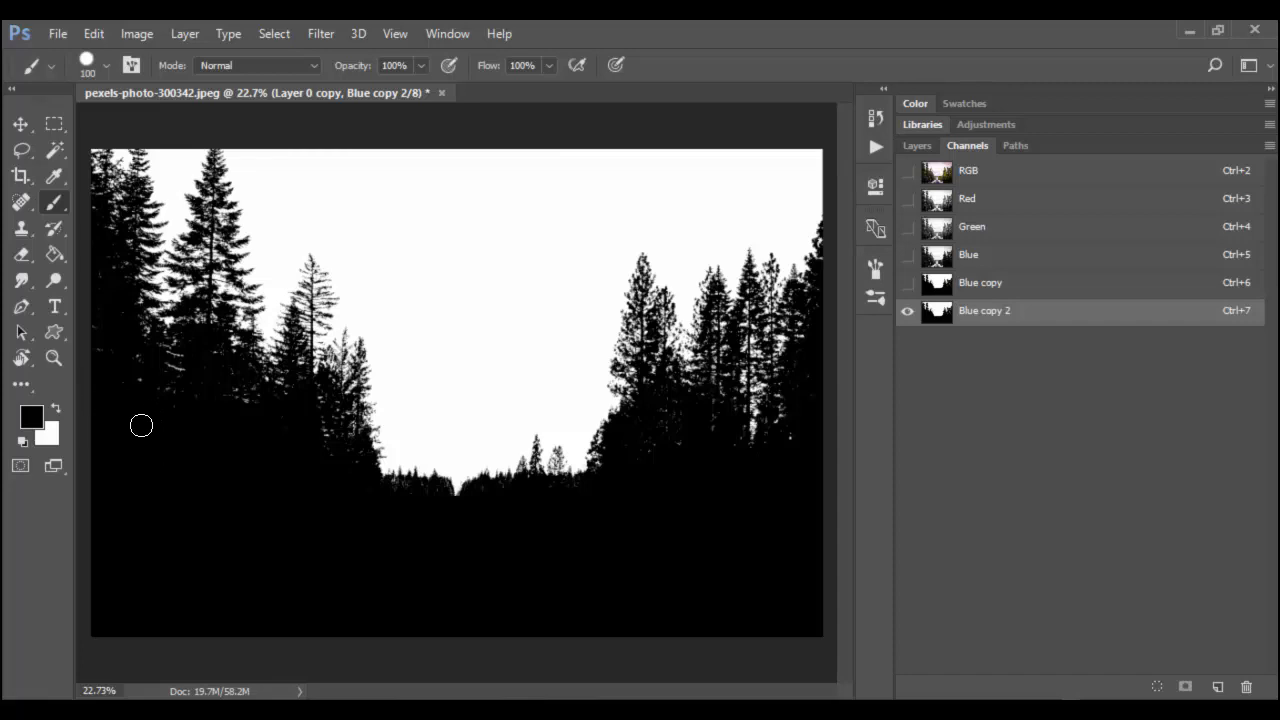
mouse_move(443, 502)
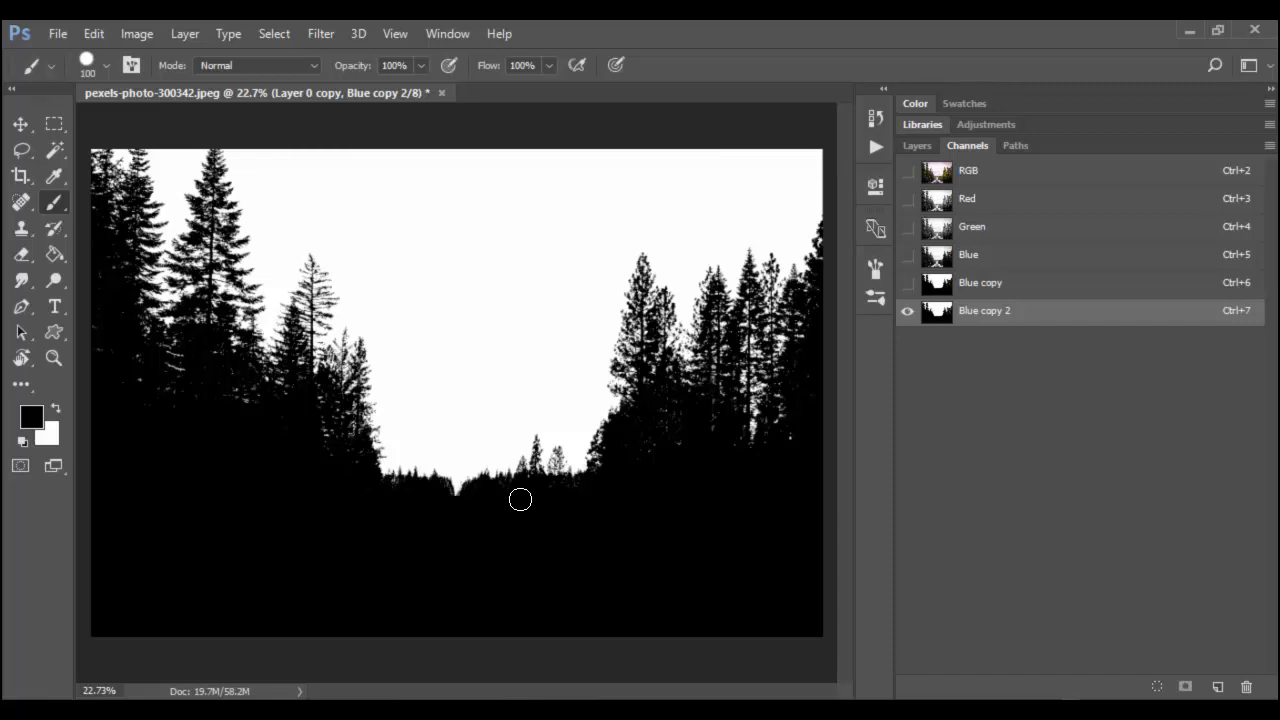
mouse_move(563, 492)
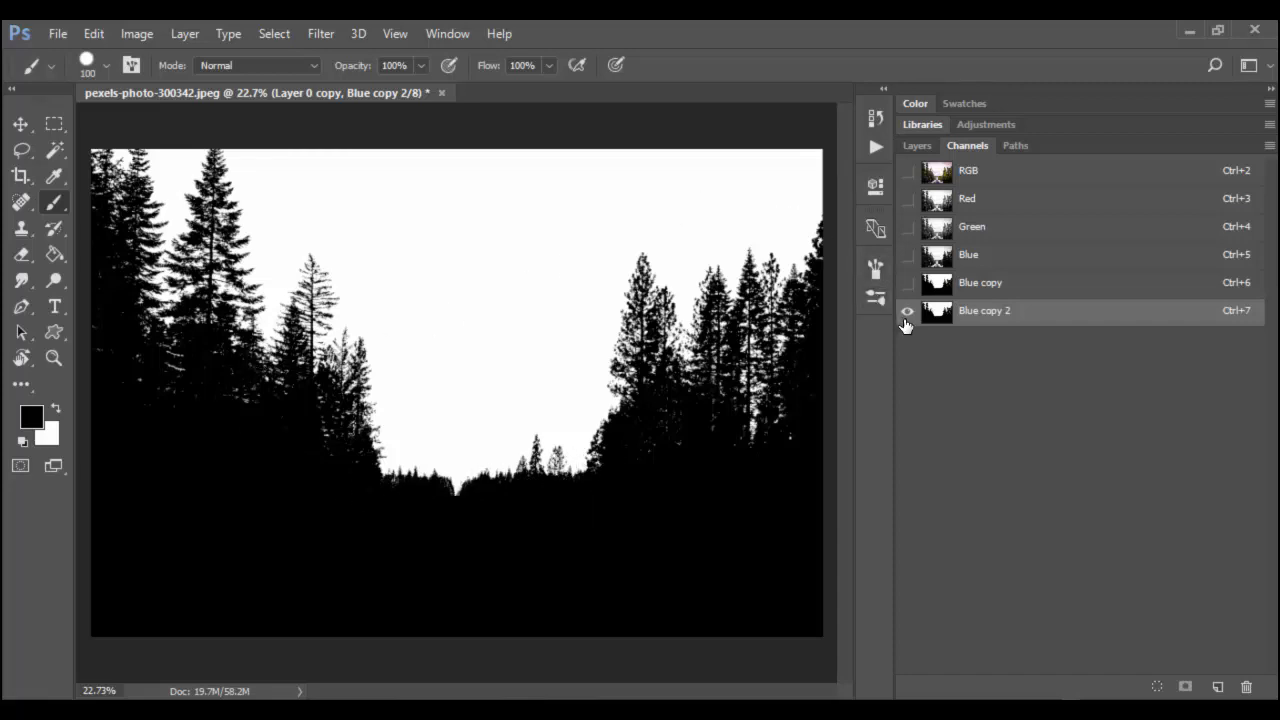
Load Blue copy 2 as a selection and return to the RGB composite
click(907, 311)
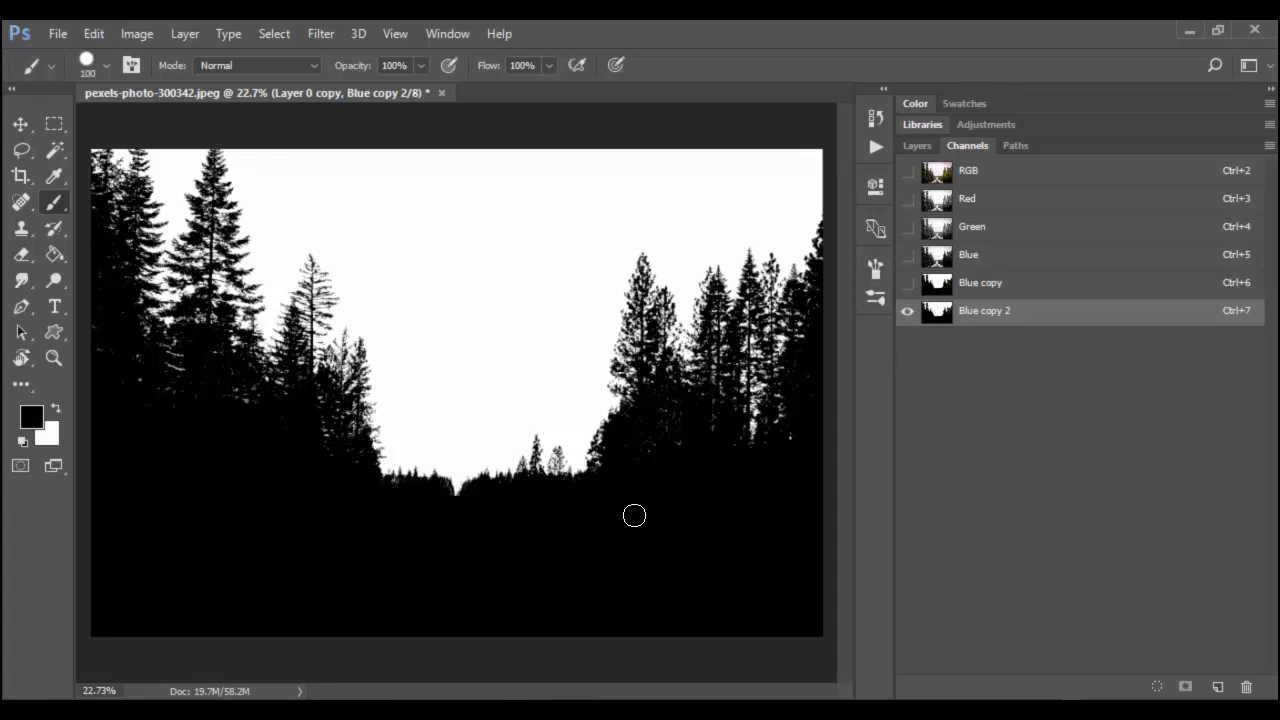
mouse_move(938, 315)
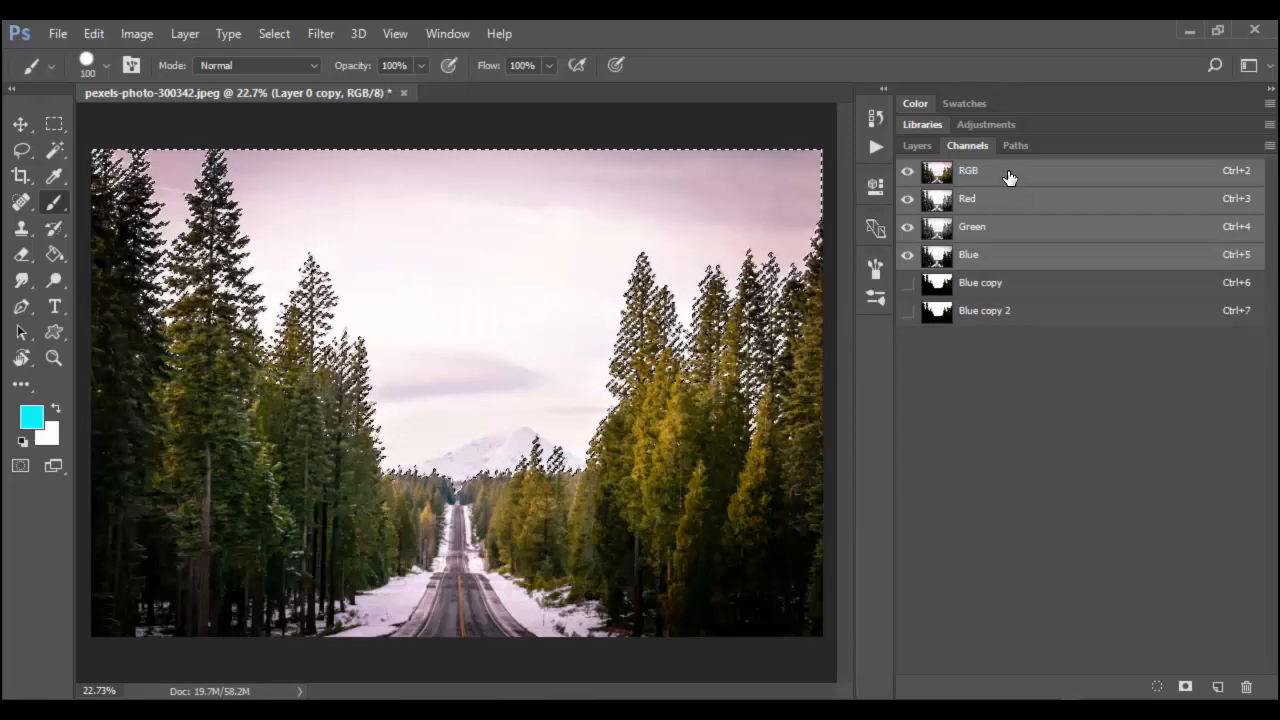
click(916, 145)
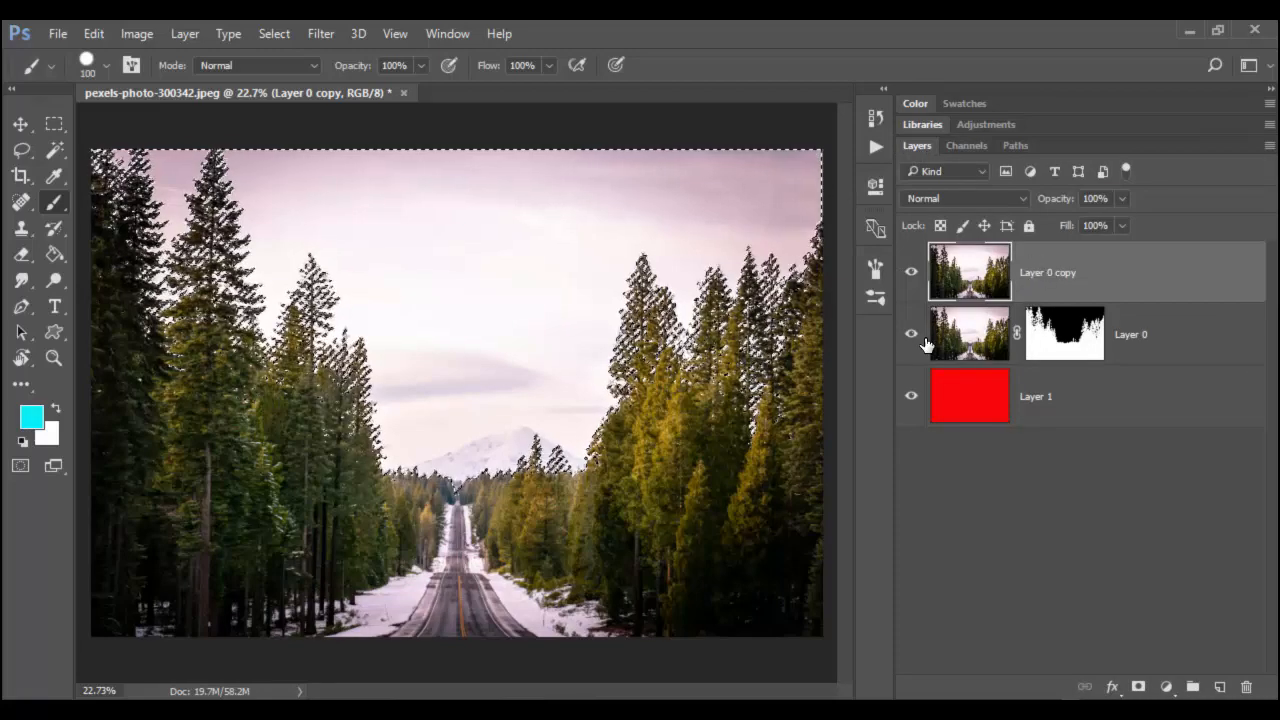
Turn off visibility of Layer 0 and red Layer 1, leaving Layer 0 copy visible
click(911, 334)
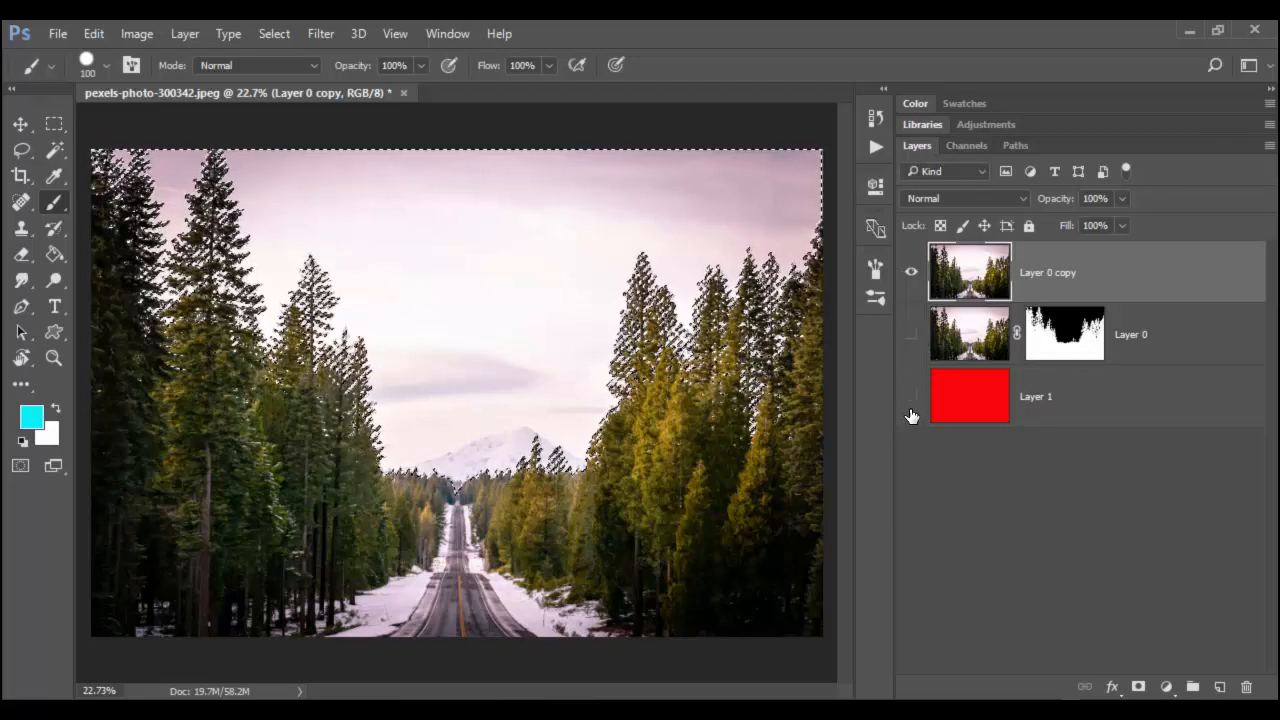
click(910, 410)
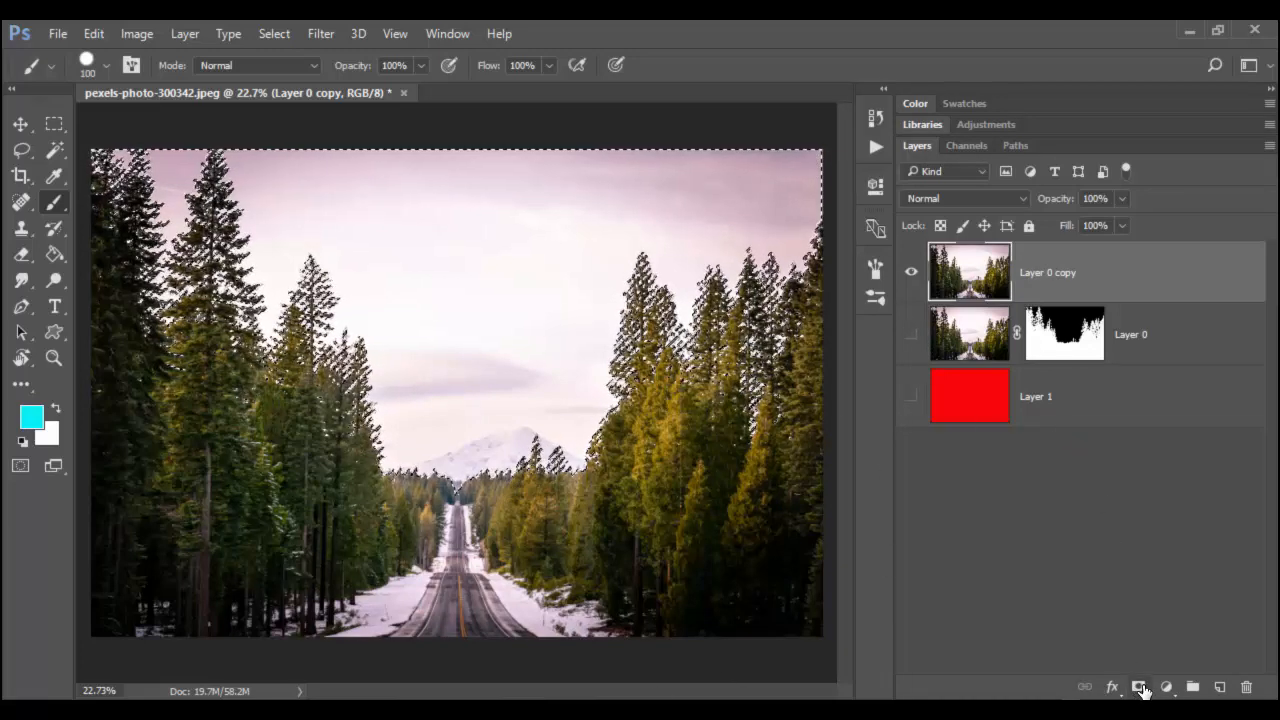
click(1138, 687)
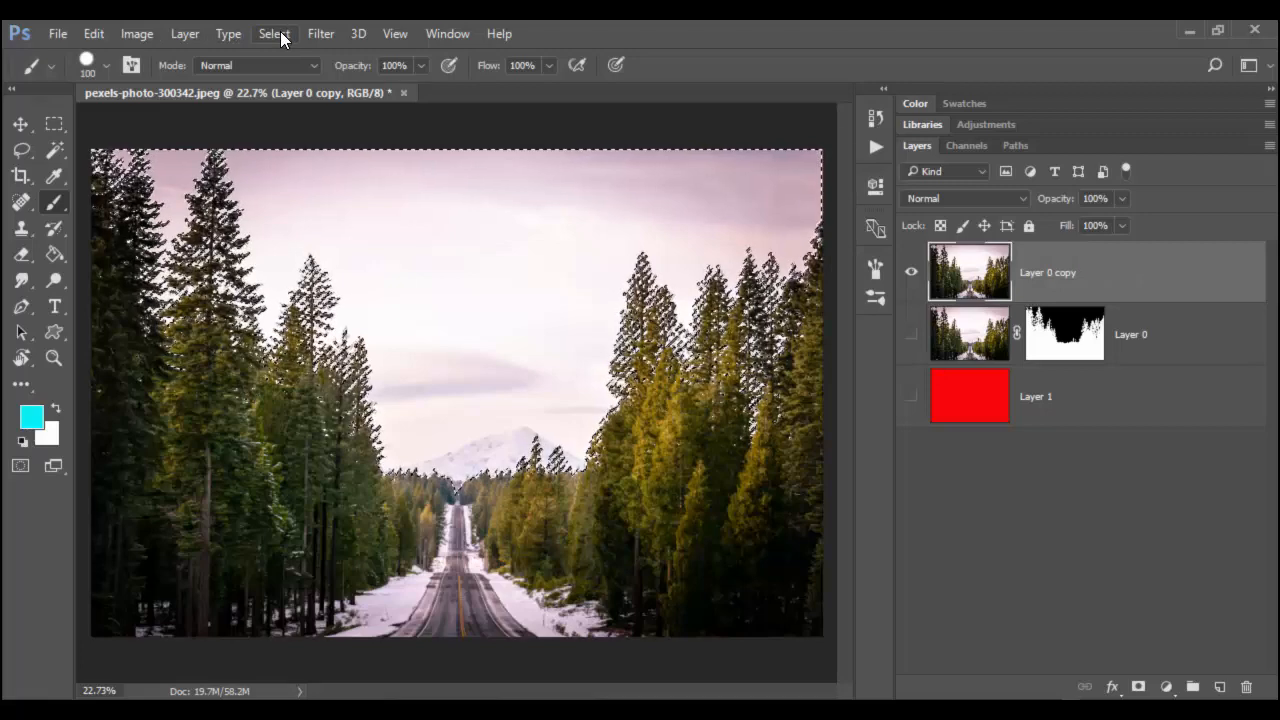
Invert the selection and add a layer mask to Layer 0 copy, hiding the sky
click(274, 33)
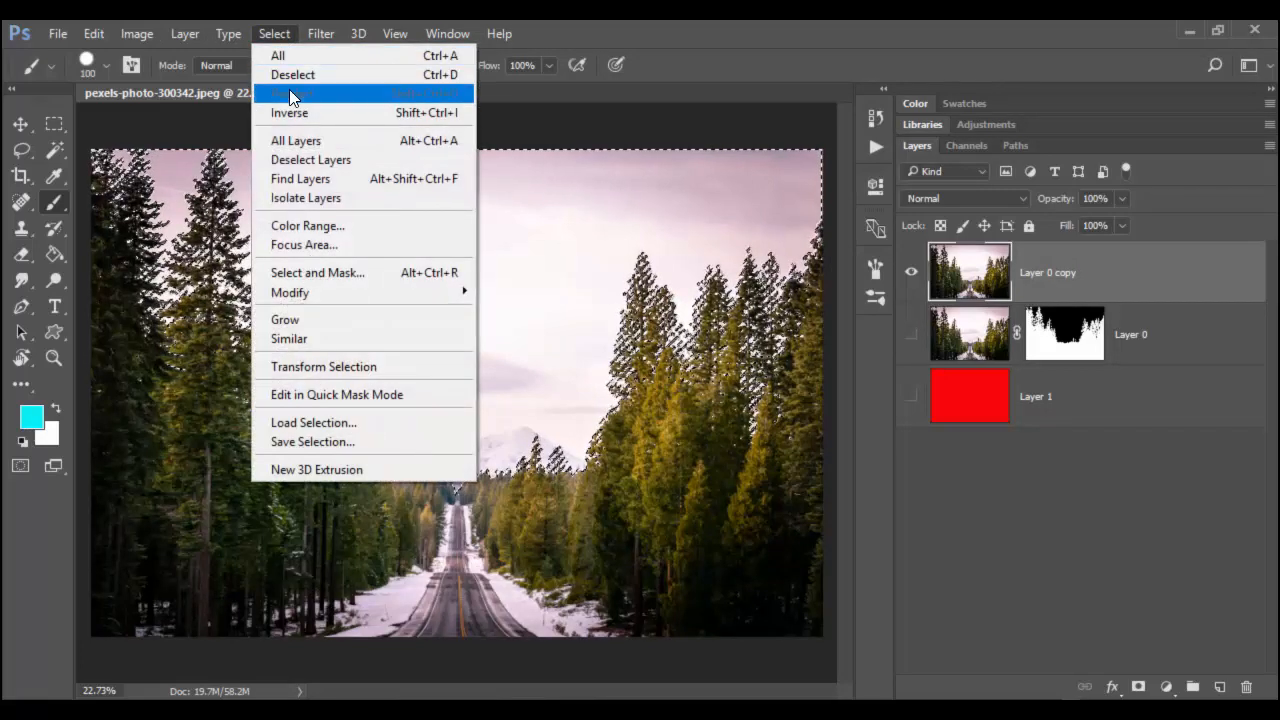
mouse_move(289, 112)
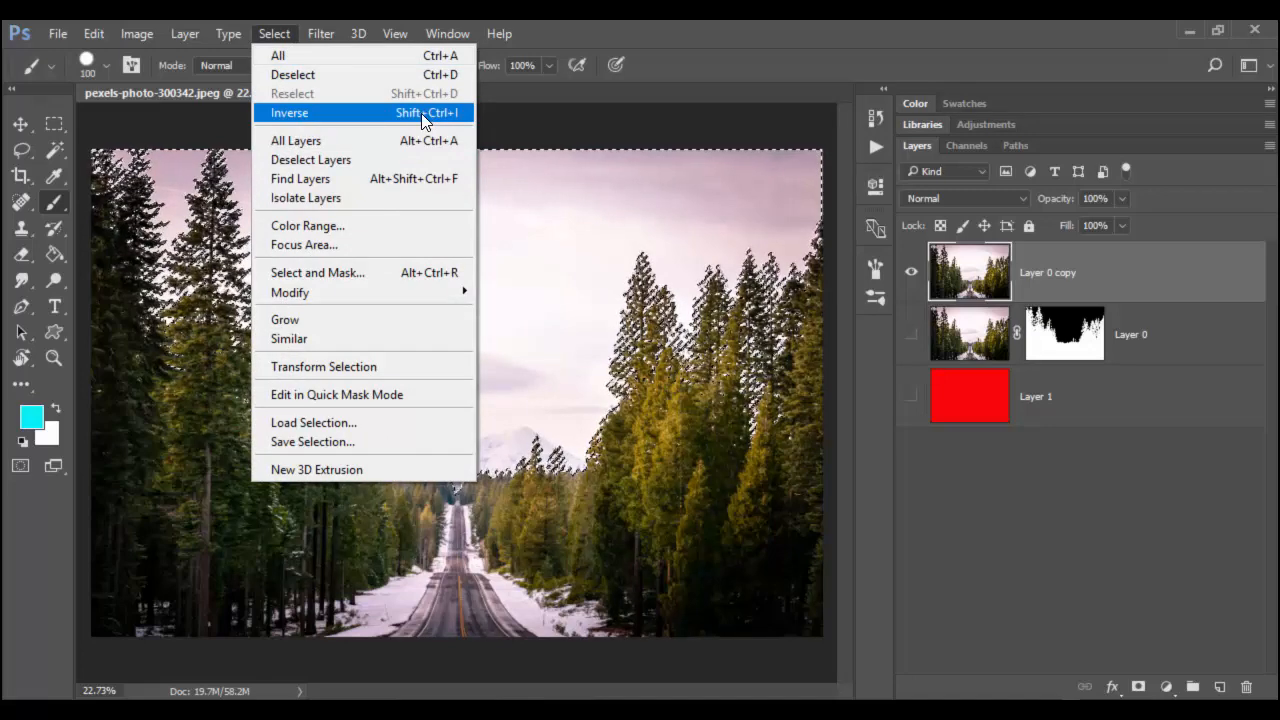
click(289, 112)
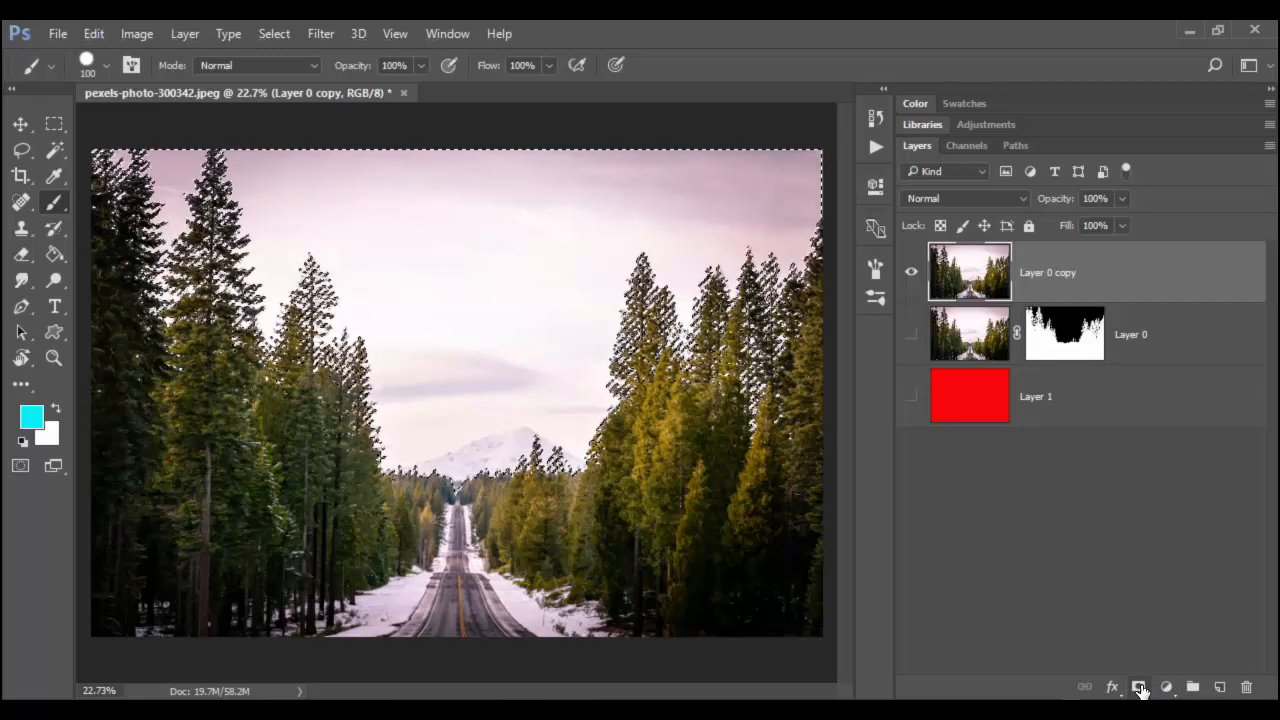
click(1139, 687)
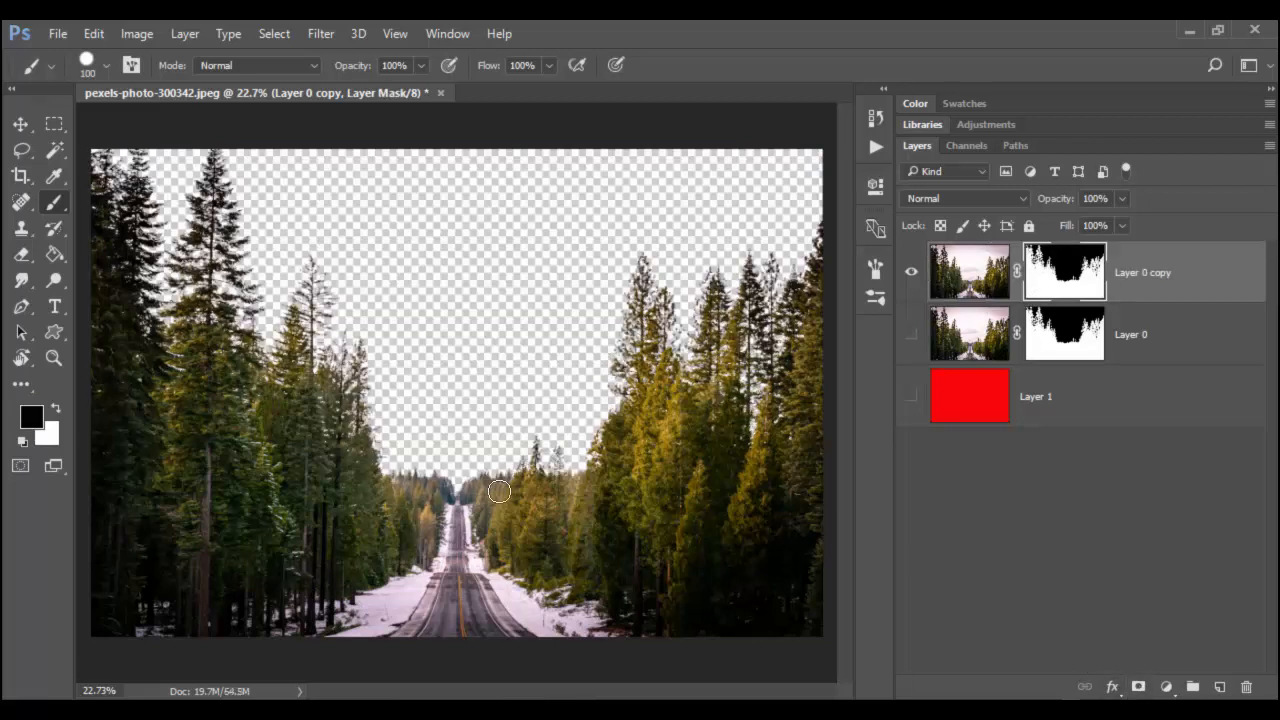
mouse_move(330, 398)
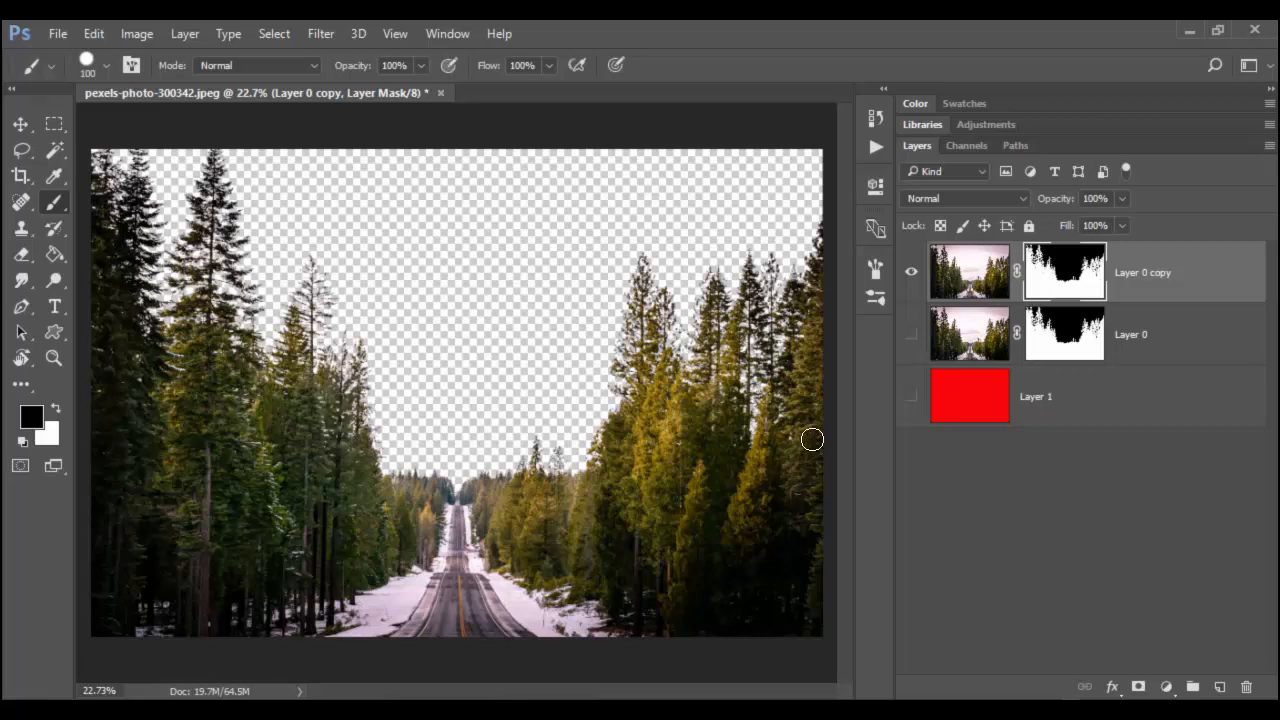
Create a new empty Layer 2 above the red fill layer and select it
click(911, 396)
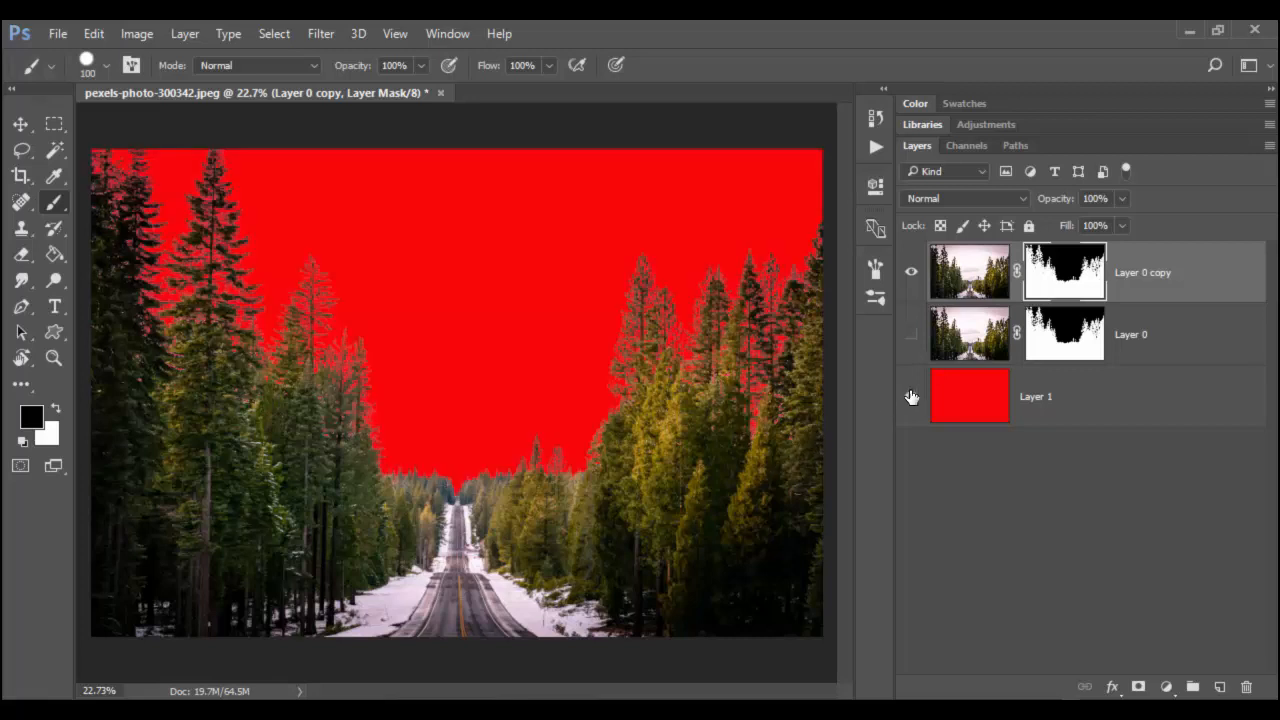
click(911, 396)
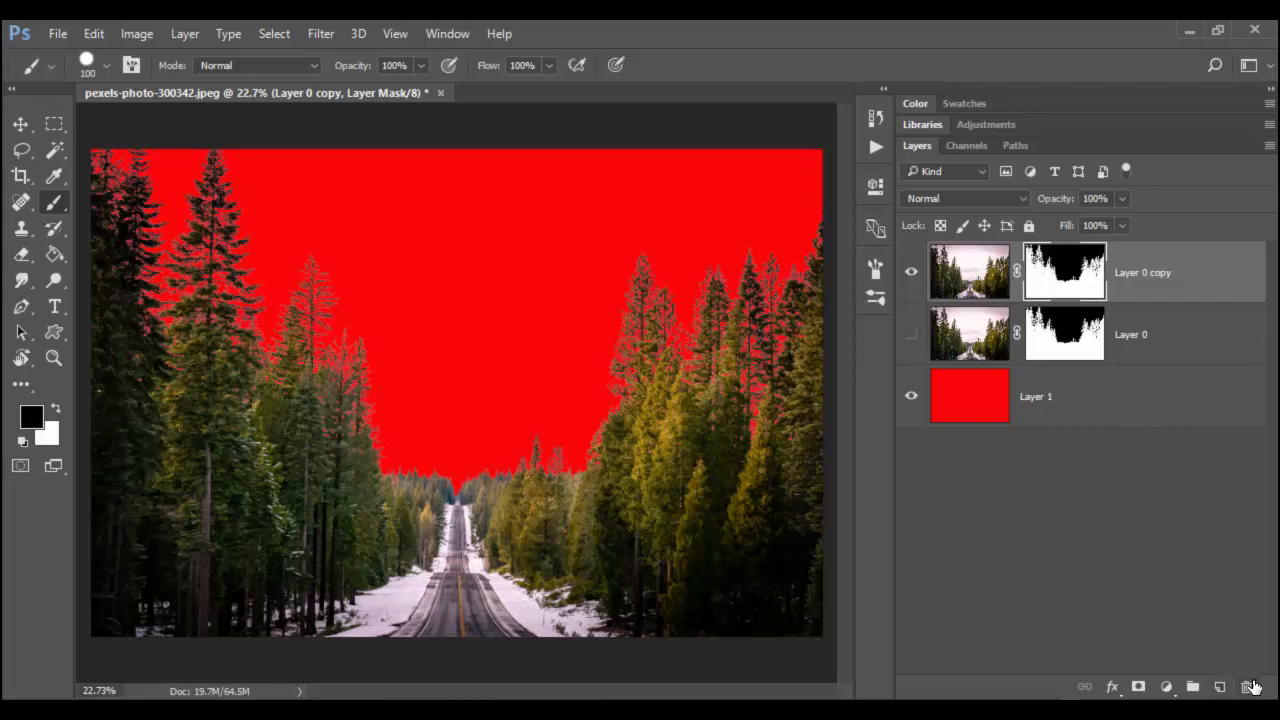
click(1220, 687)
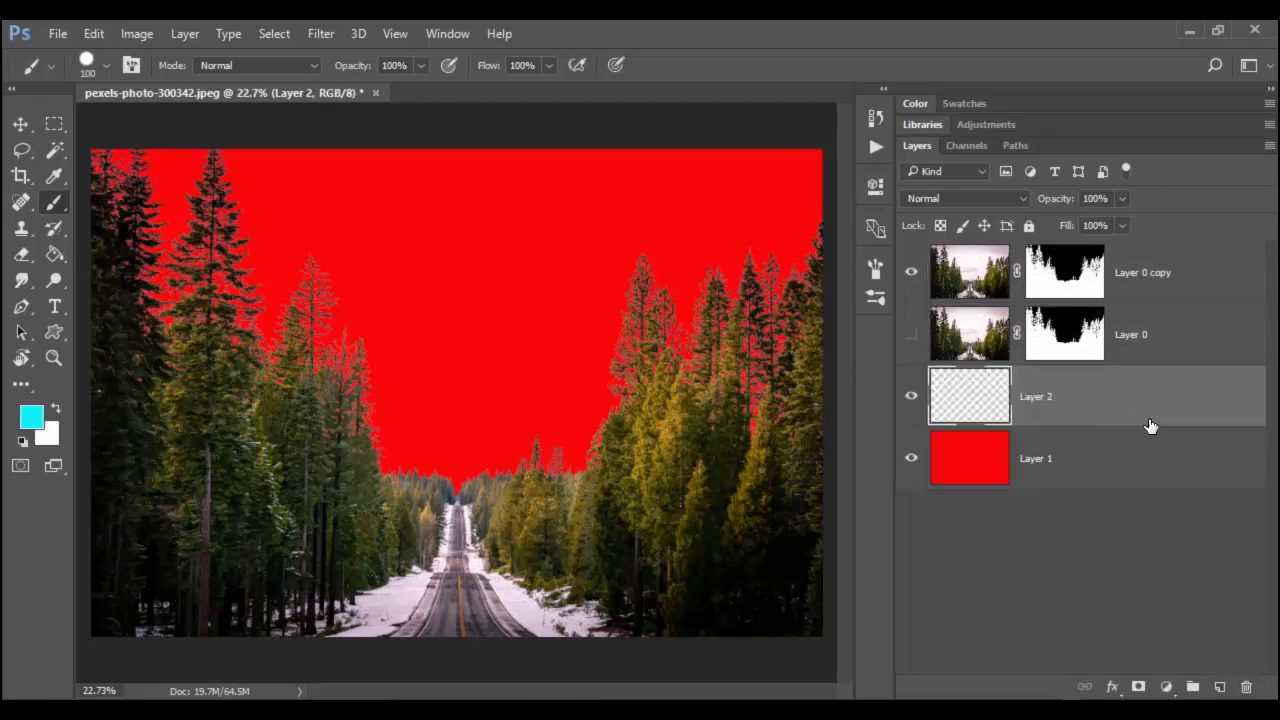
click(910, 334)
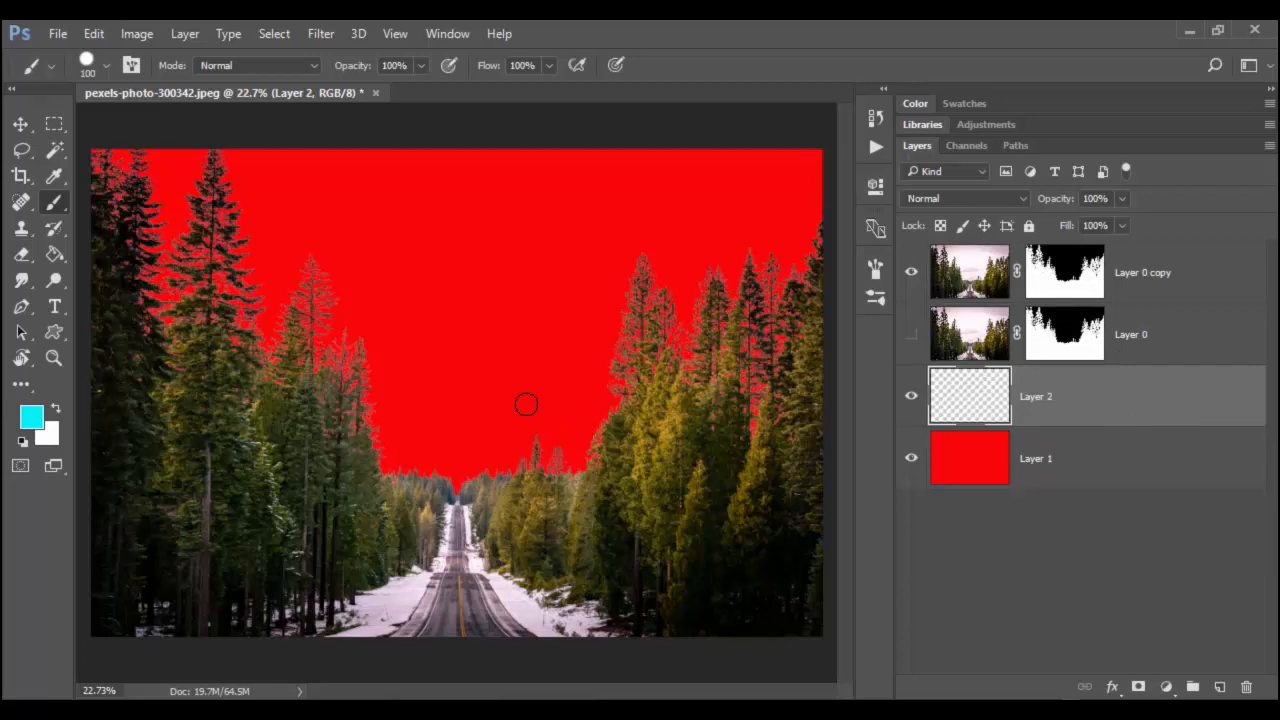
mouse_move(375, 315)
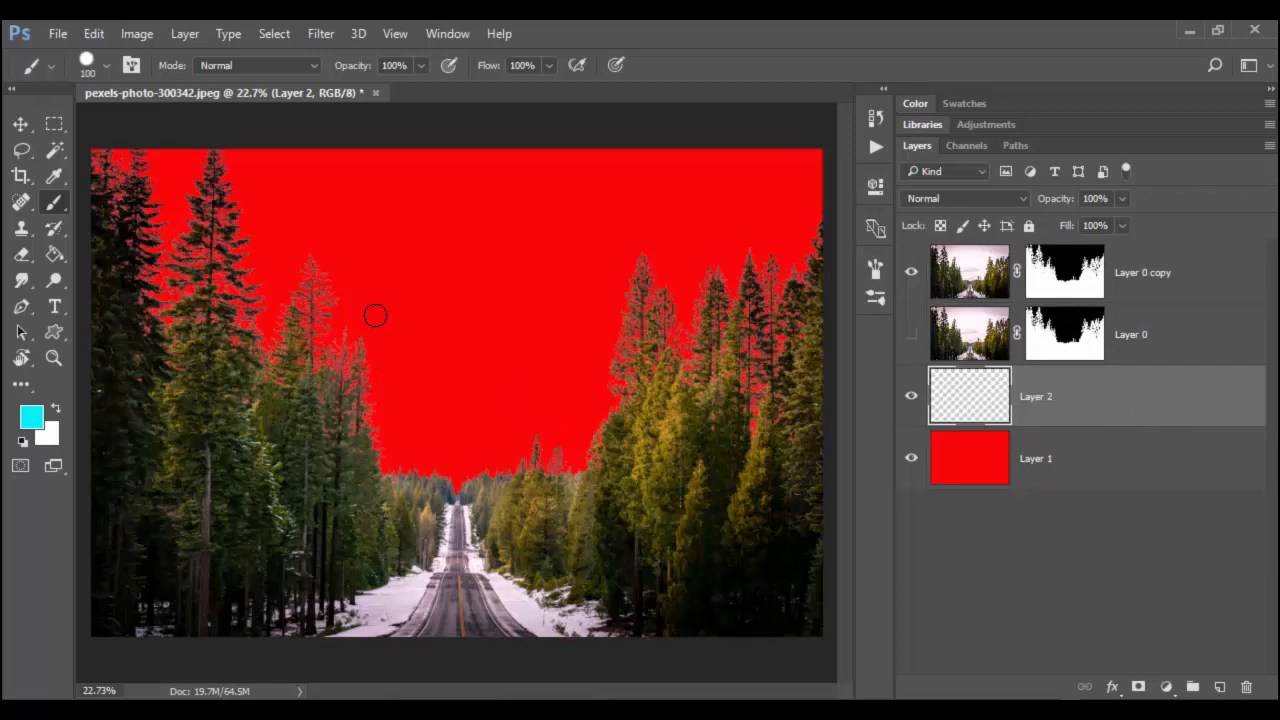
Fill Layer 2 with bright cyan #06f6ff using the Paint Bucket
click(54, 254)
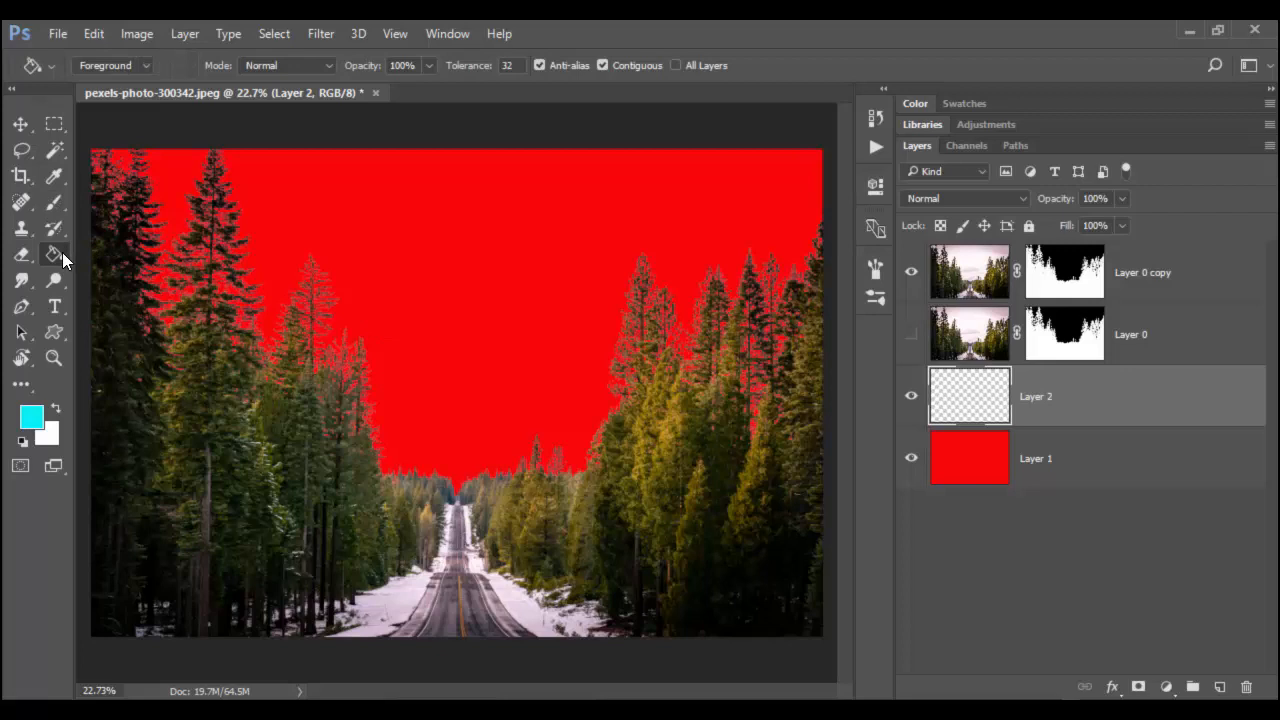
click(54, 254)
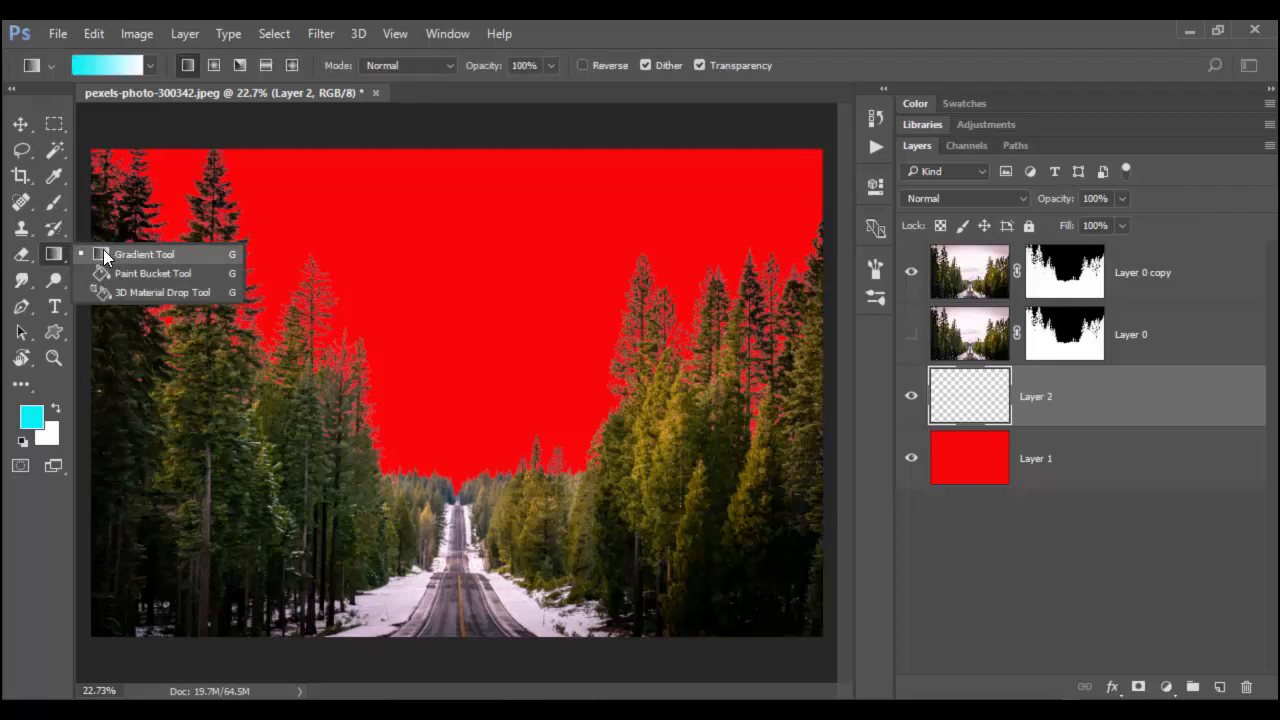
click(154, 273)
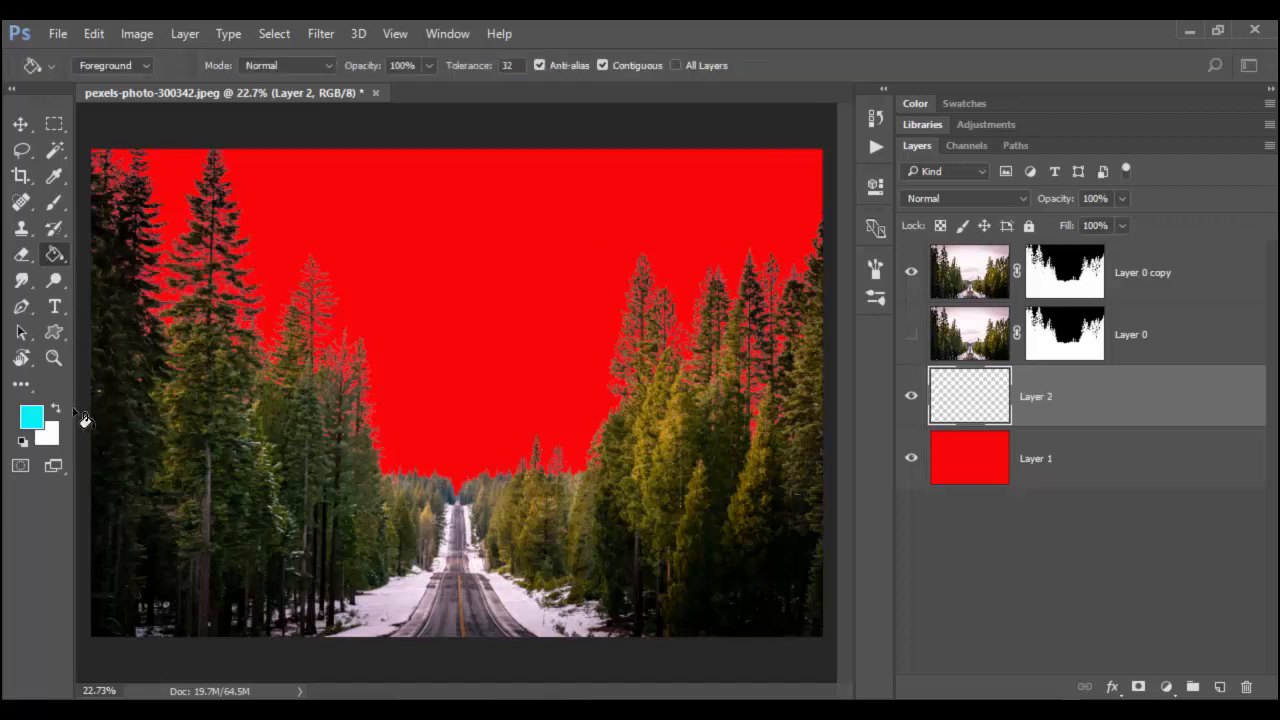
click(31, 416)
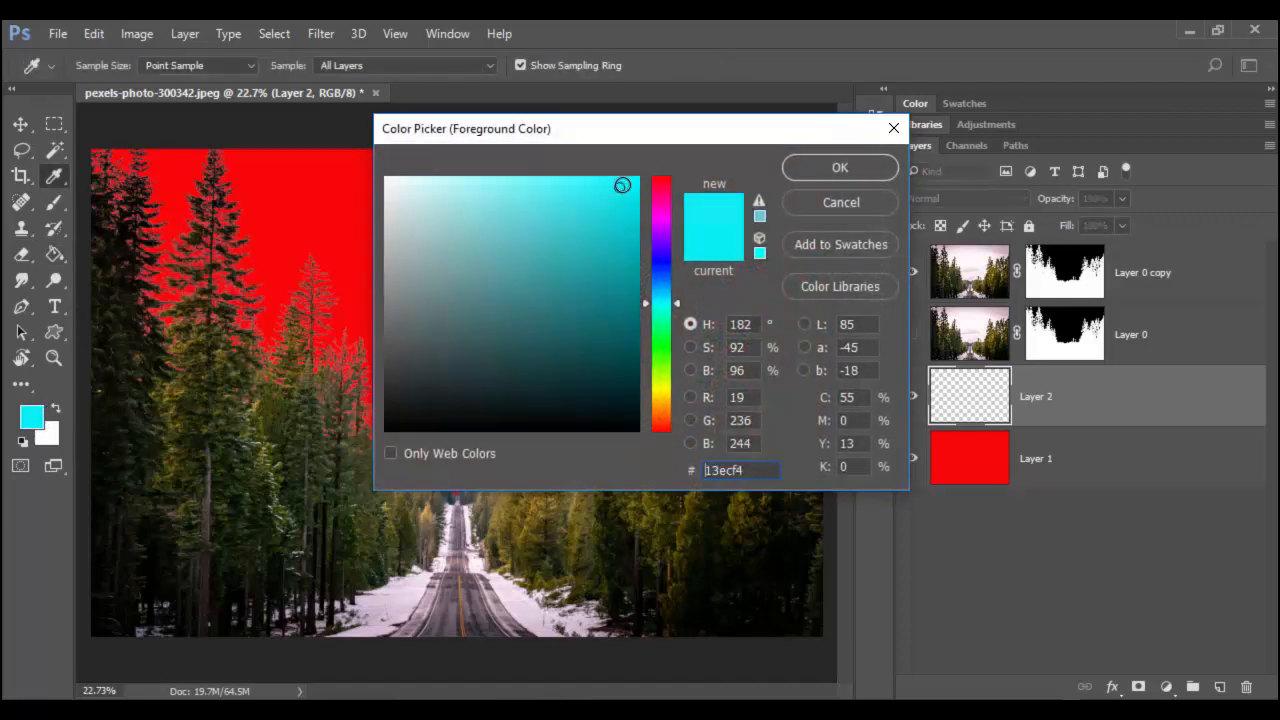
click(632, 178)
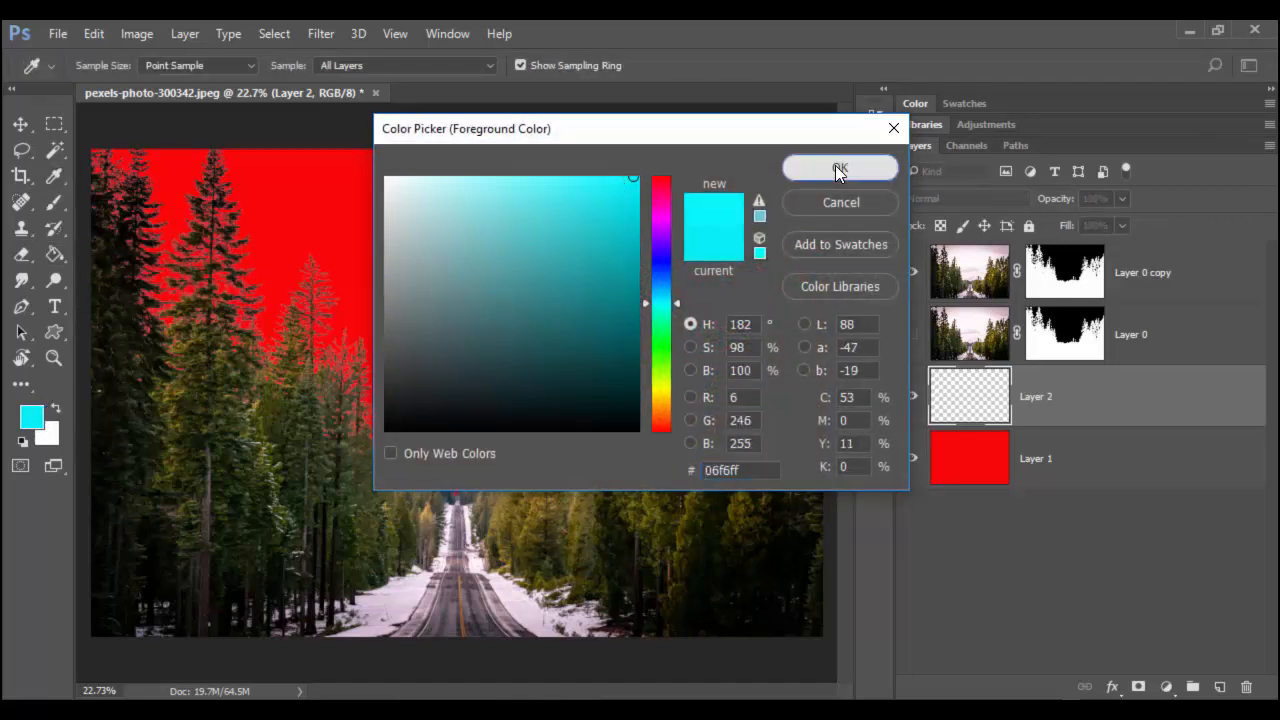
click(840, 168)
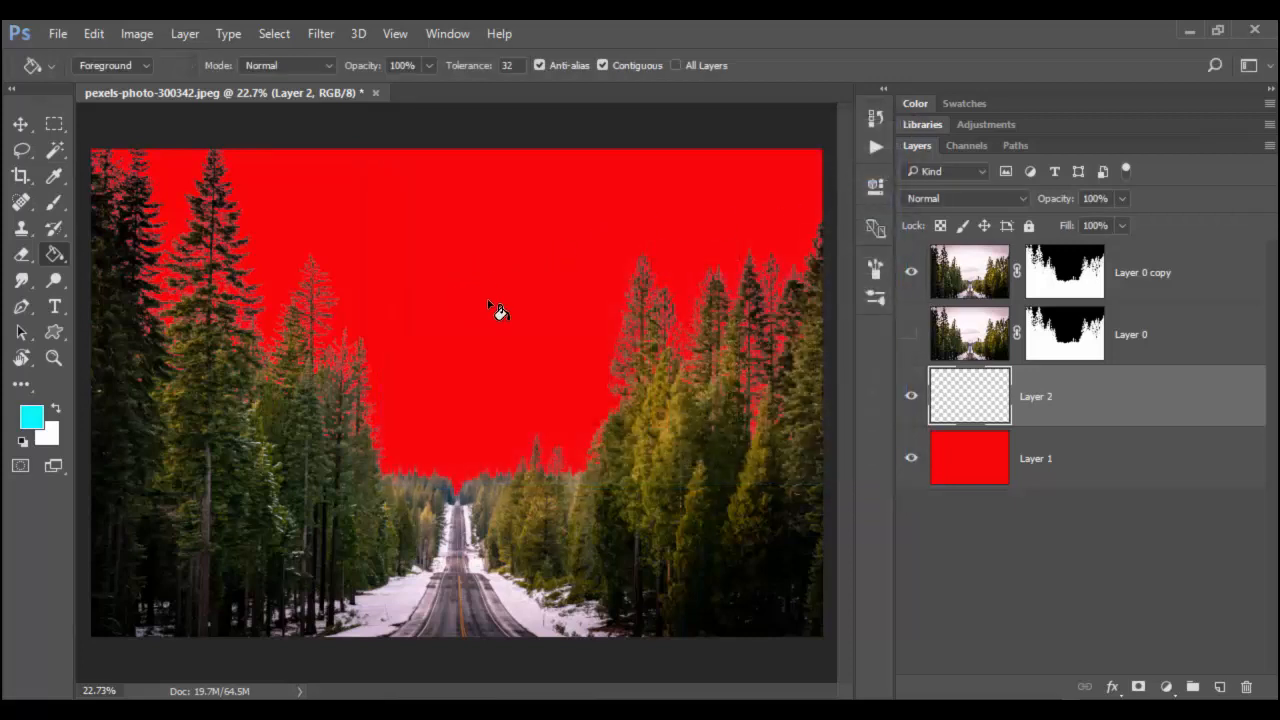
click(497, 307)
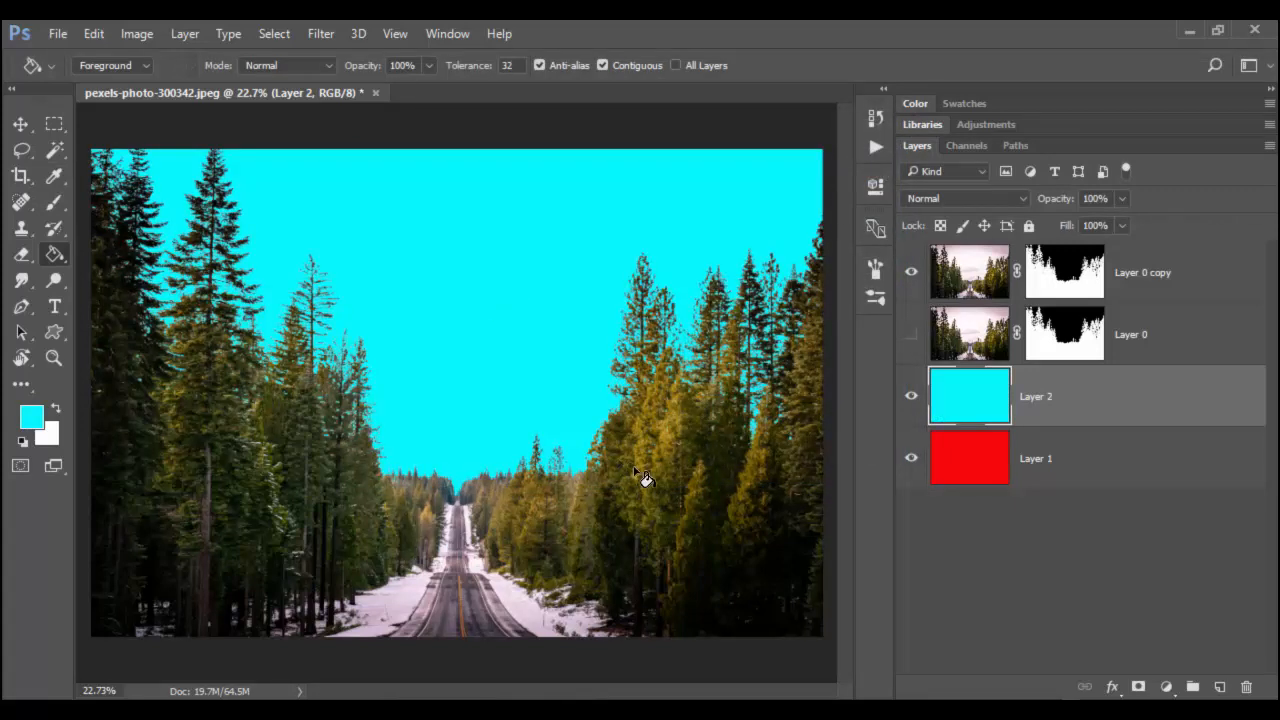
Zoom into the treetops and paint white on Layer 0 copy's mask along tree edges
click(54, 358)
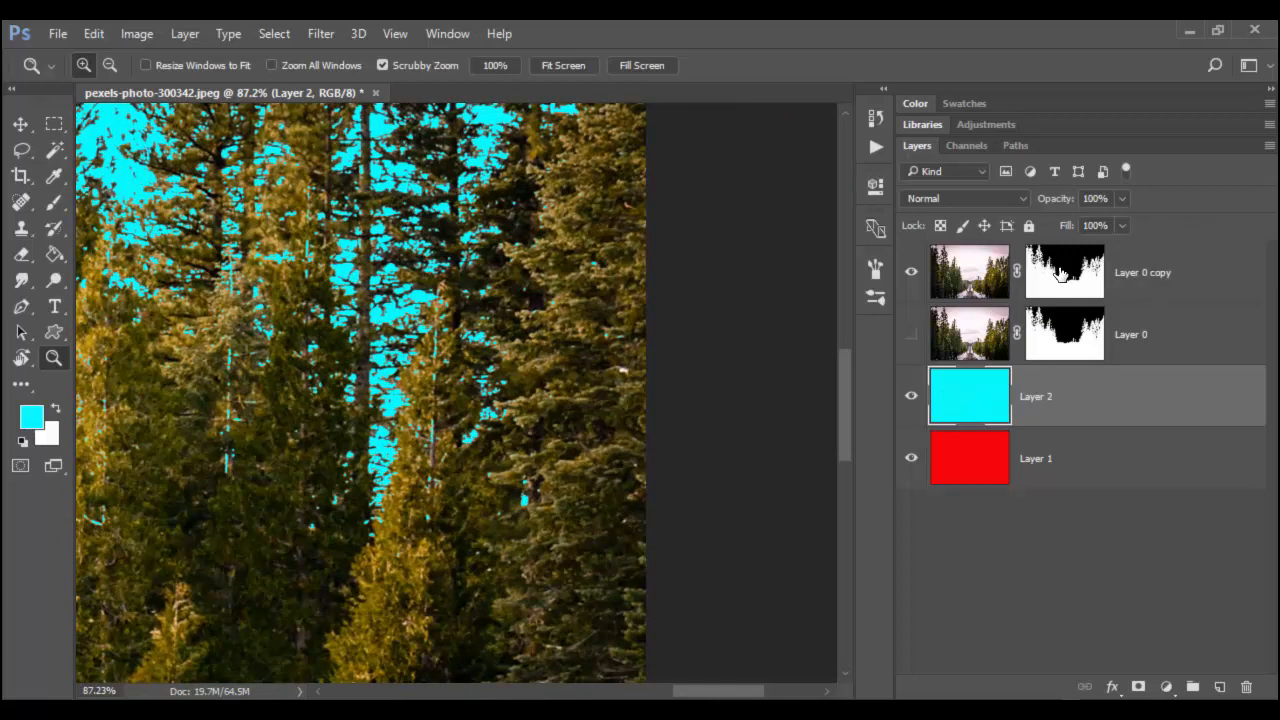
click(1064, 271)
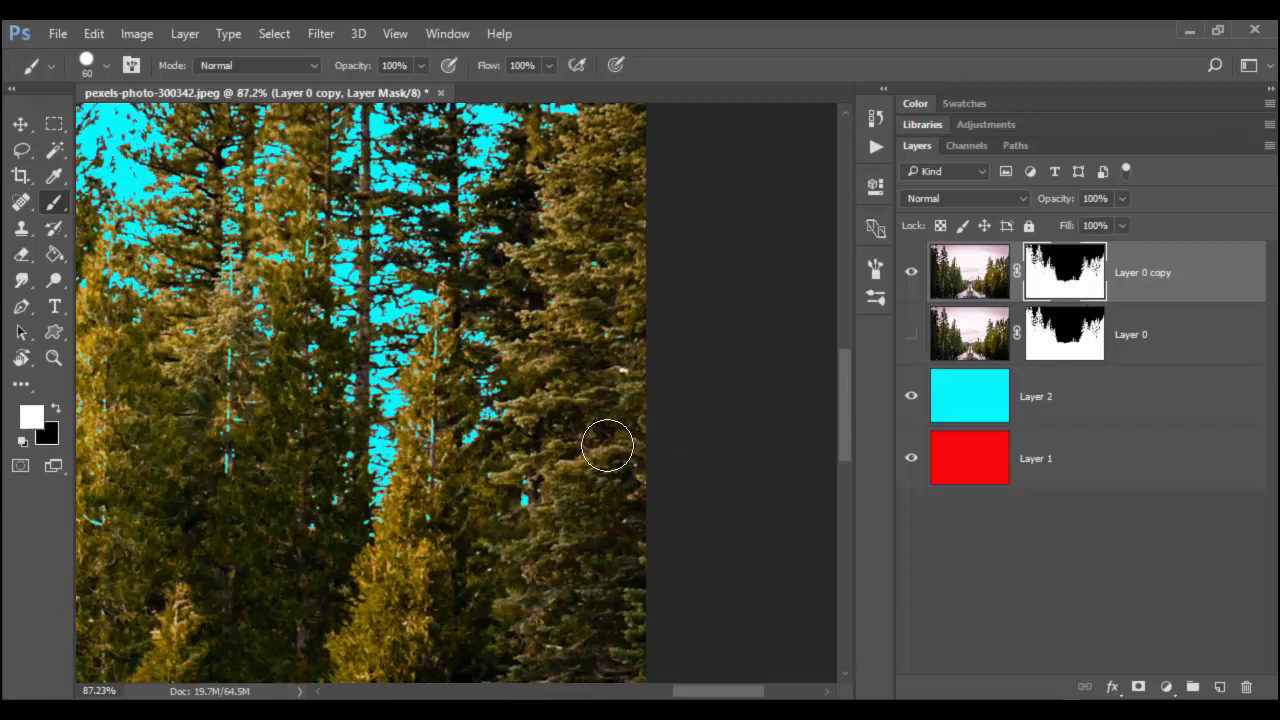
mouse_move(625, 490)
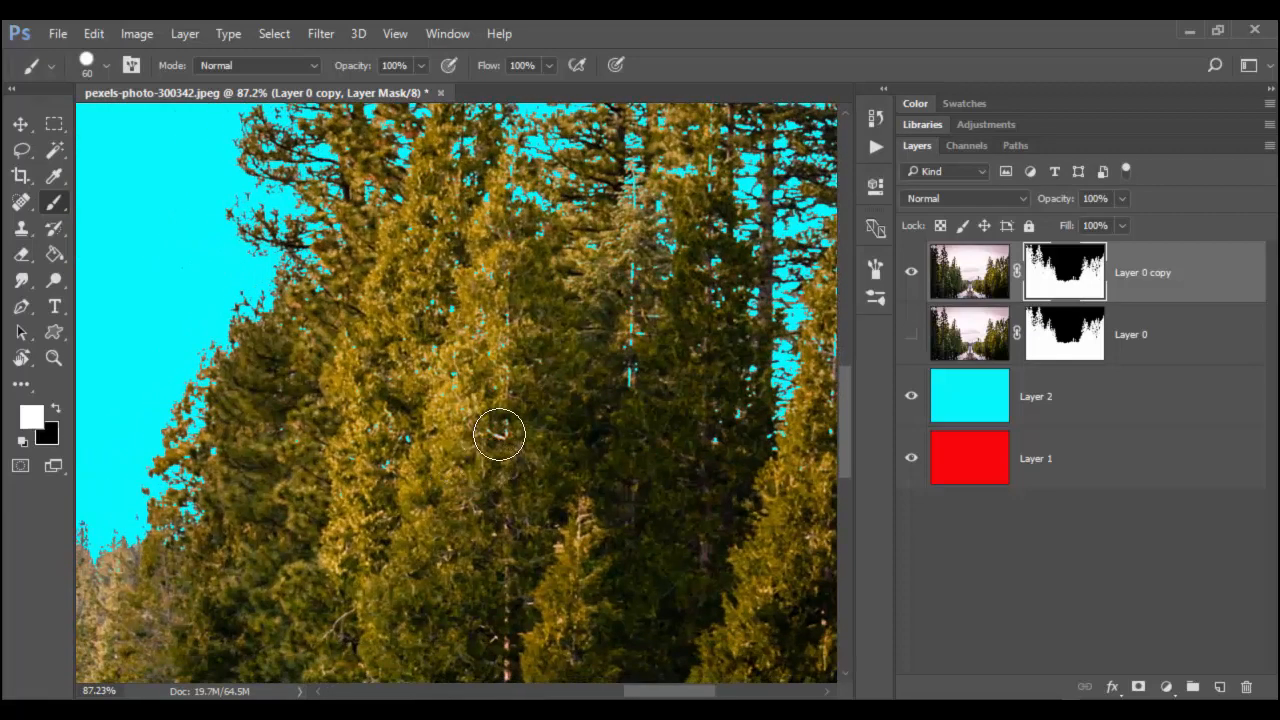
mouse_move(370, 617)
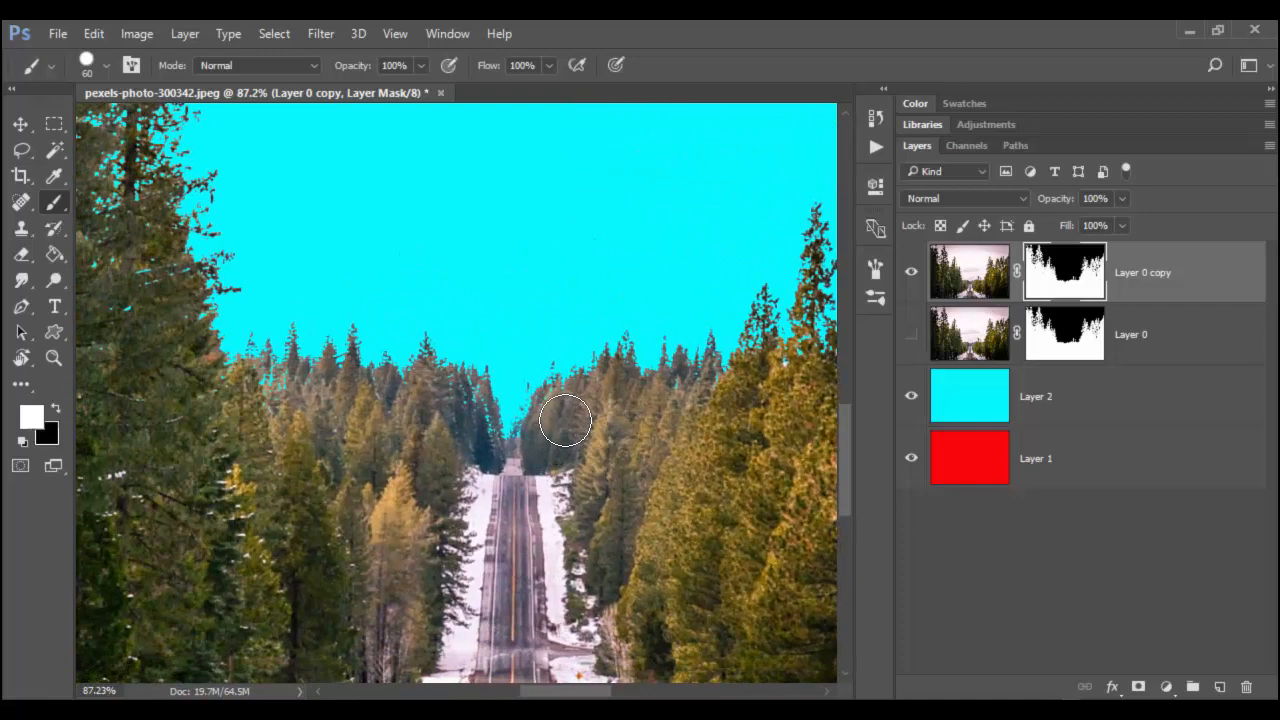
mouse_move(710, 410)
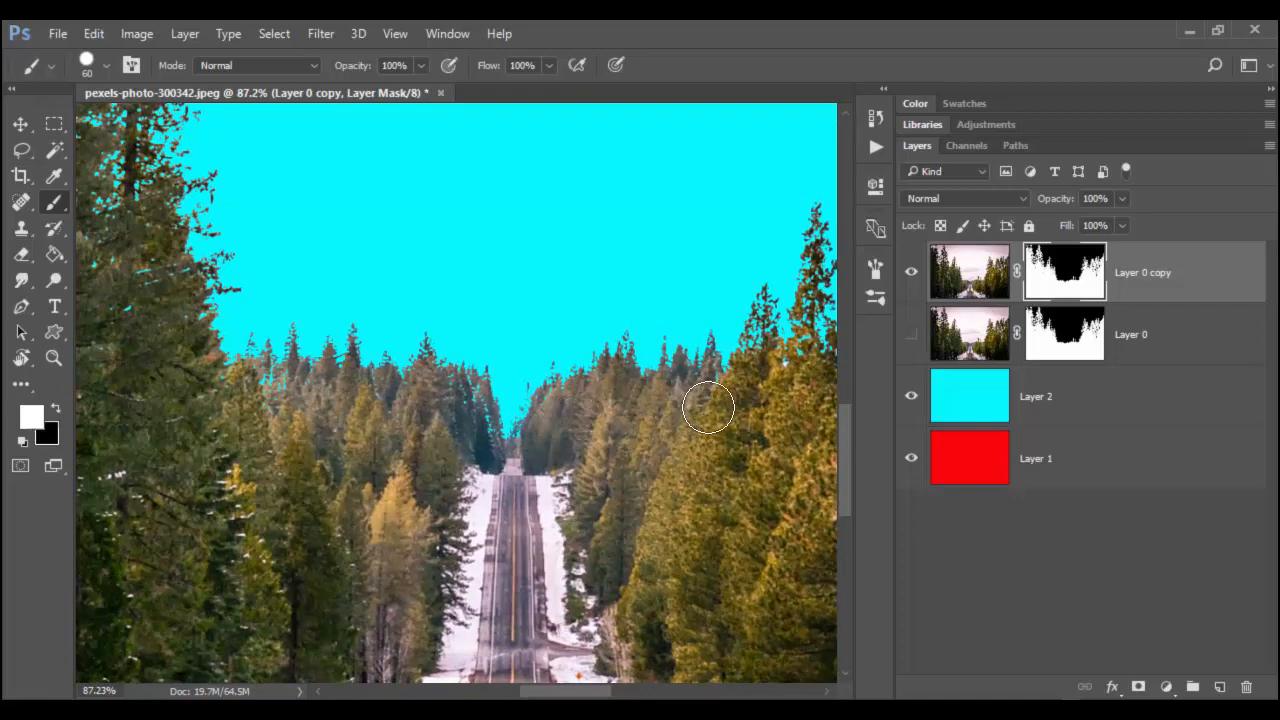
mouse_move(445, 455)
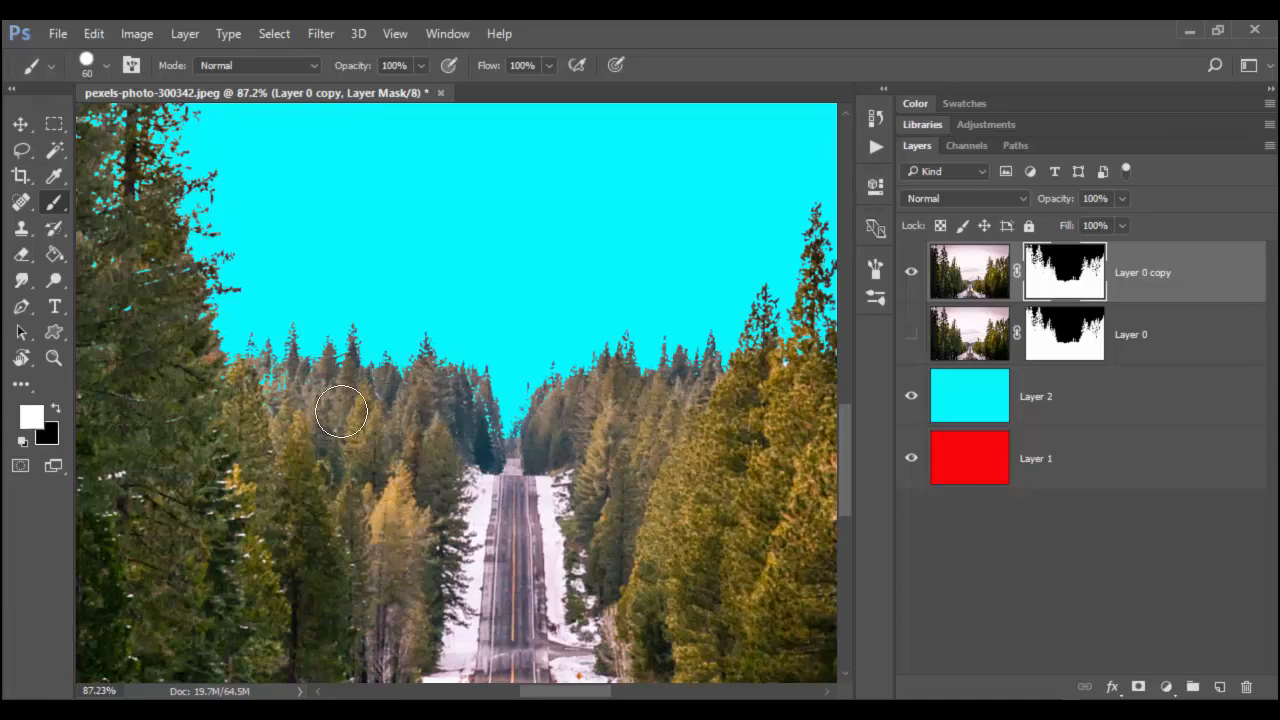
mouse_move(220, 395)
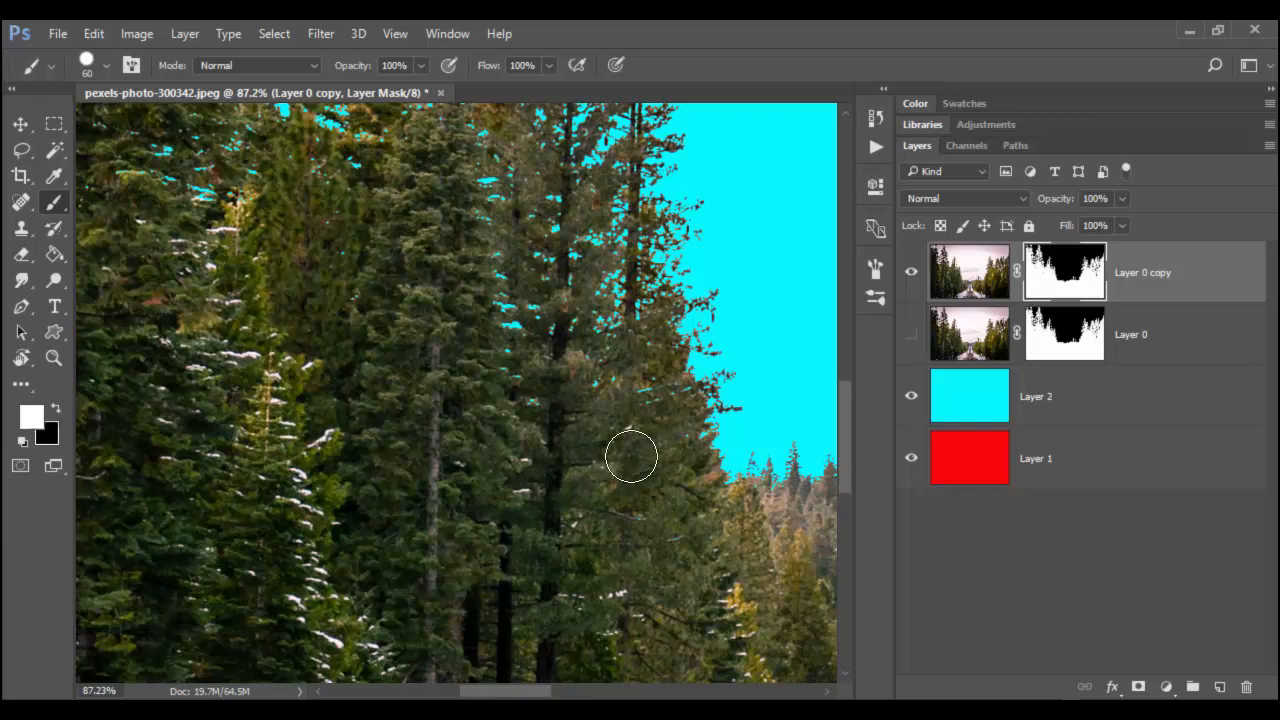
mouse_move(553, 580)
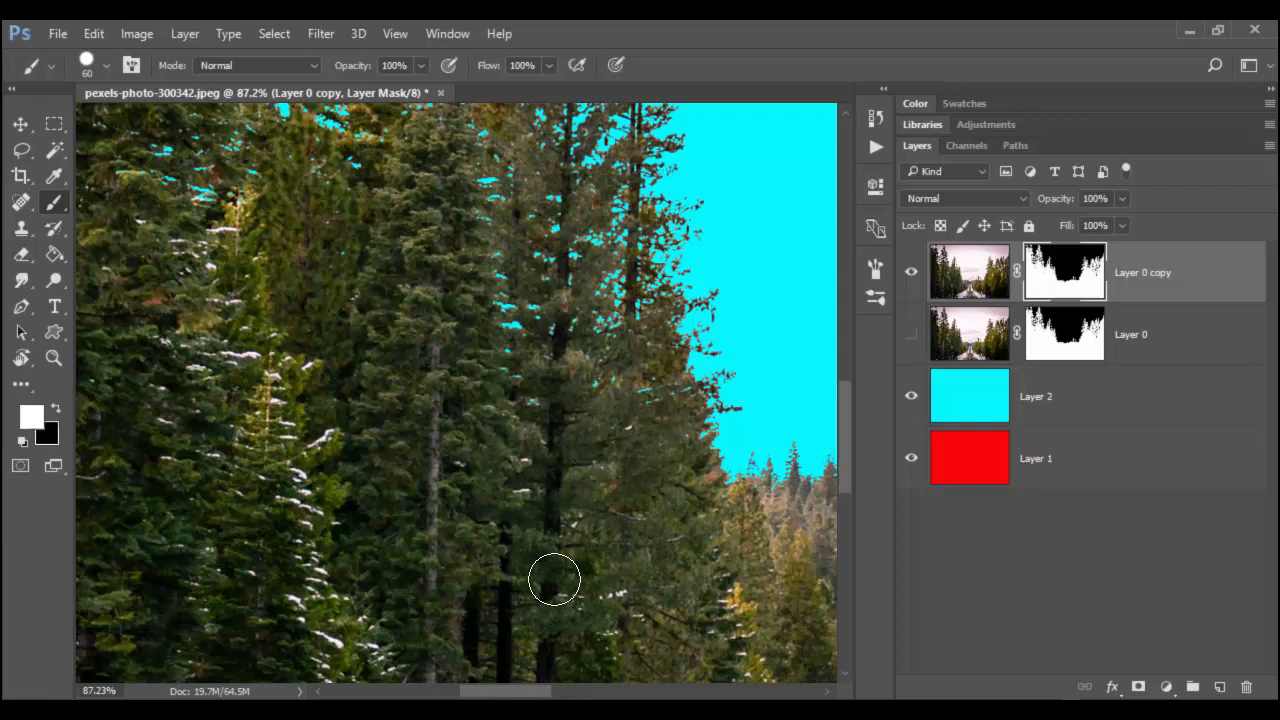
mouse_move(547, 578)
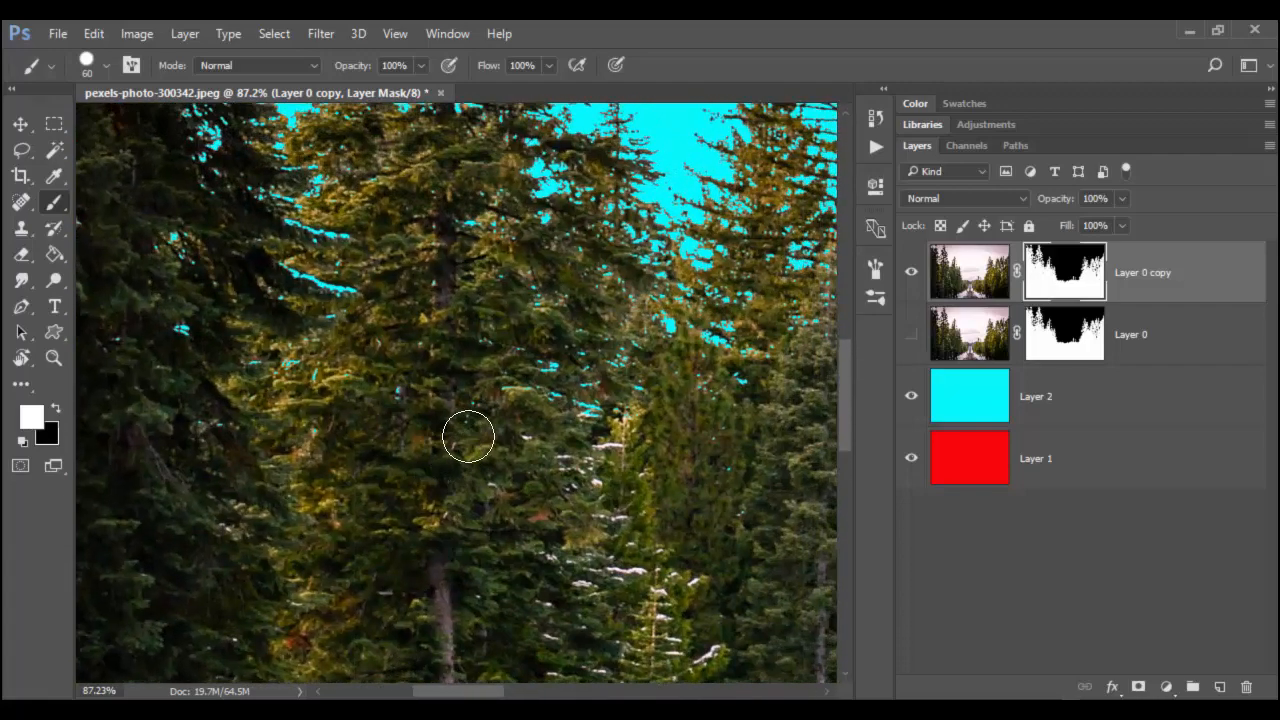
drag(470, 440, 607, 613)
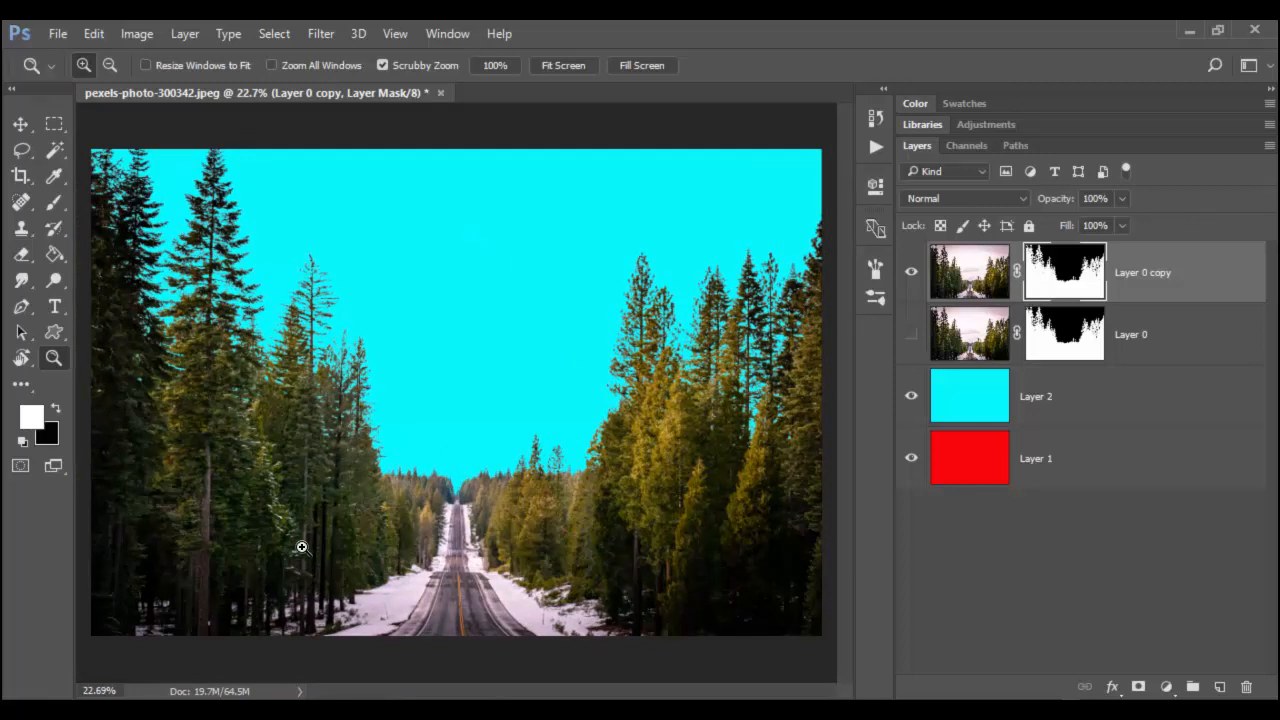
mouse_move(556, 580)
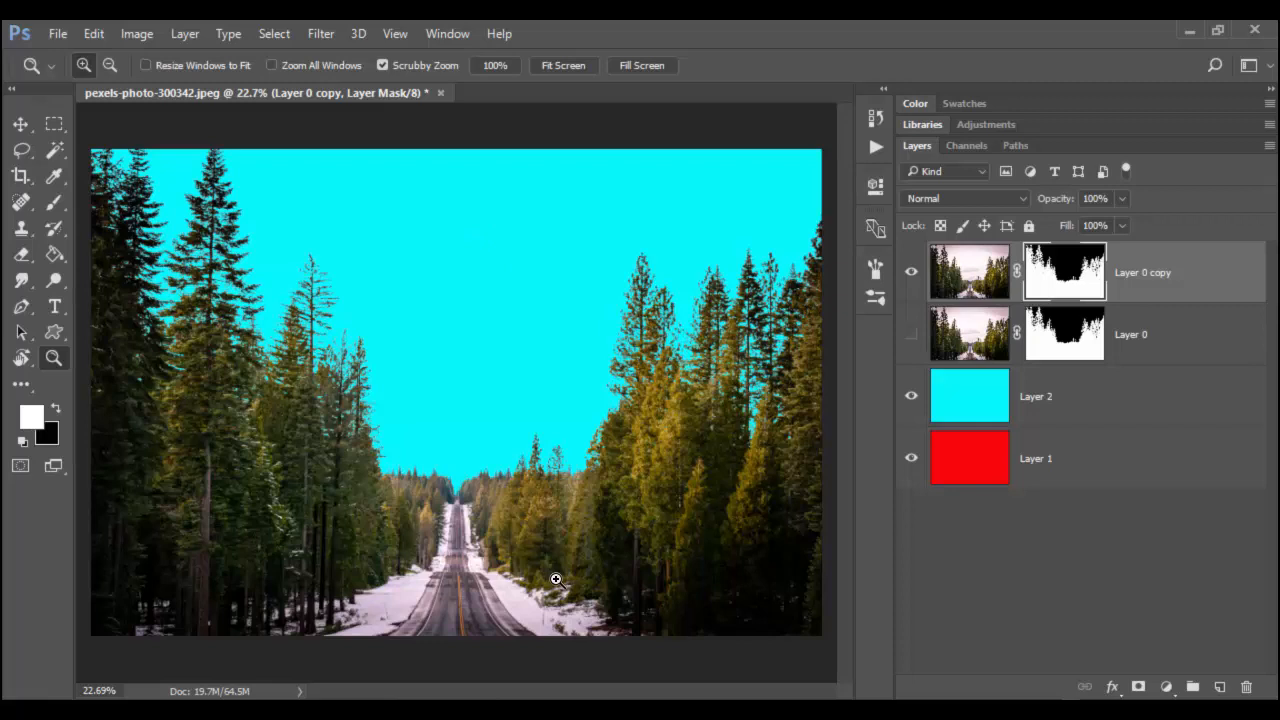
mouse_move(966, 155)
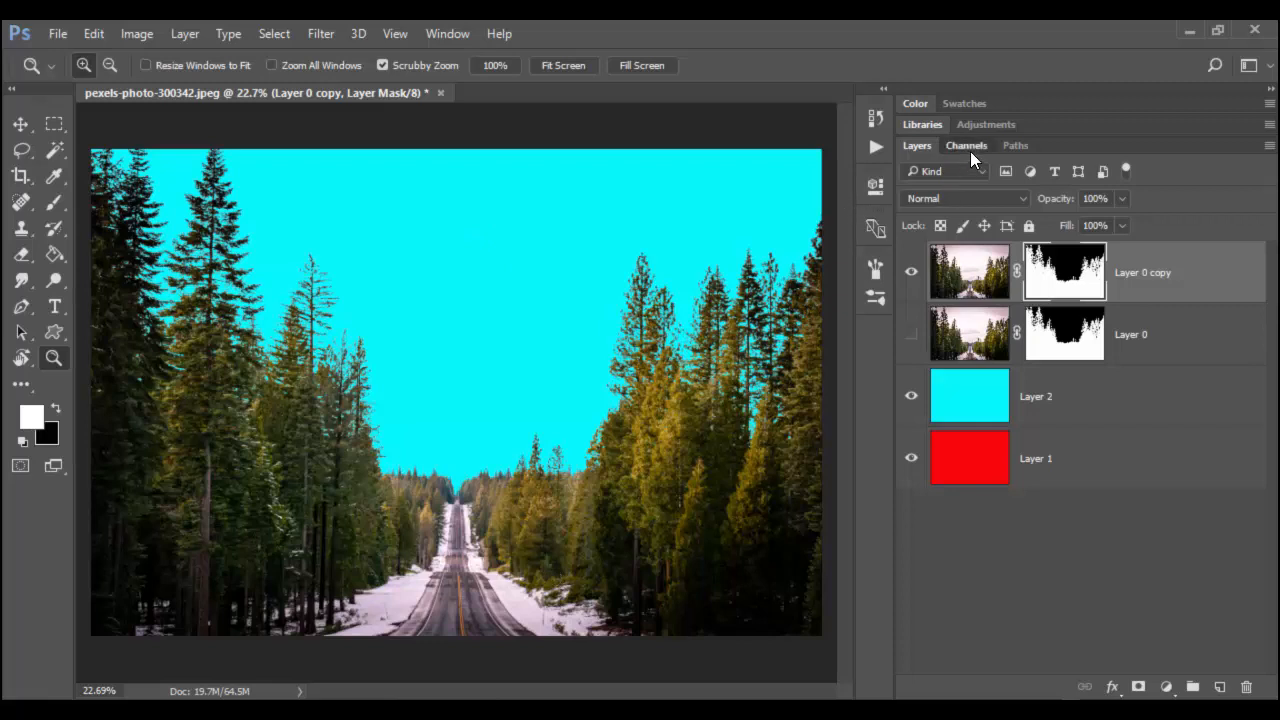
click(966, 145)
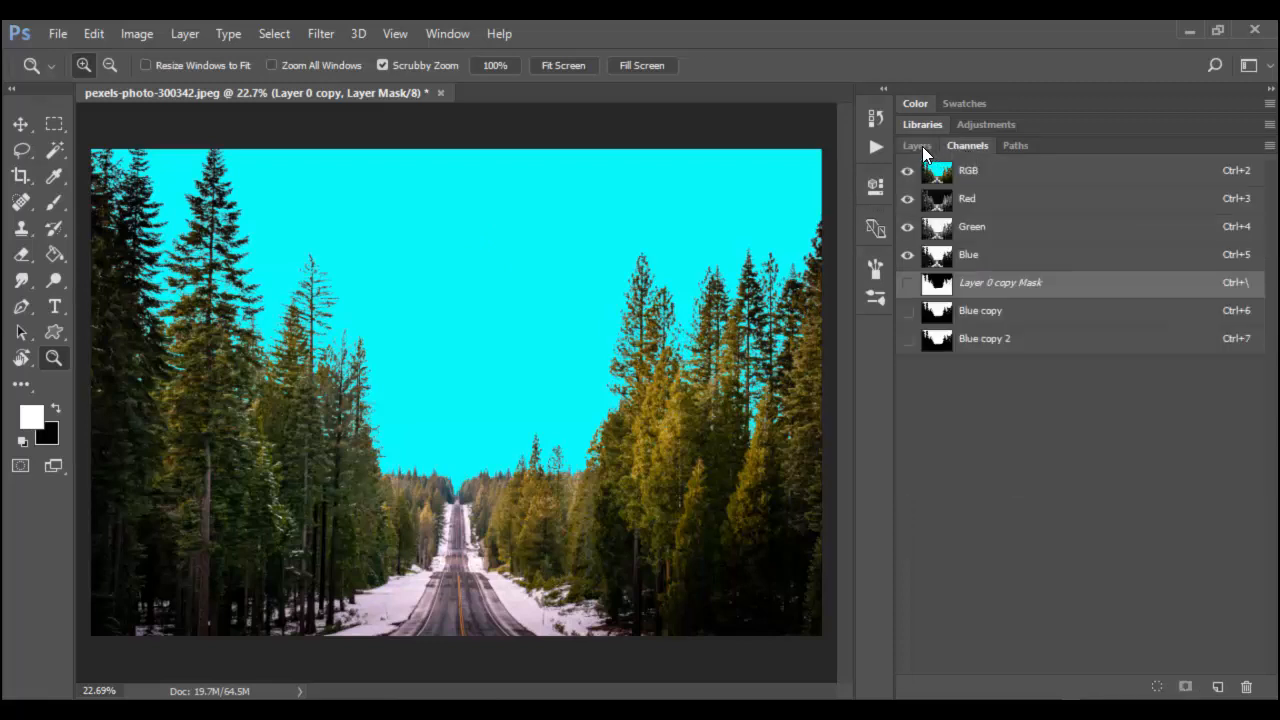
click(916, 145)
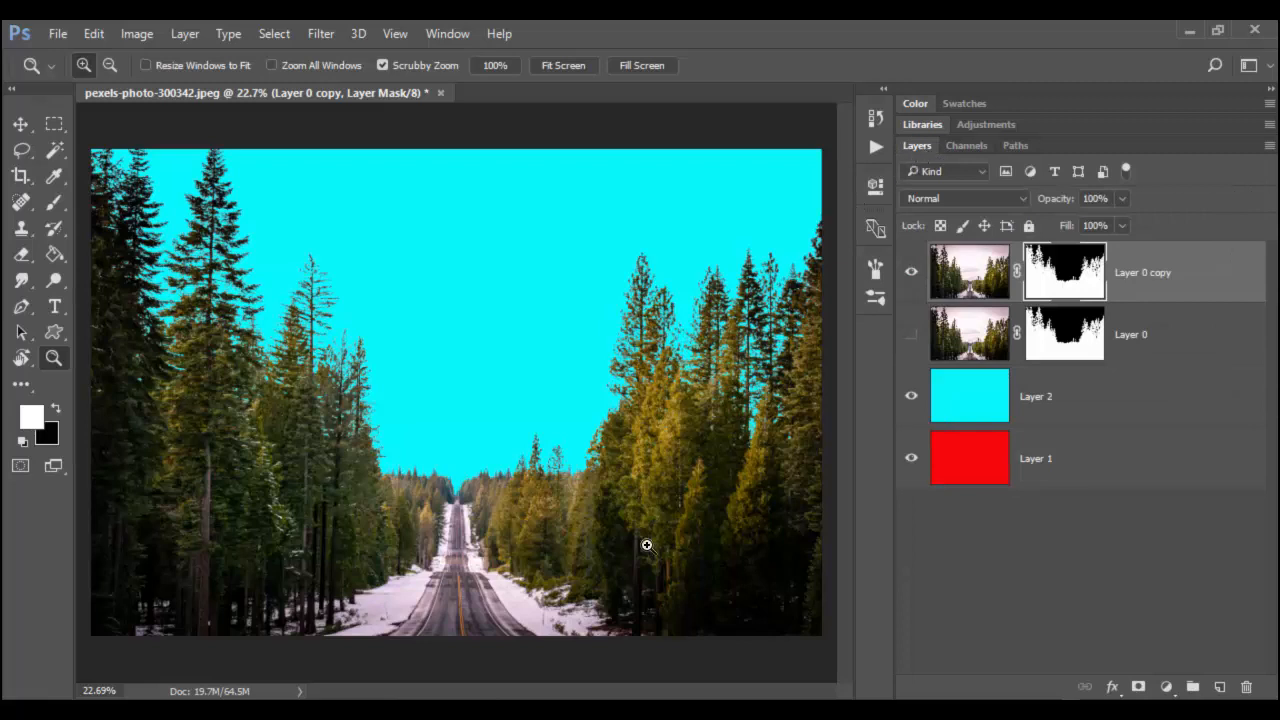
mouse_move(680, 545)
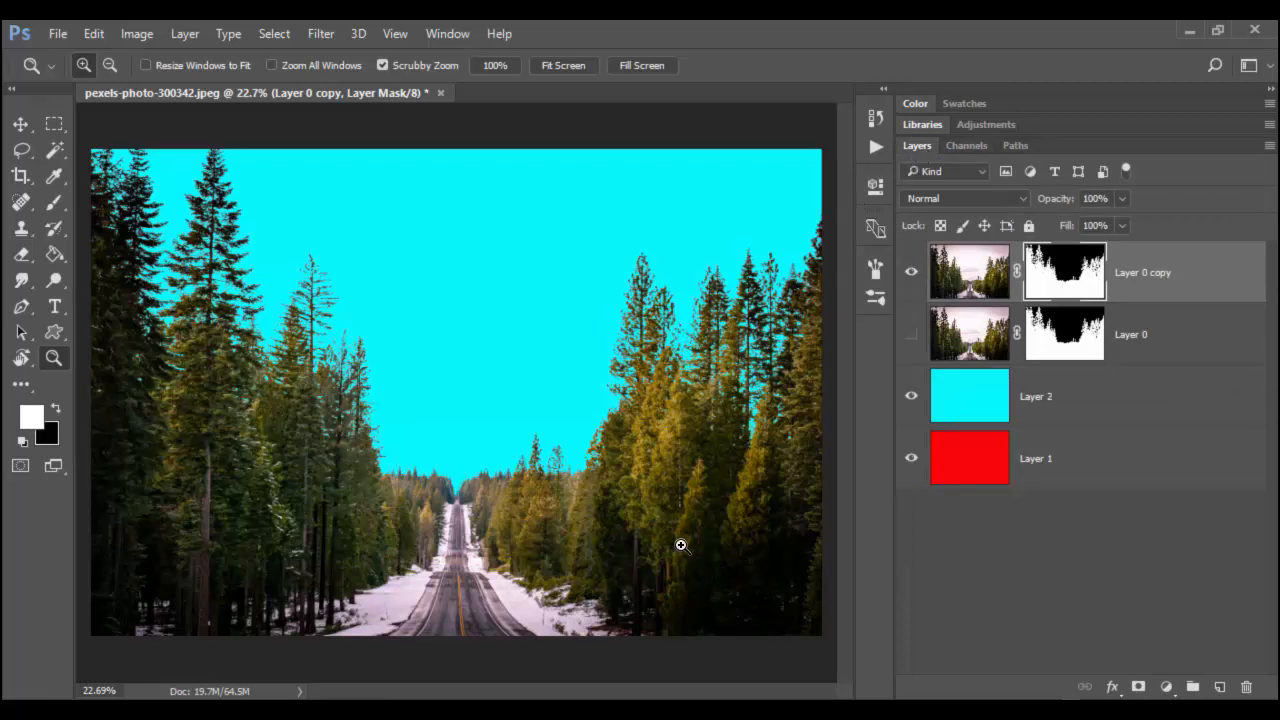